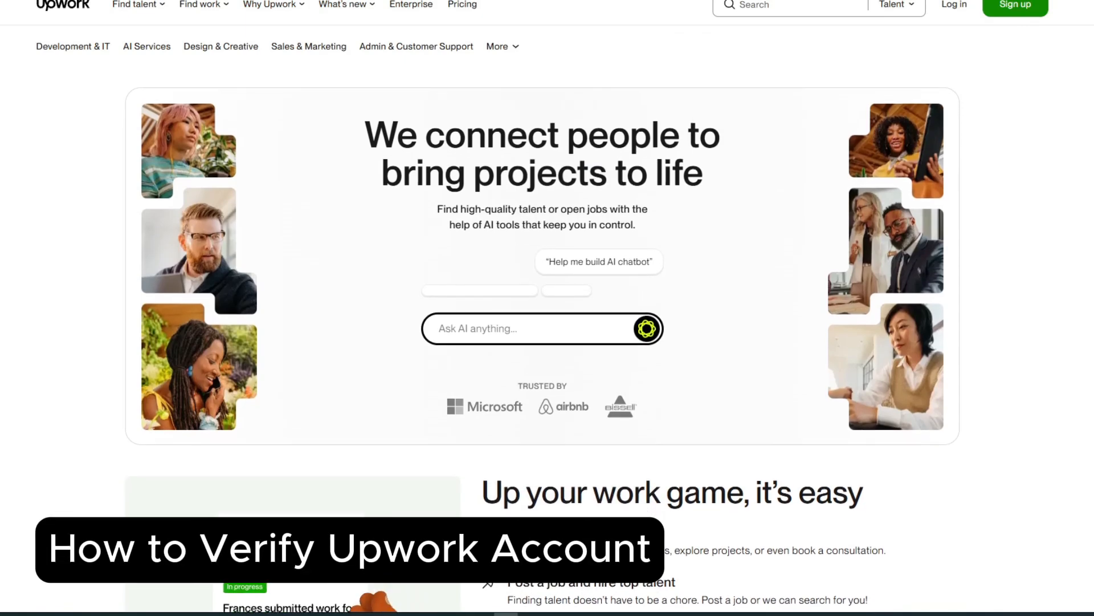
# Scroll through the Upwork public homepage content from top to bottom
pyautogui.scroll(-3)
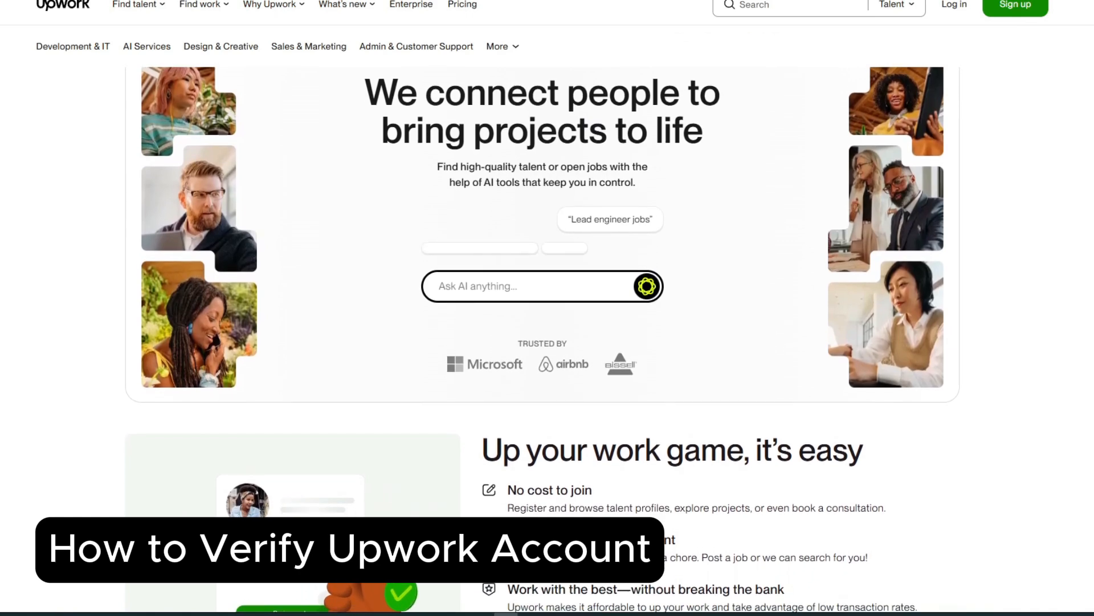
pyautogui.scroll(-3)
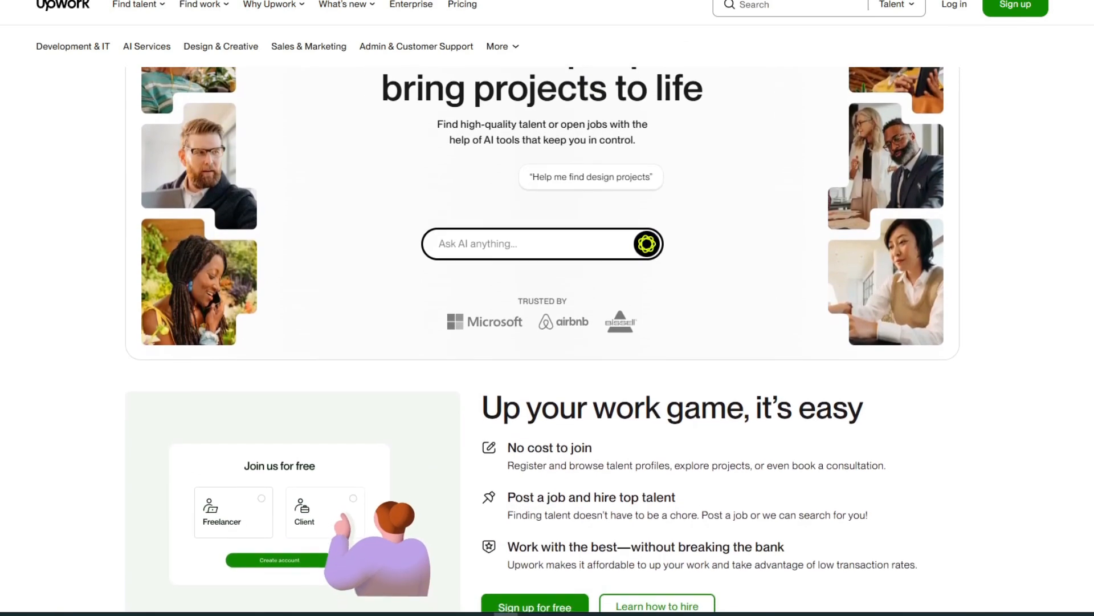
pyautogui.scroll(-3)
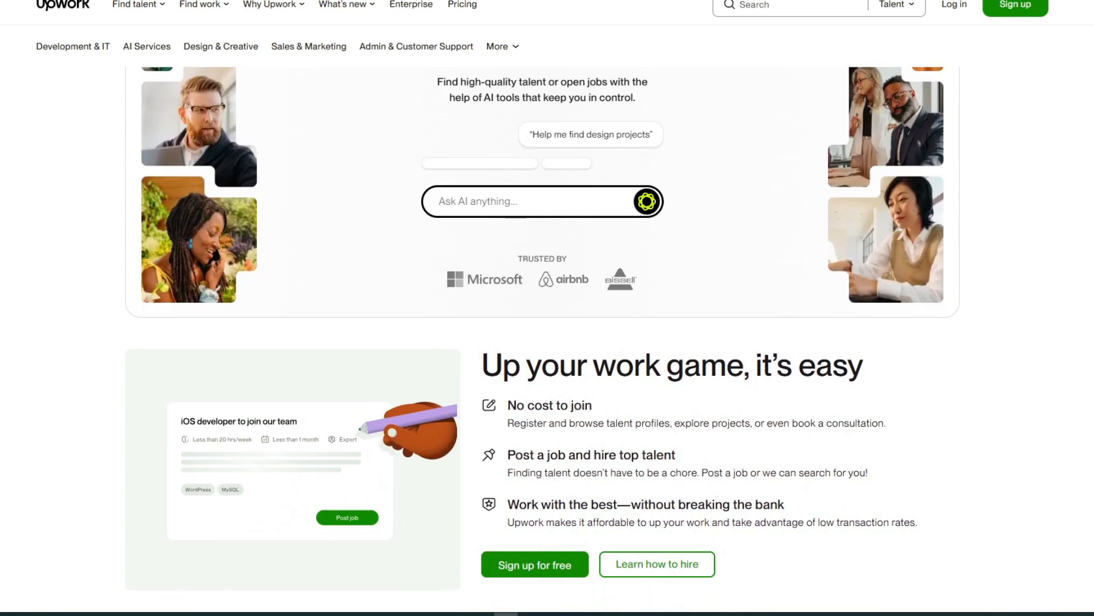
pyautogui.scroll(-3)
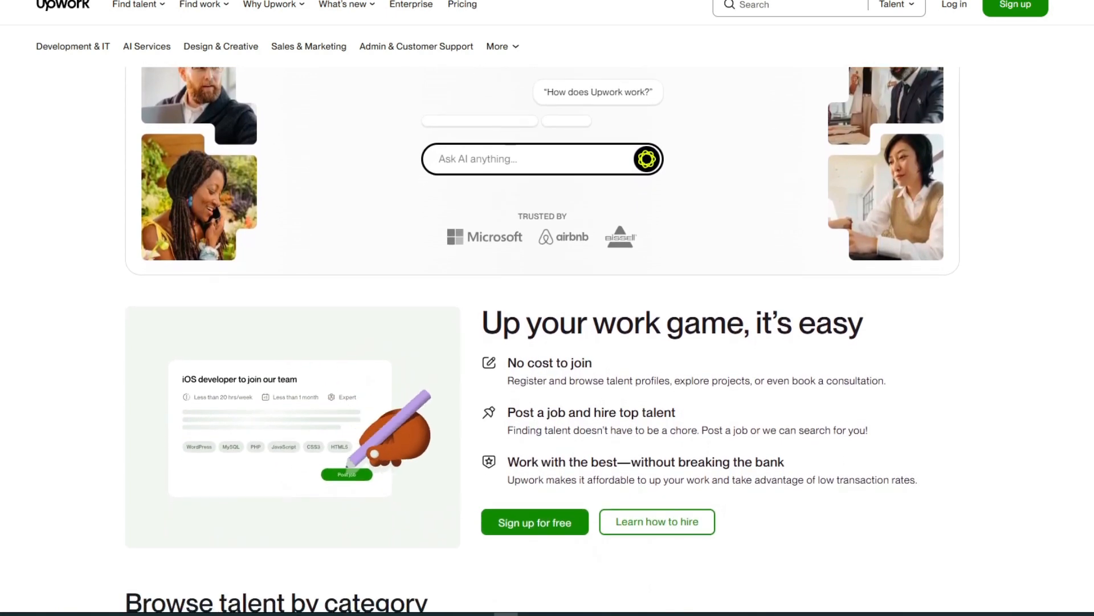
pyautogui.scroll(-3)
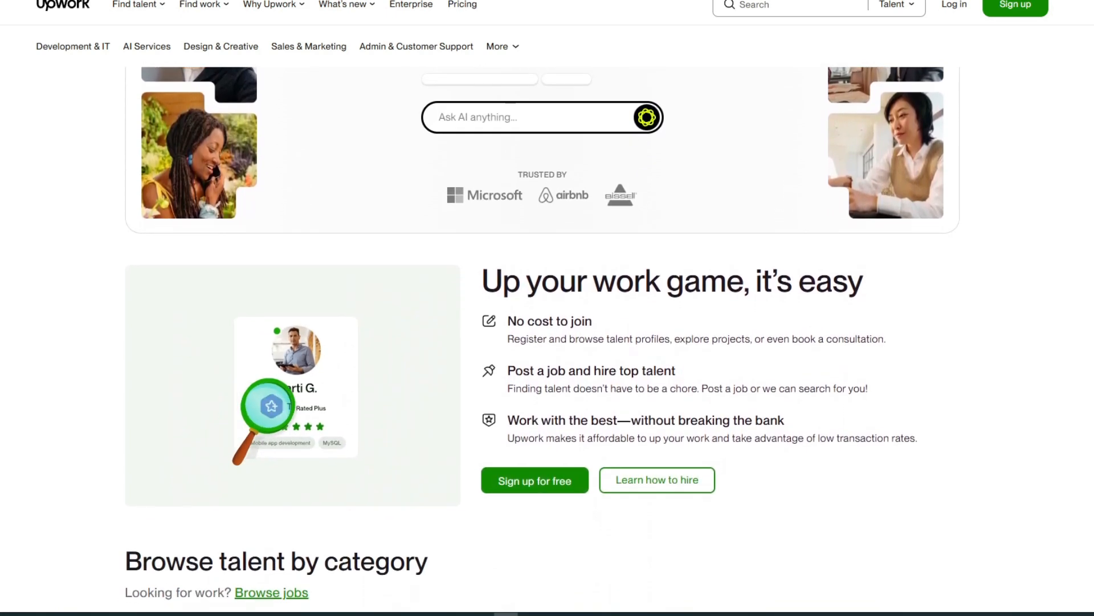
pyautogui.scroll(-3)
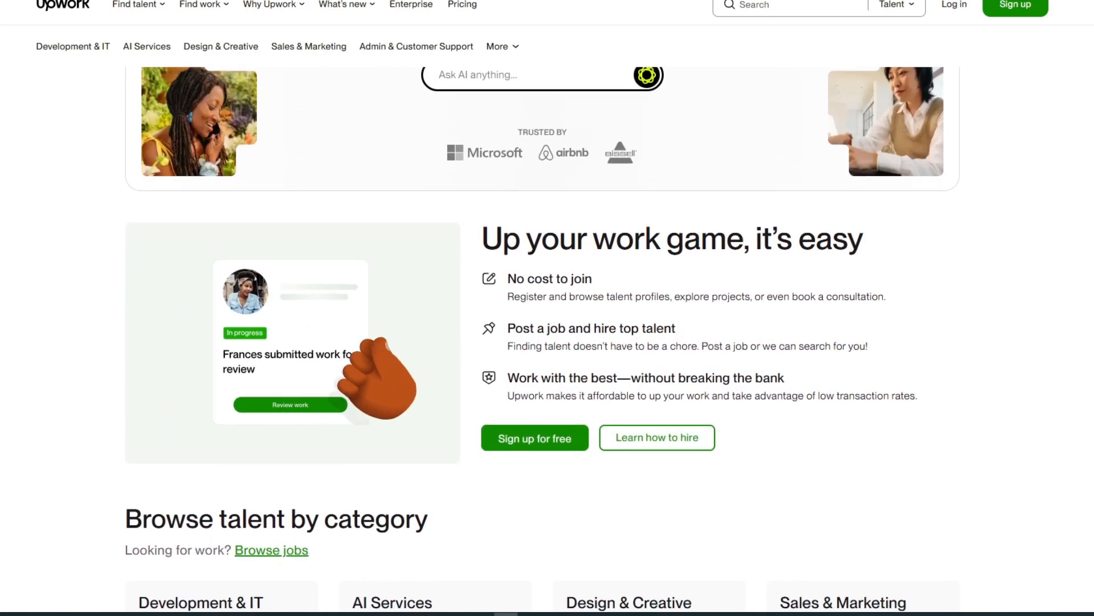
pyautogui.scroll(-3)
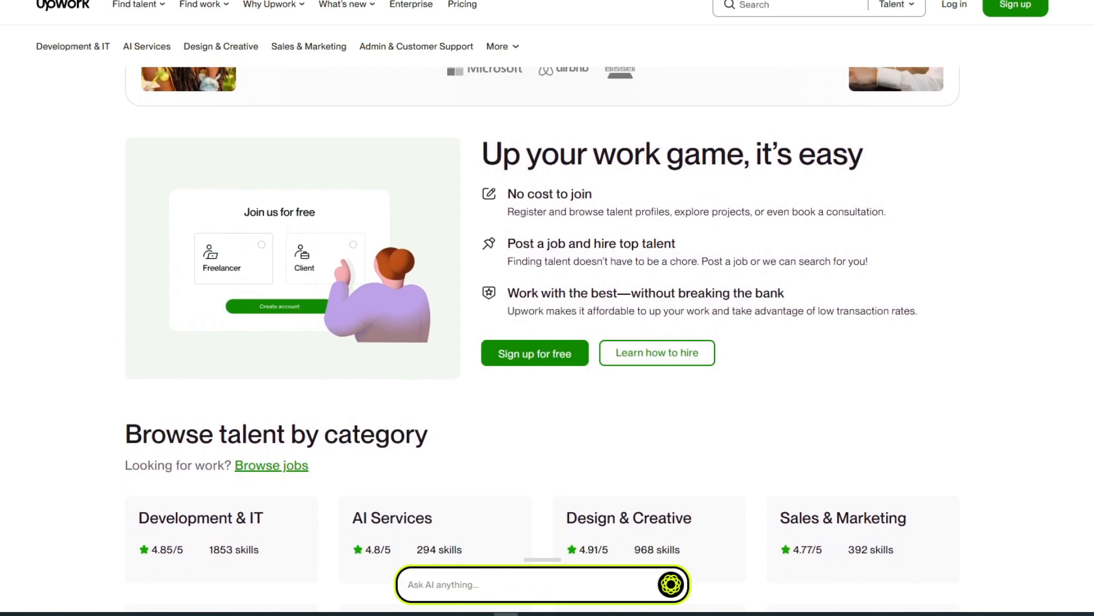
pyautogui.scroll(-3)
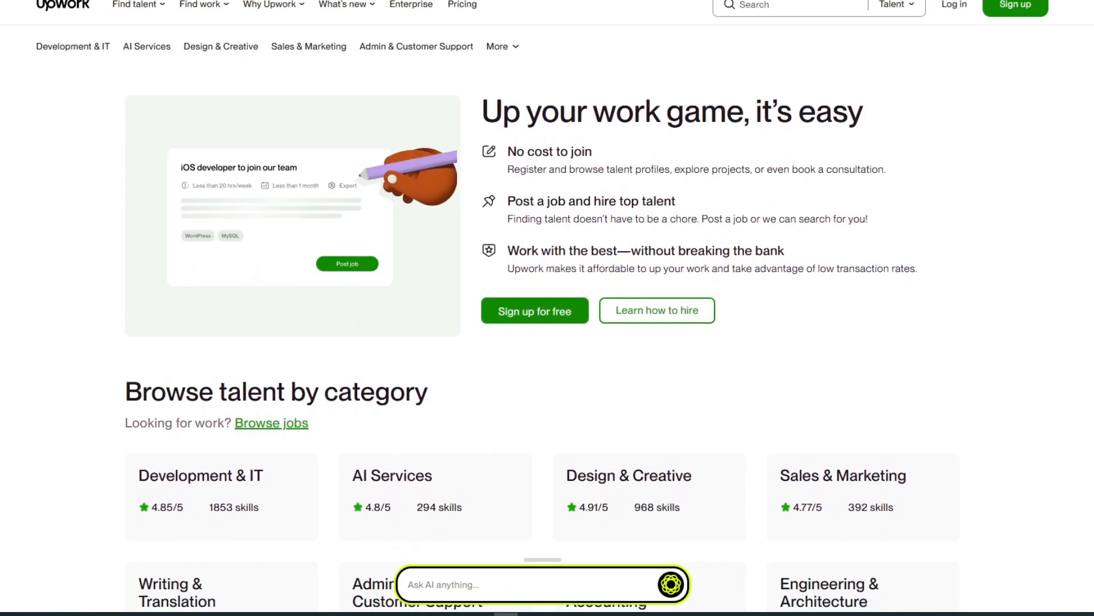
pyautogui.scroll(-3)
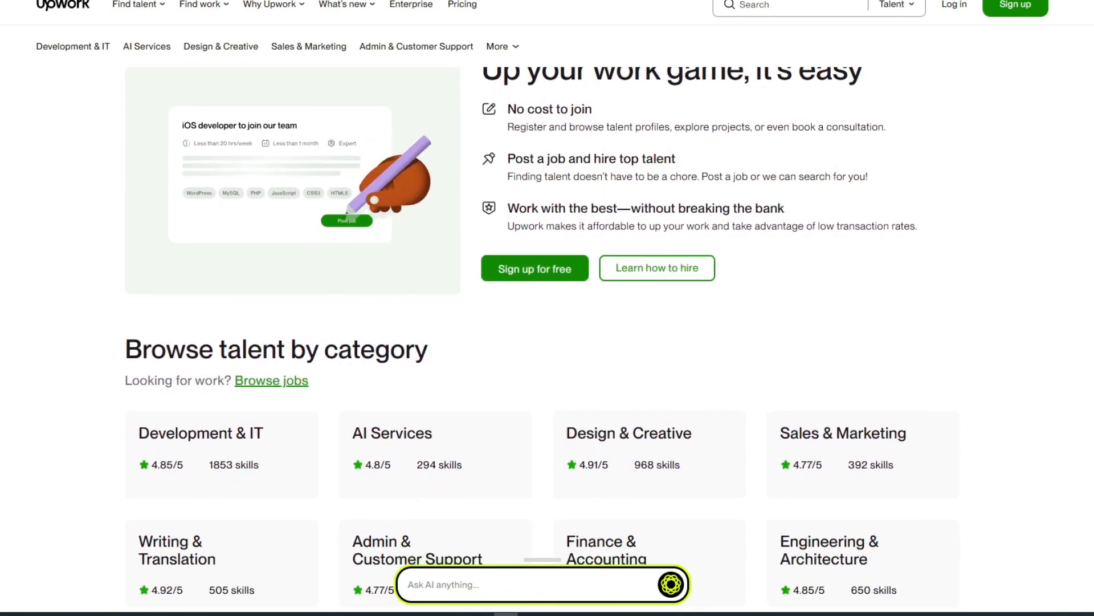
pyautogui.scroll(-3)
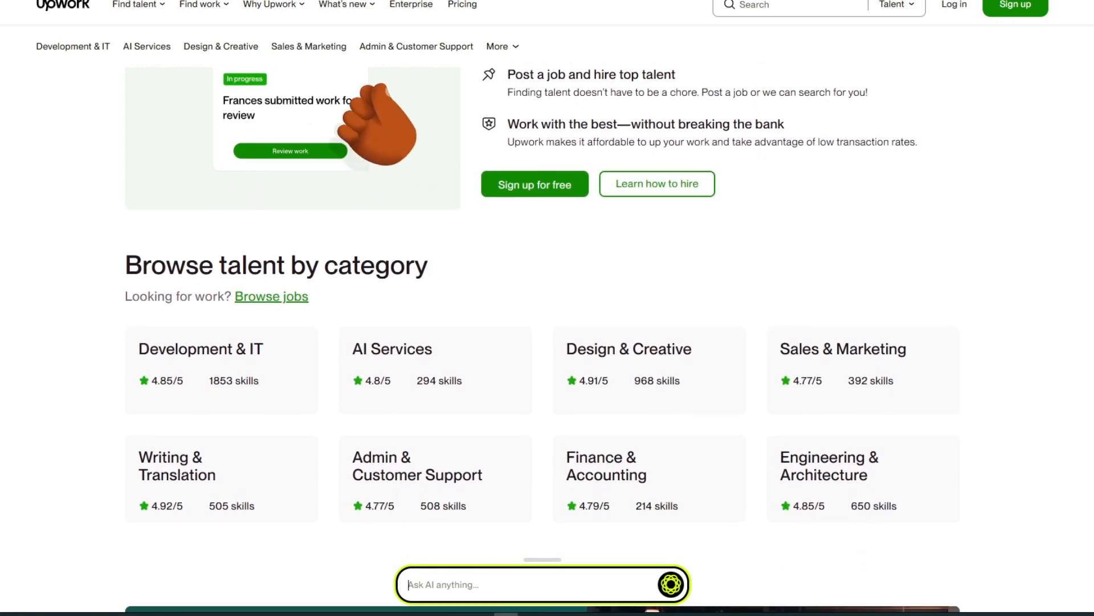
pyautogui.scroll(-3)
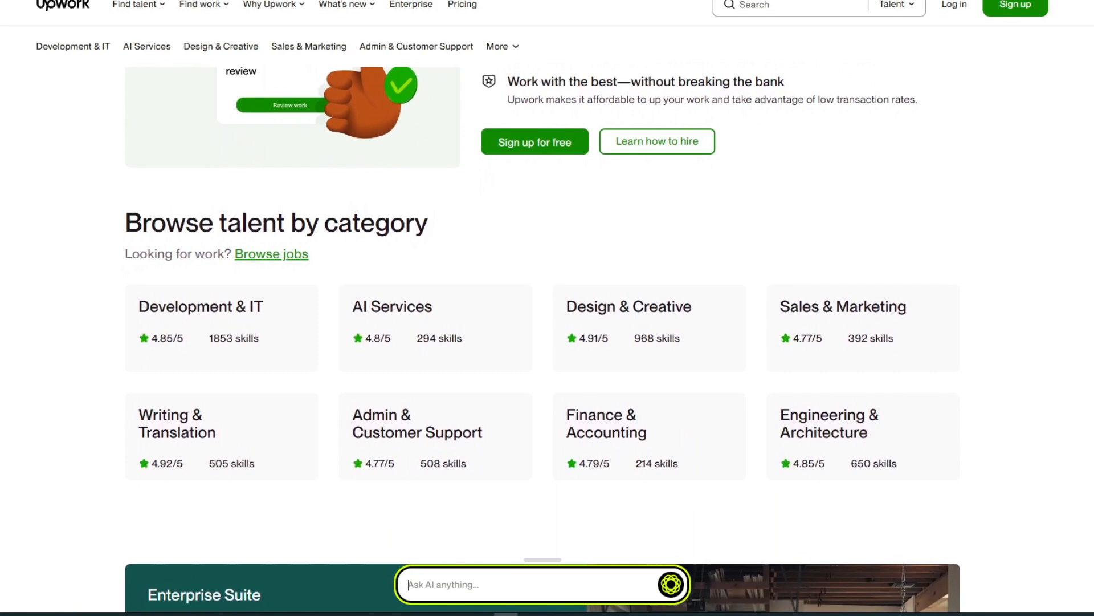
pyautogui.scroll(-3)
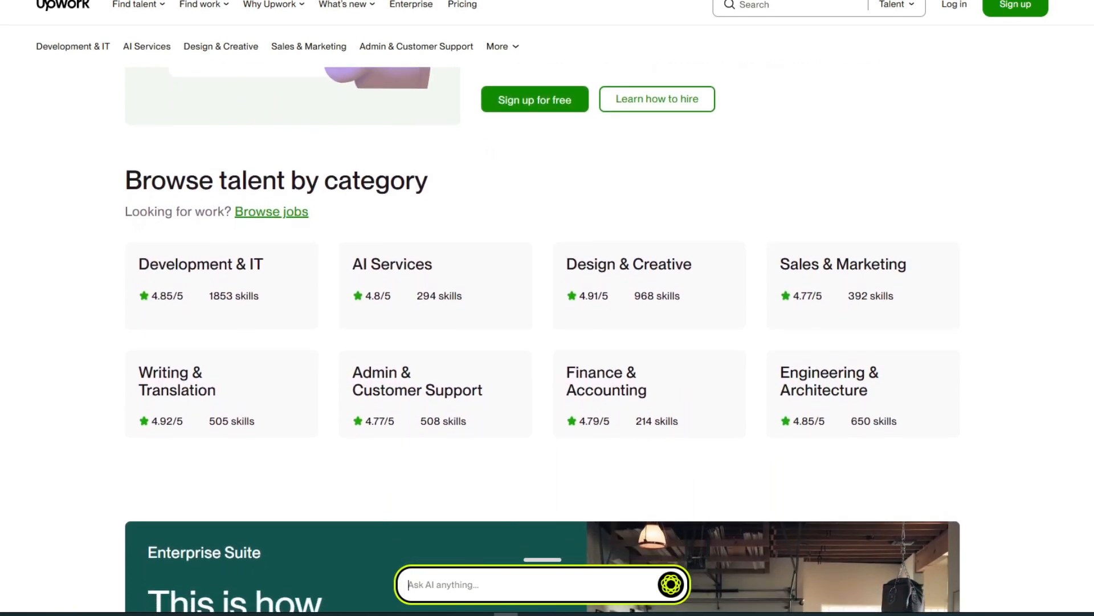
pyautogui.scroll(-3)
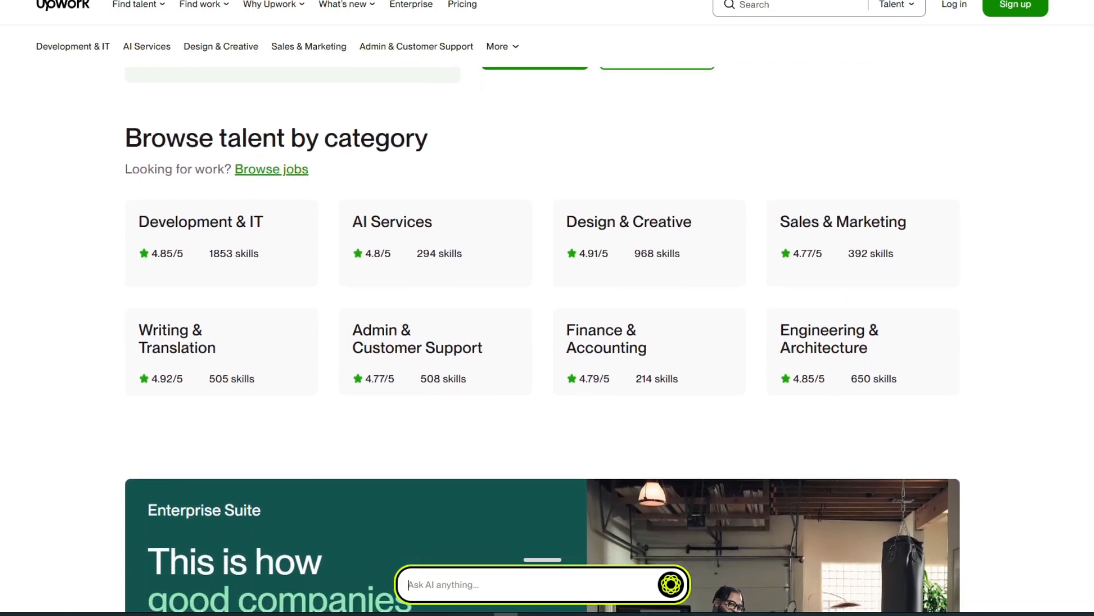
pyautogui.scroll(-3)
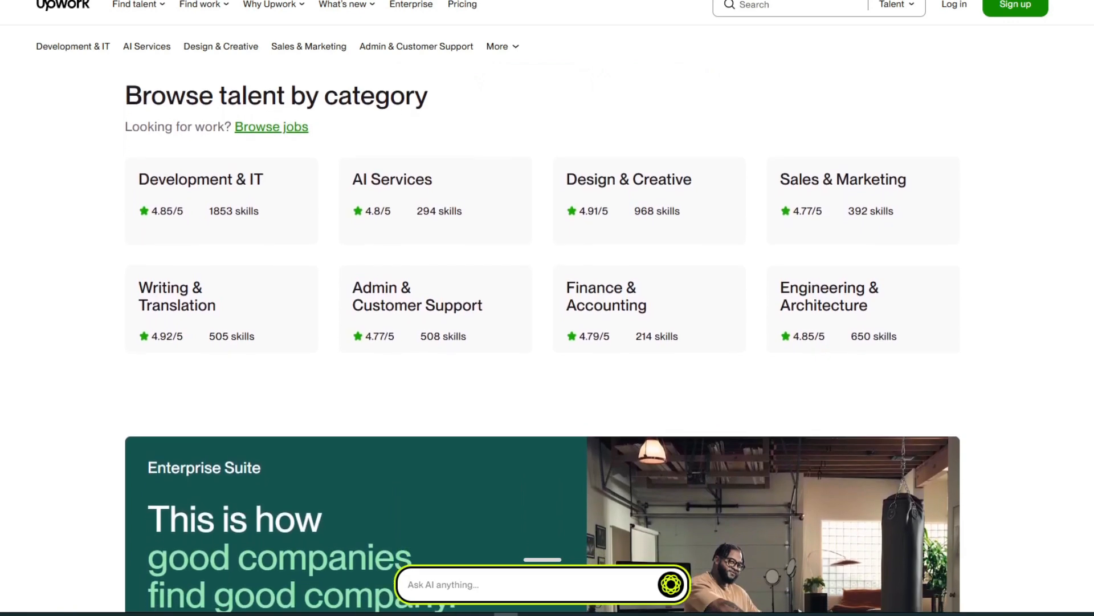
pyautogui.scroll(-3)
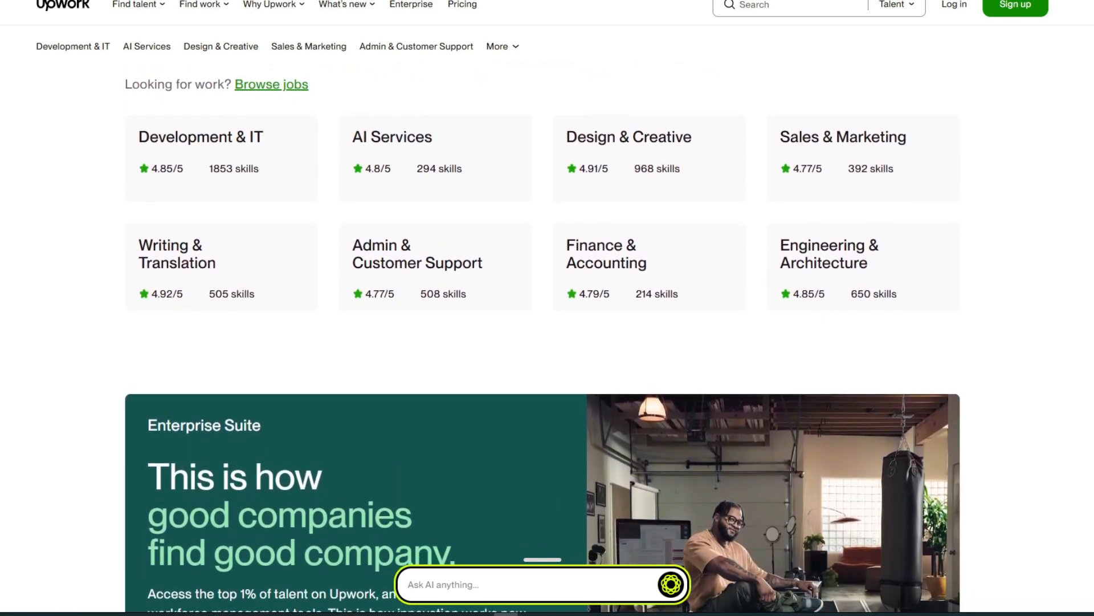
pyautogui.scroll(-3)
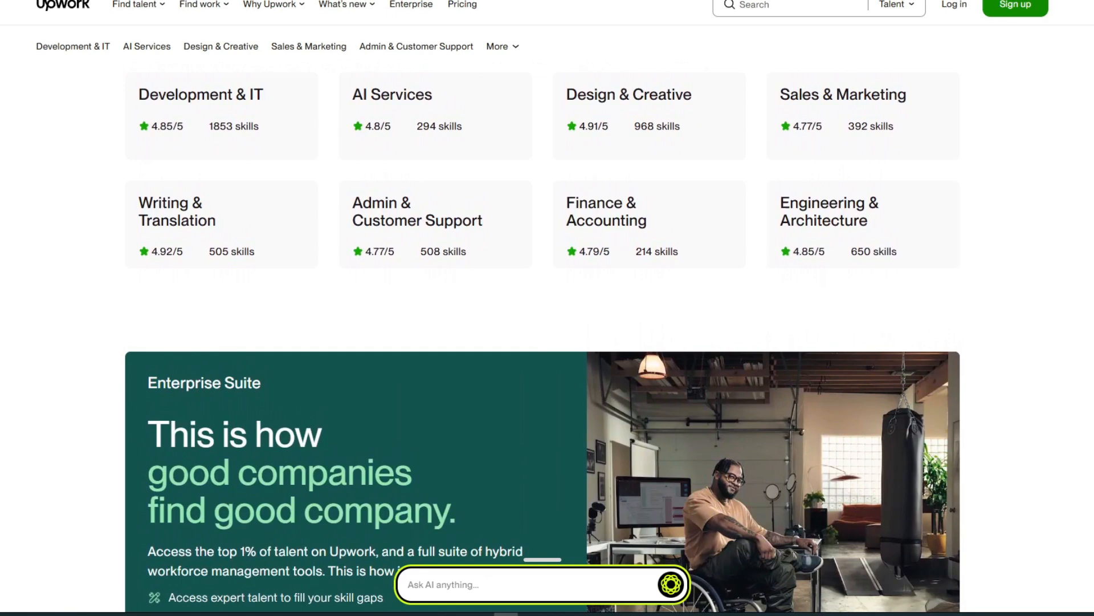
pyautogui.scroll(-3)
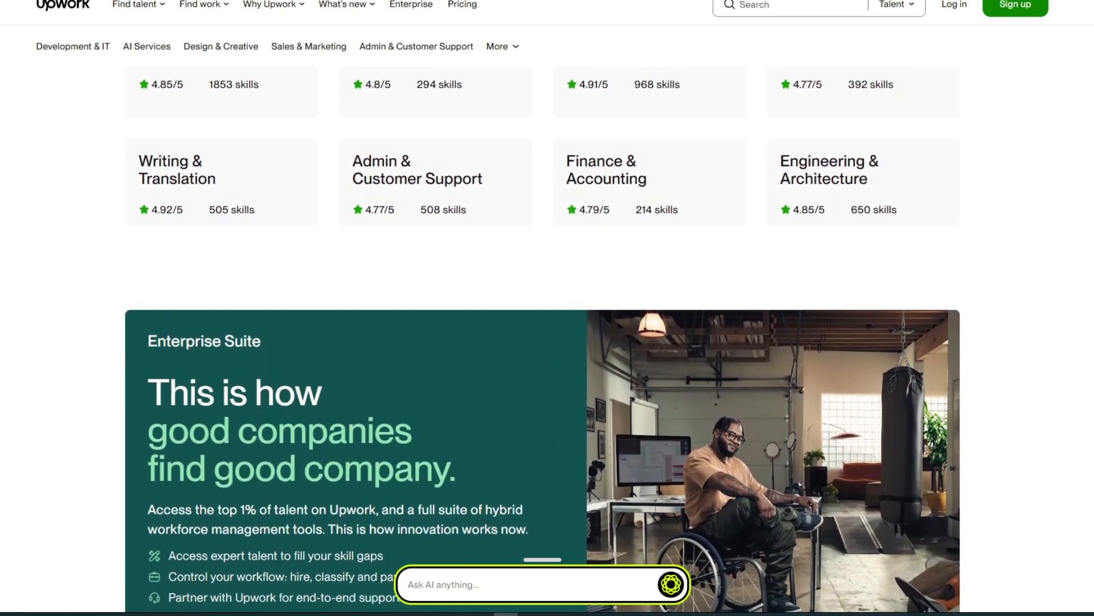
pyautogui.scroll(-3)
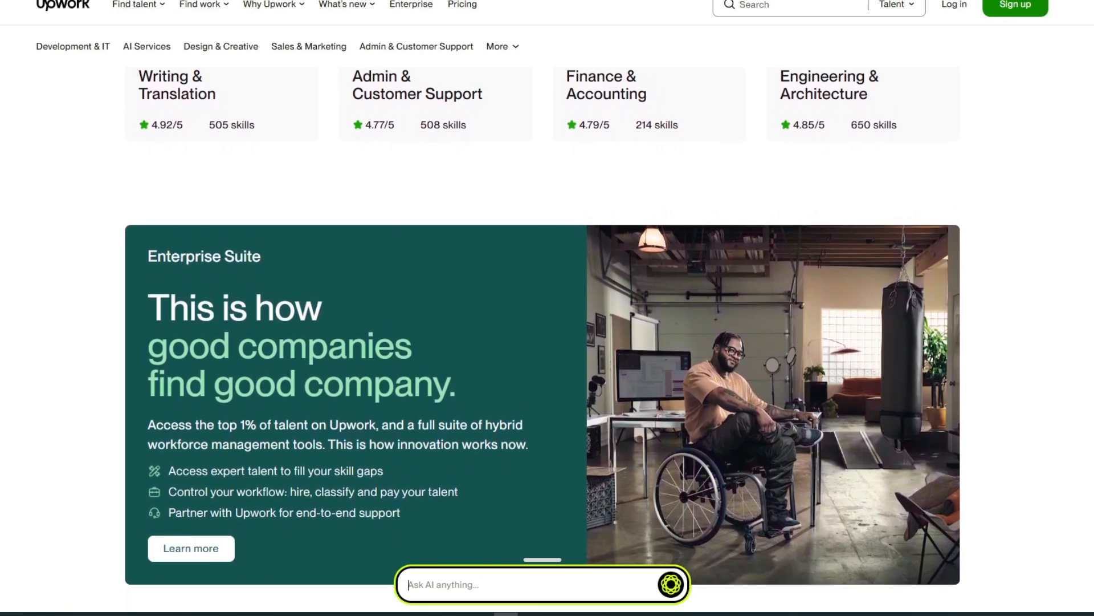
pyautogui.scroll(-3)
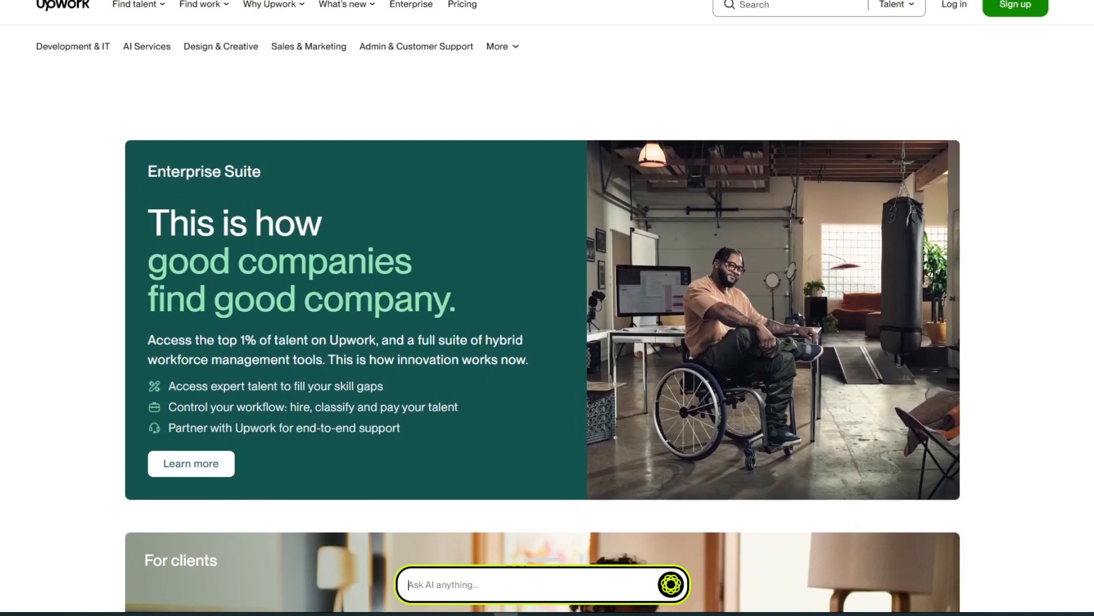
pyautogui.scroll(-3)
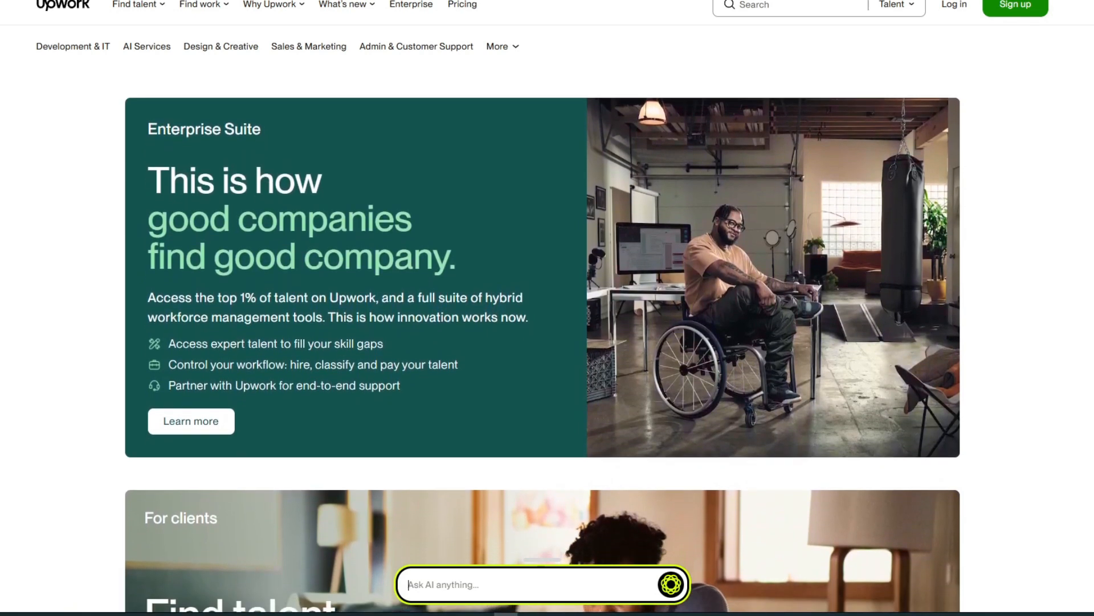
pyautogui.scroll(-3)
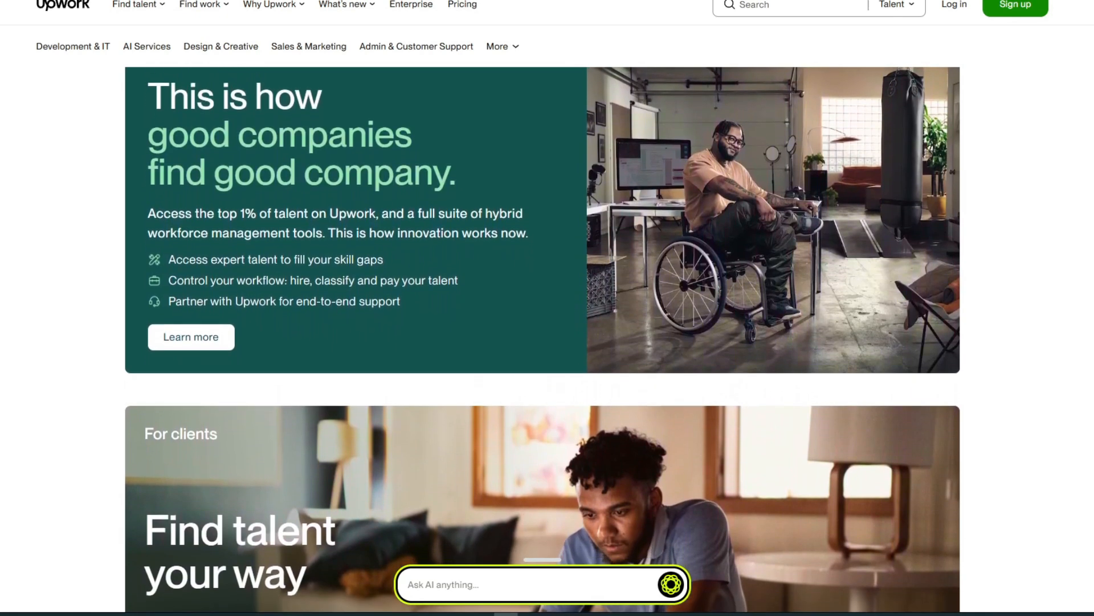
pyautogui.scroll(-3)
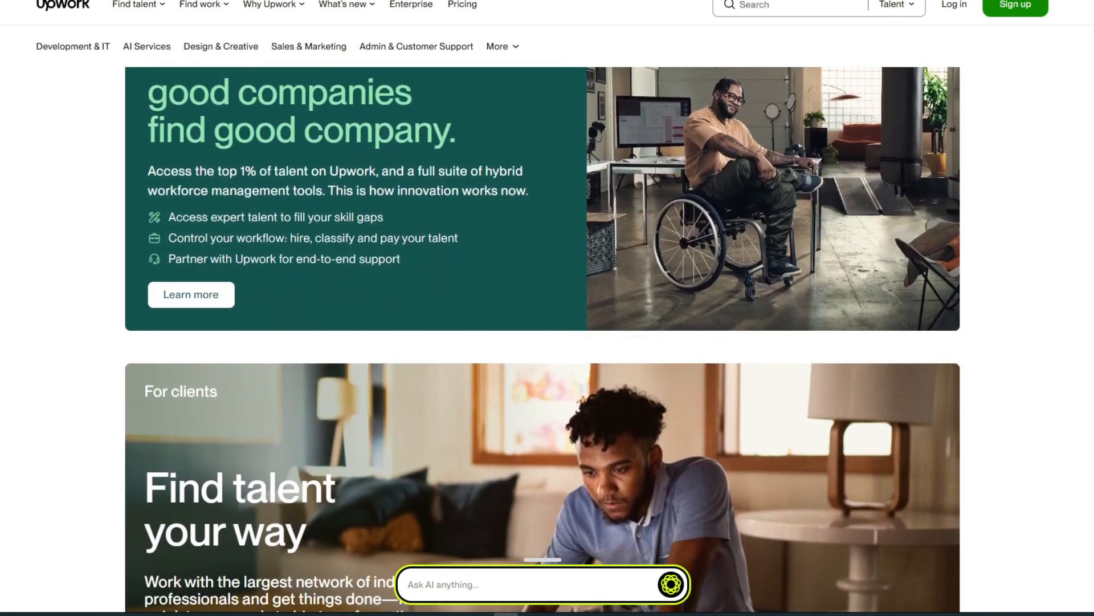
pyautogui.scroll(-3)
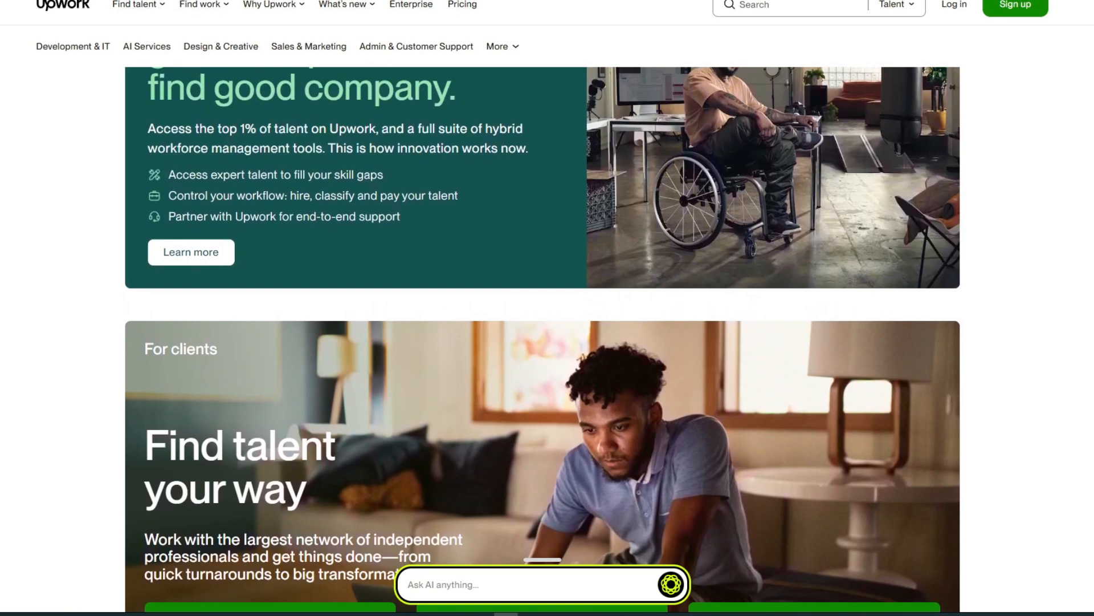
pyautogui.scroll(-3)
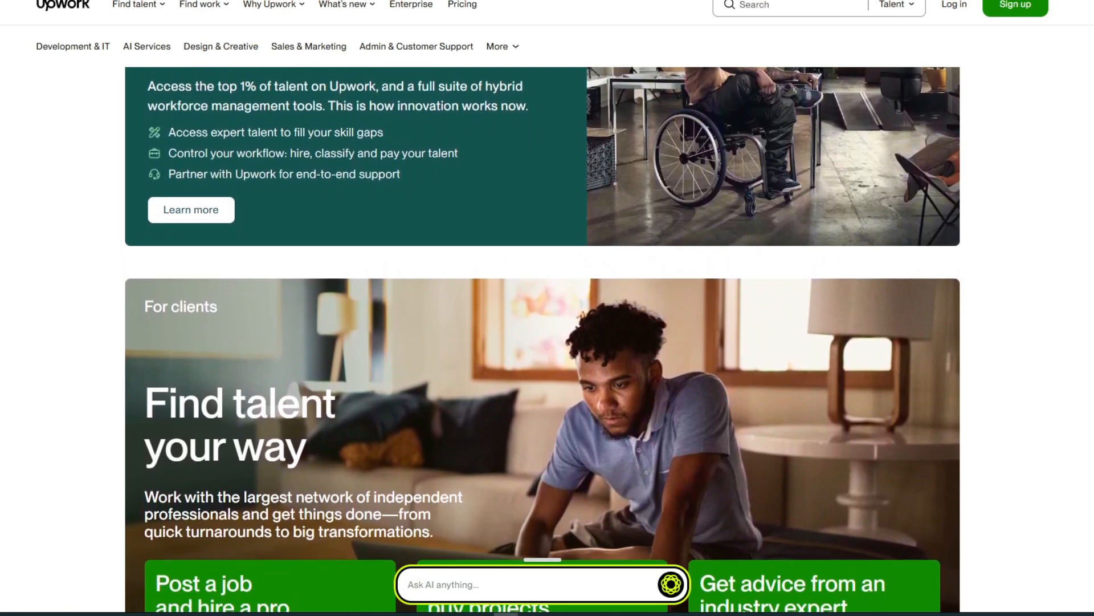
pyautogui.scroll(-3)
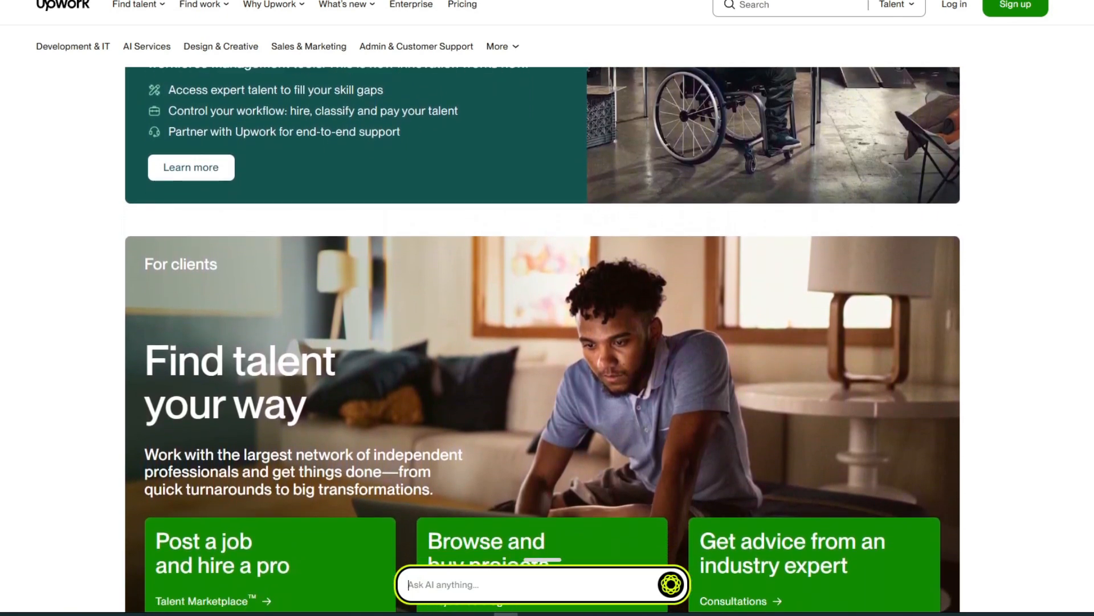
pyautogui.scroll(-3)
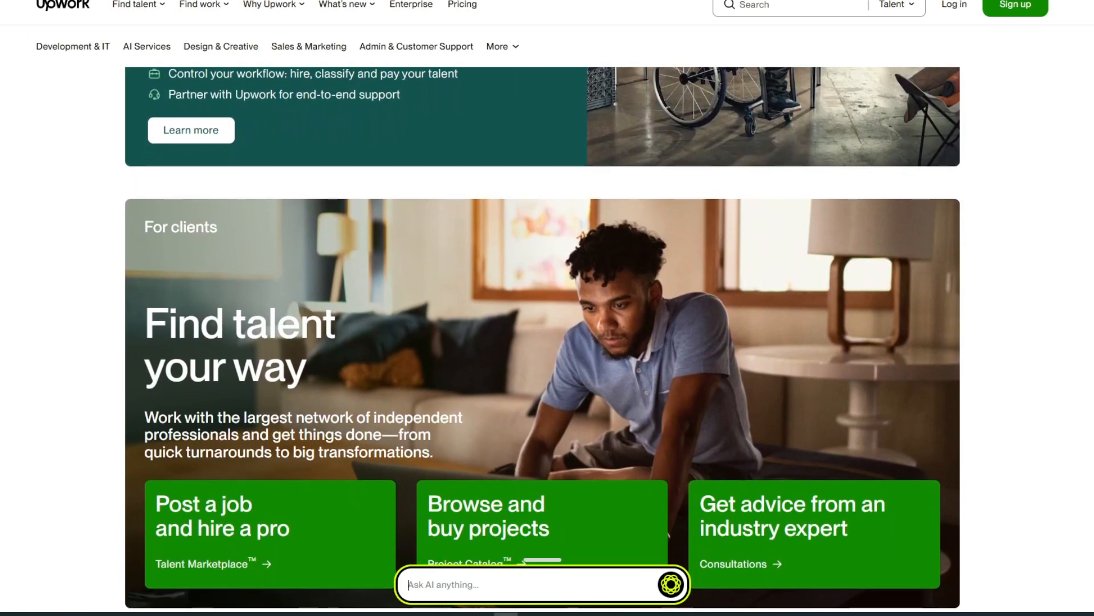
pyautogui.scroll(-3)
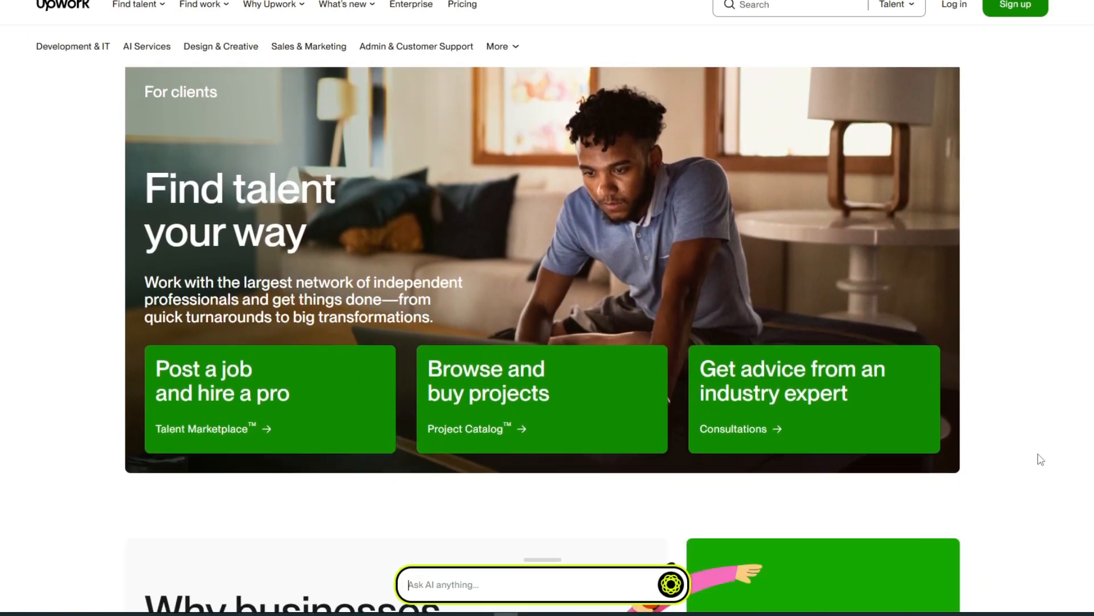
pyautogui.scroll(-3)
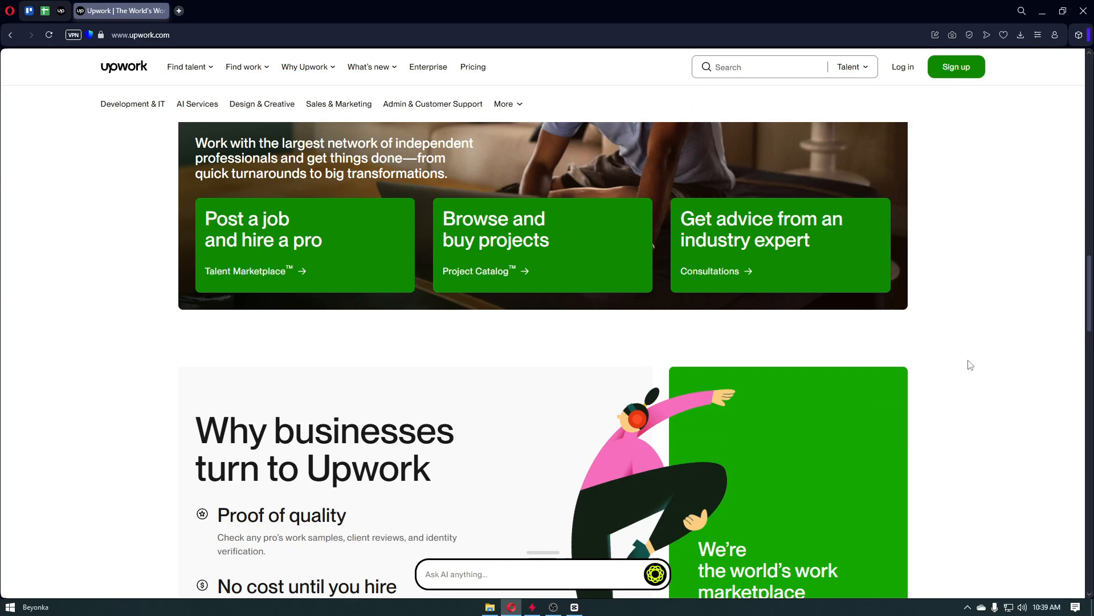
pyautogui.scroll(-3)
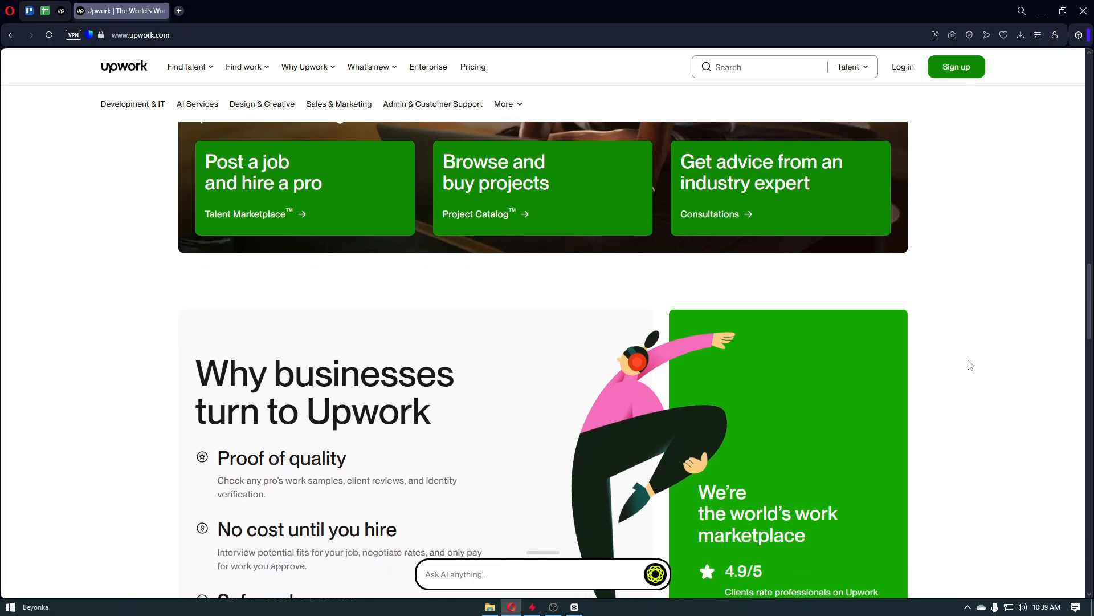
pyautogui.scroll(-3)
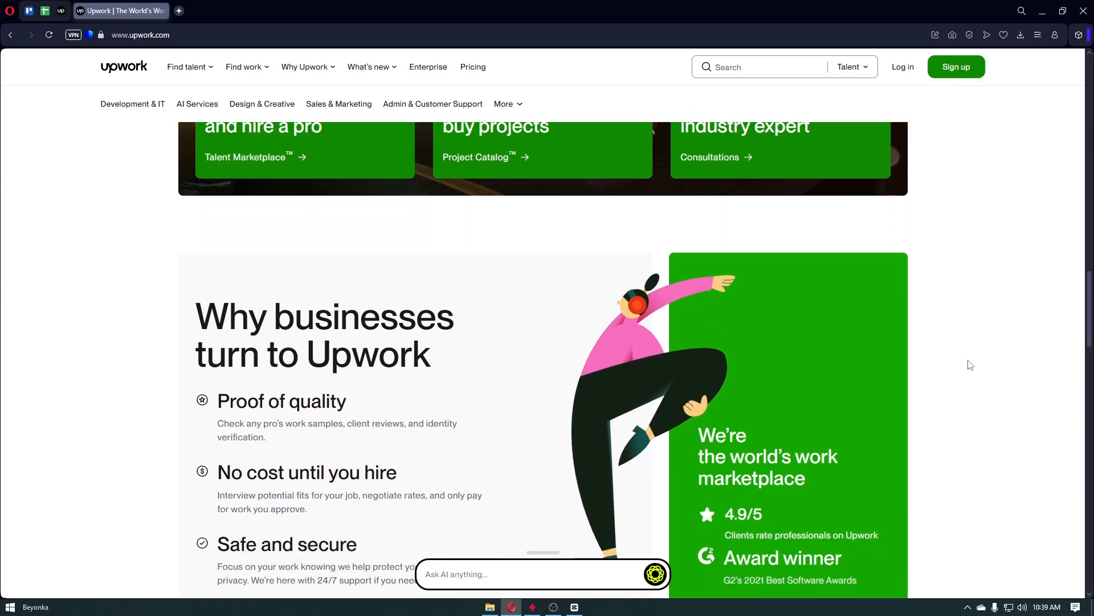
pyautogui.scroll(-3)
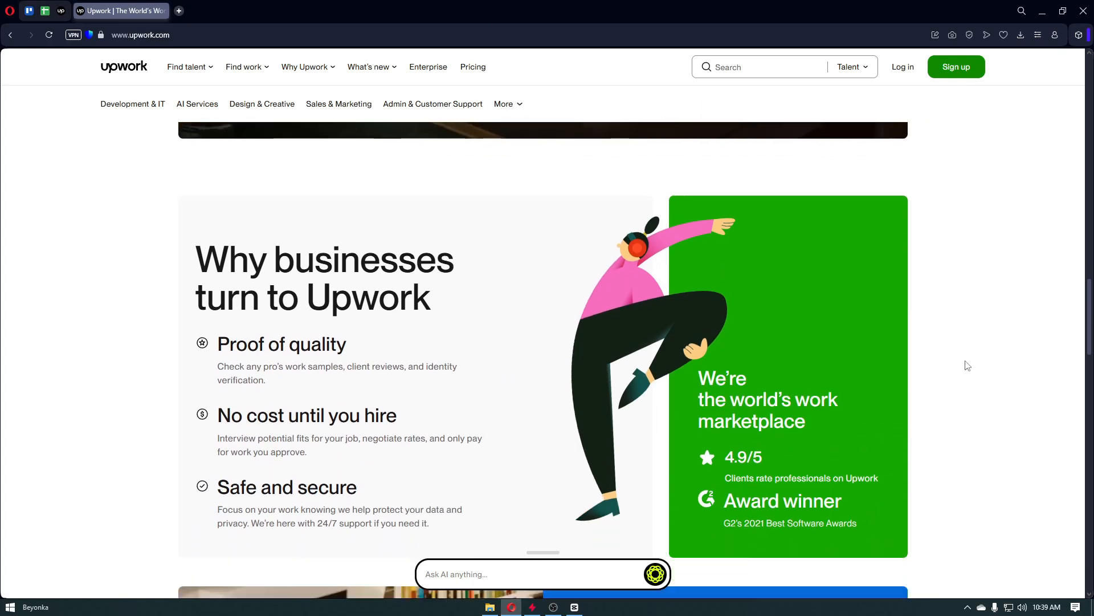
pyautogui.scroll(-3)
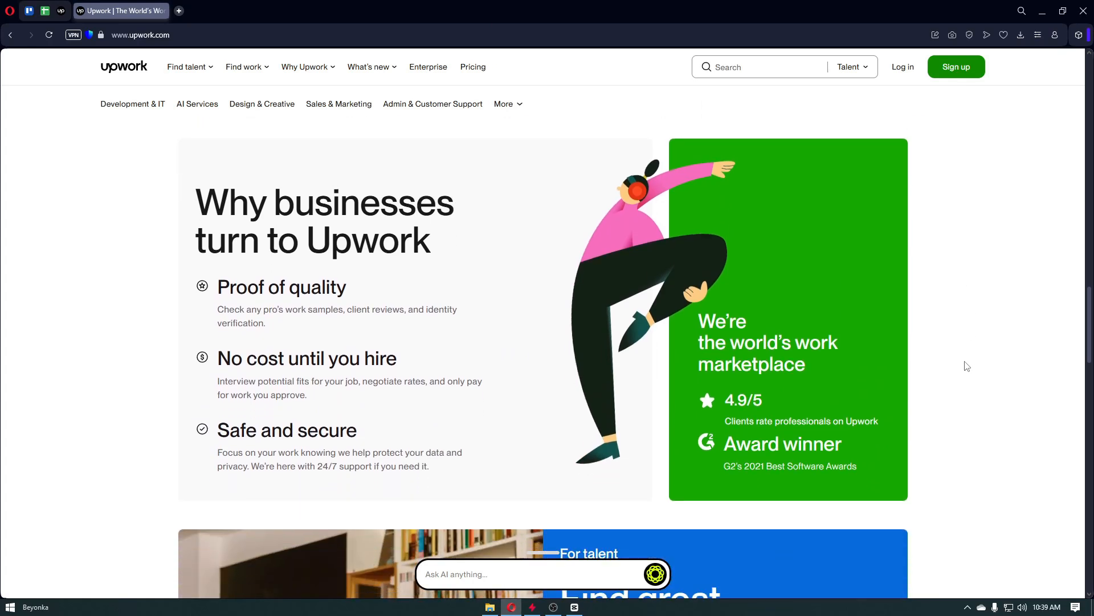
pyautogui.scroll(-3)
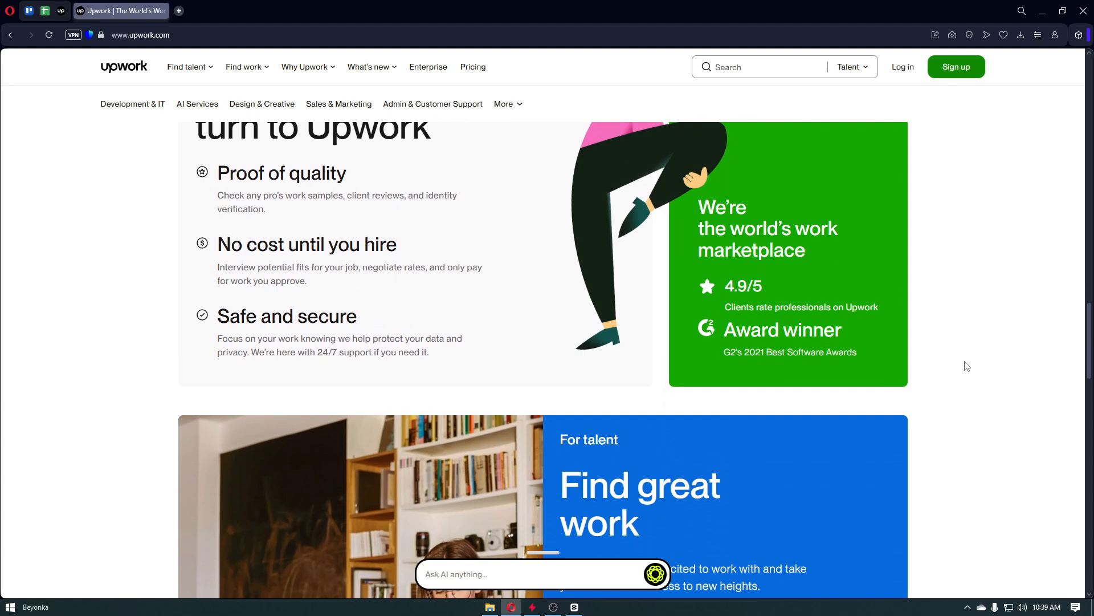
pyautogui.scroll(-3)
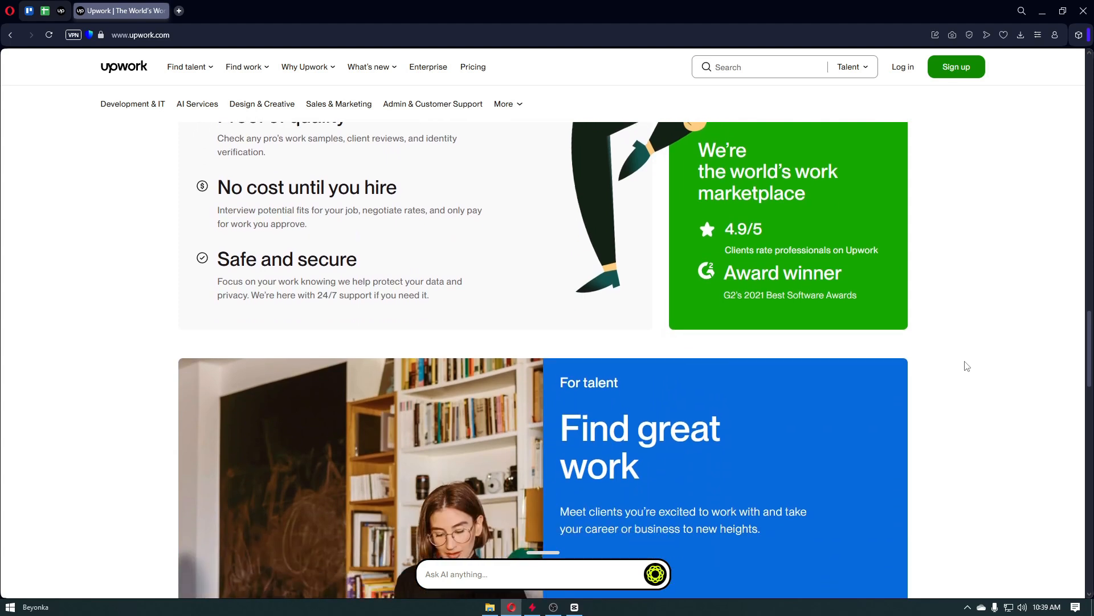
pyautogui.scroll(-3)
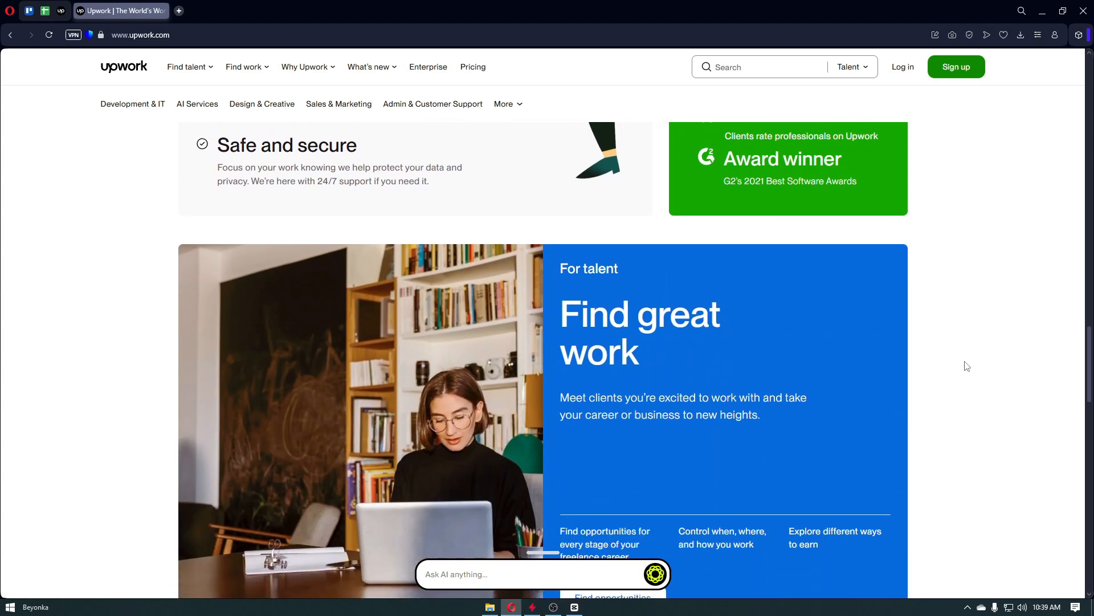
pyautogui.scroll(-3)
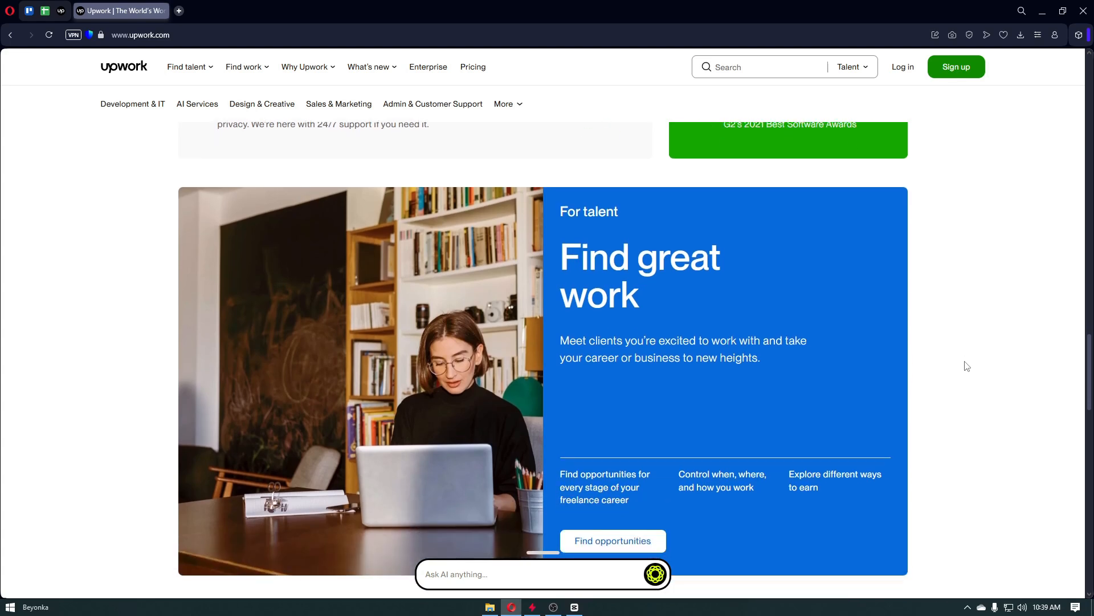
pyautogui.scroll(-3)
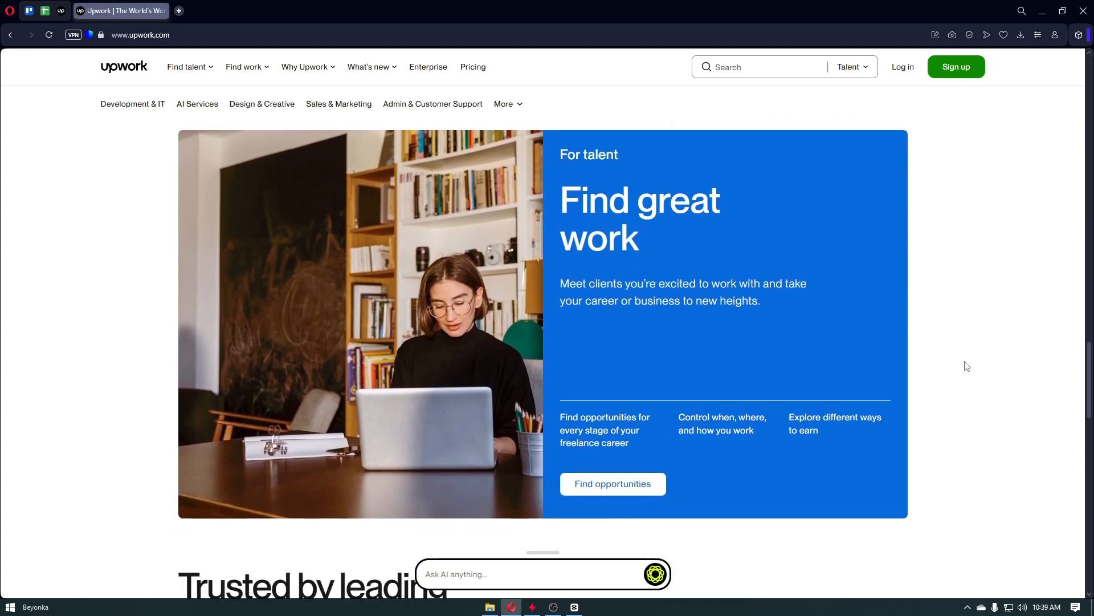
pyautogui.scroll(-3)
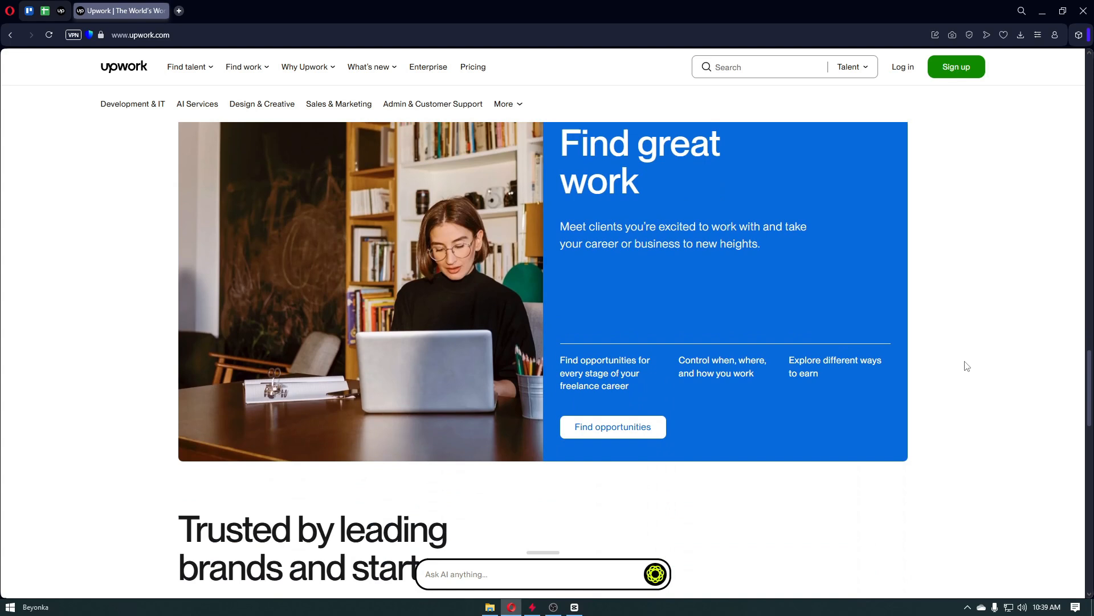
pyautogui.scroll(-3)
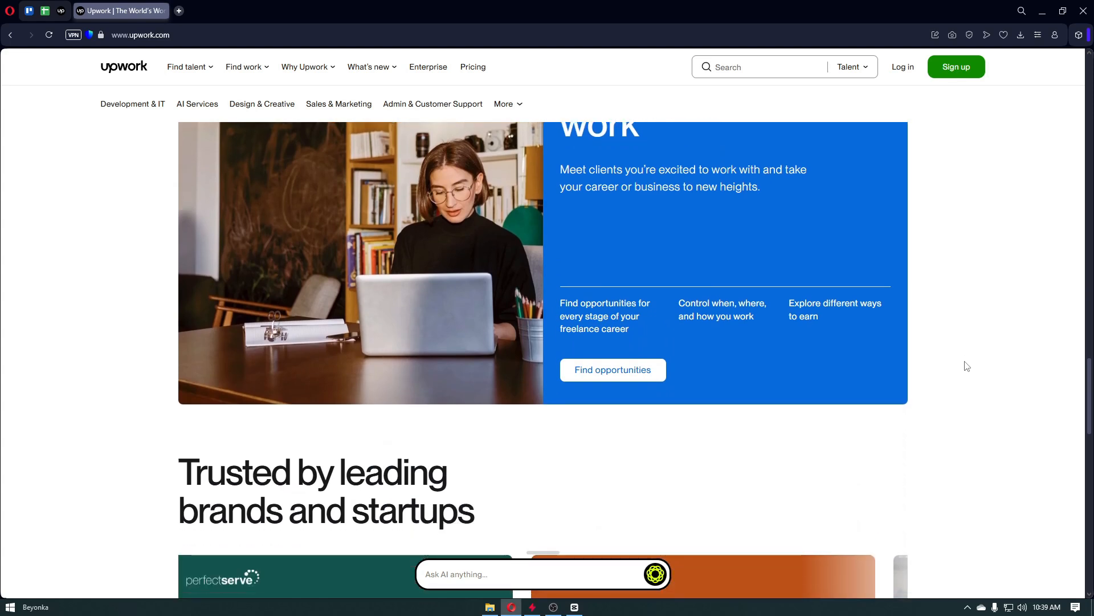
pyautogui.scroll(-3)
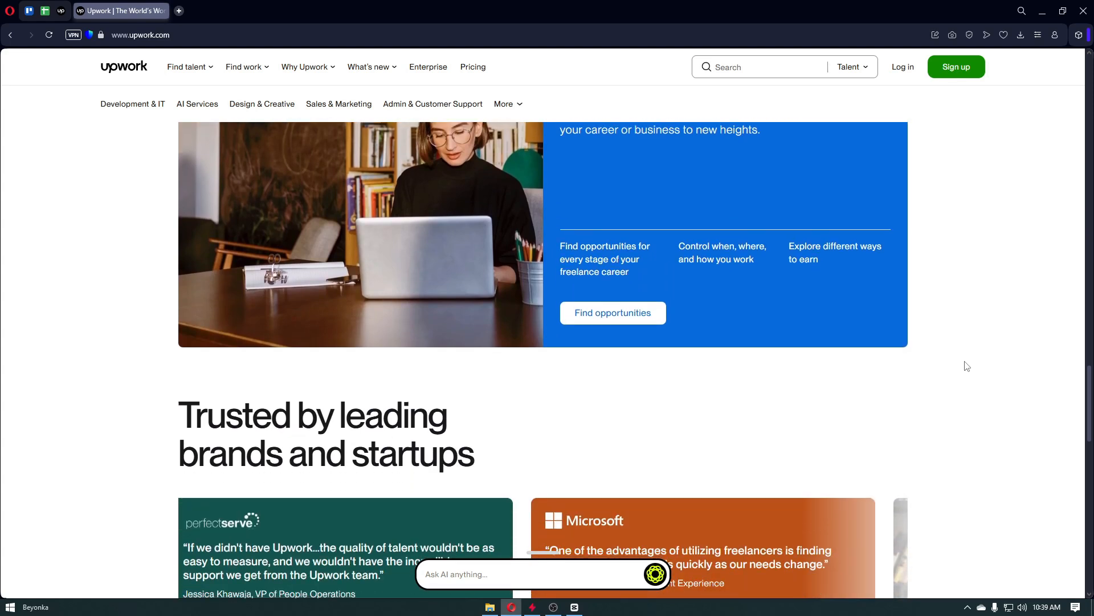
pyautogui.scroll(-3)
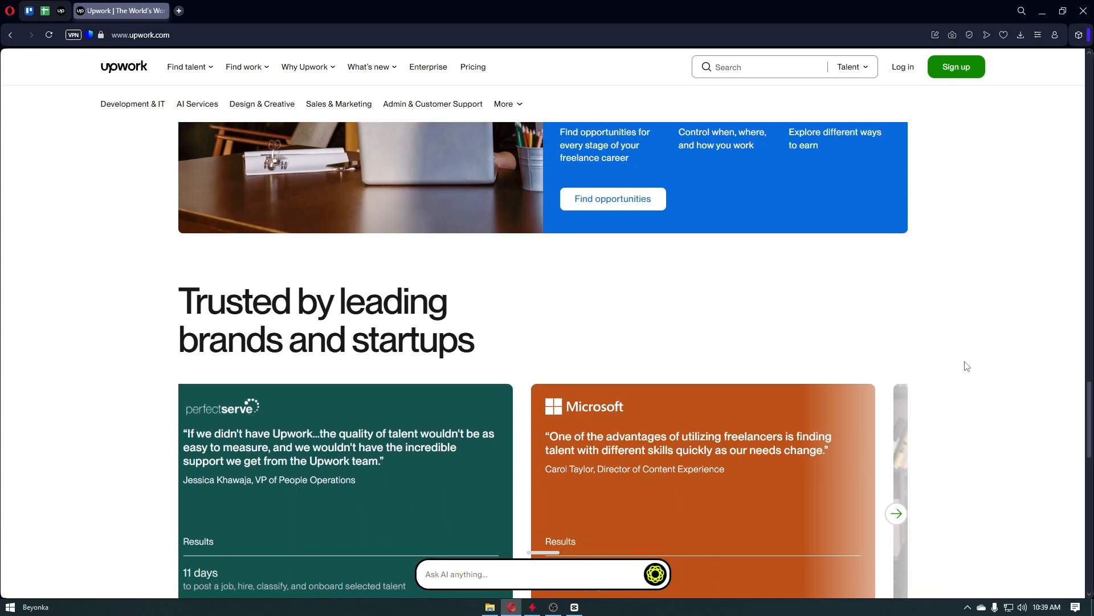
pyautogui.scroll(-3)
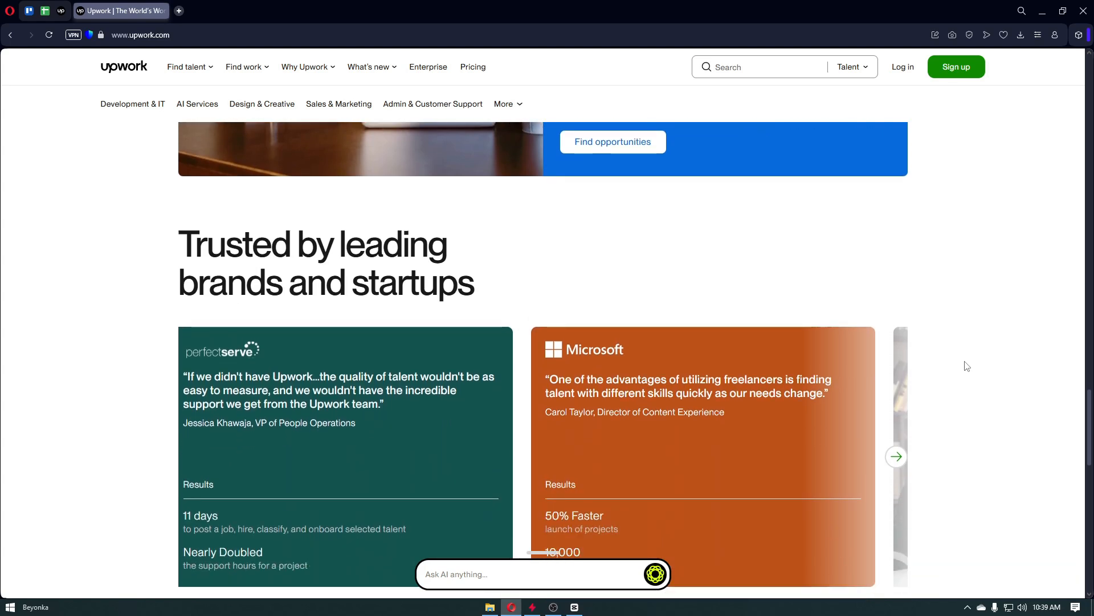
pyautogui.scroll(-3)
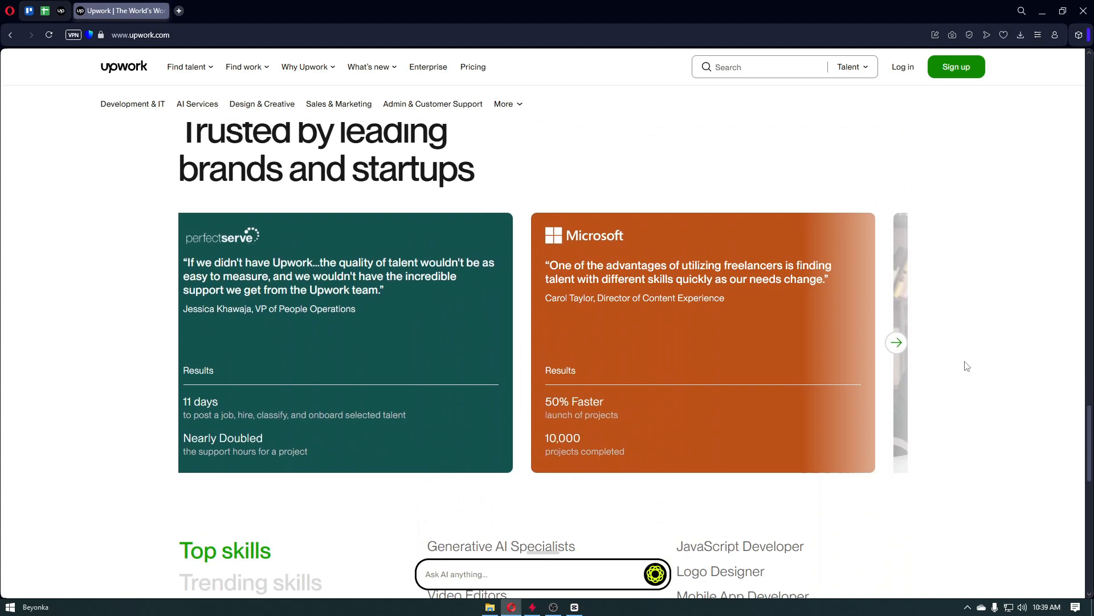
pyautogui.scroll(-3)
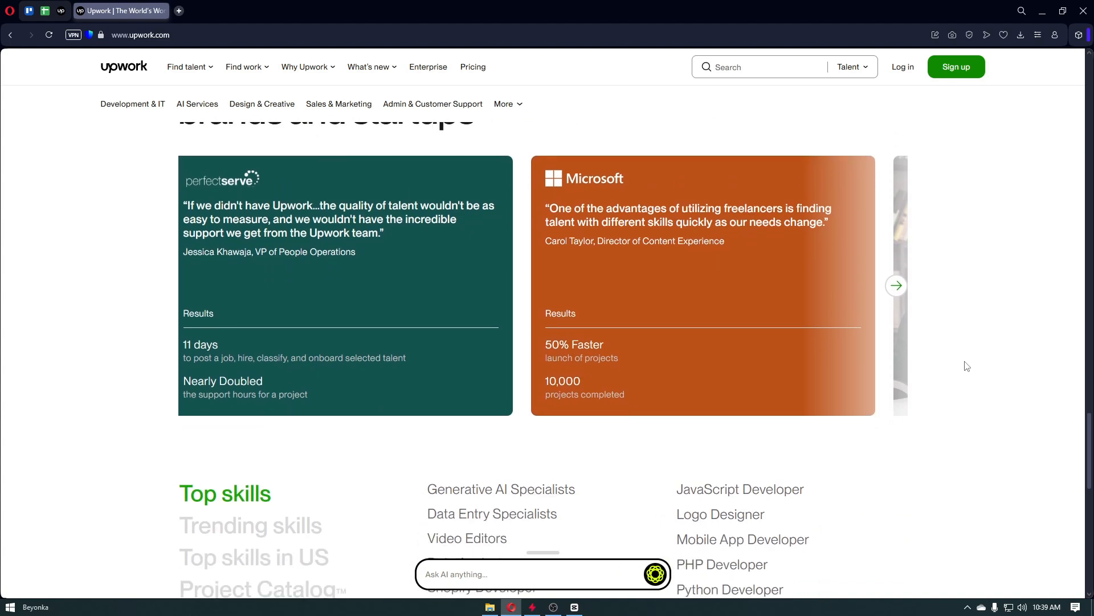
pyautogui.scroll(-3)
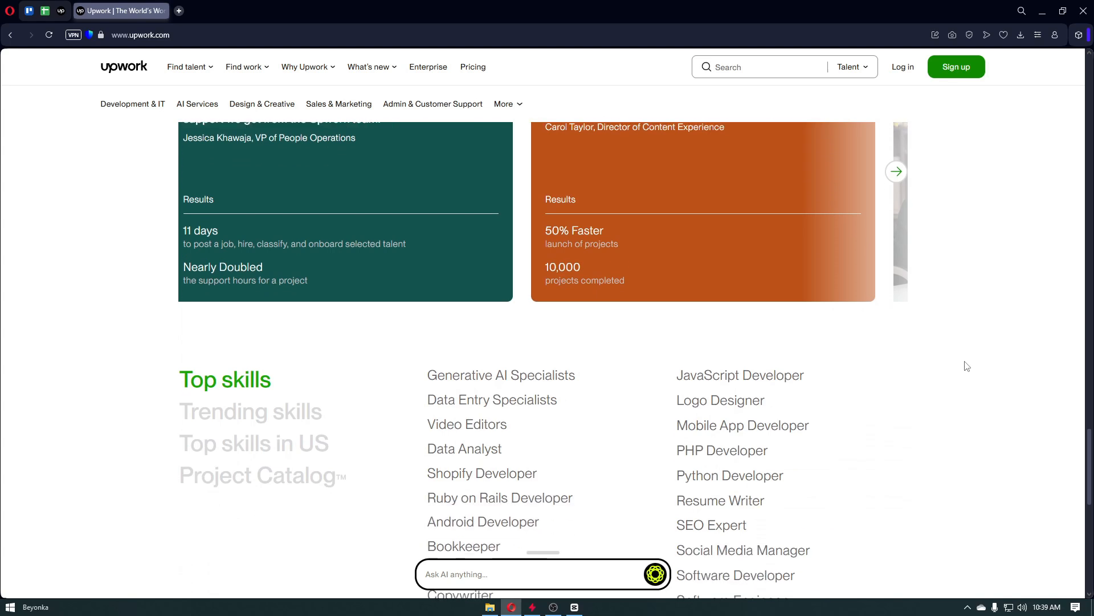
pyautogui.scroll(-3)
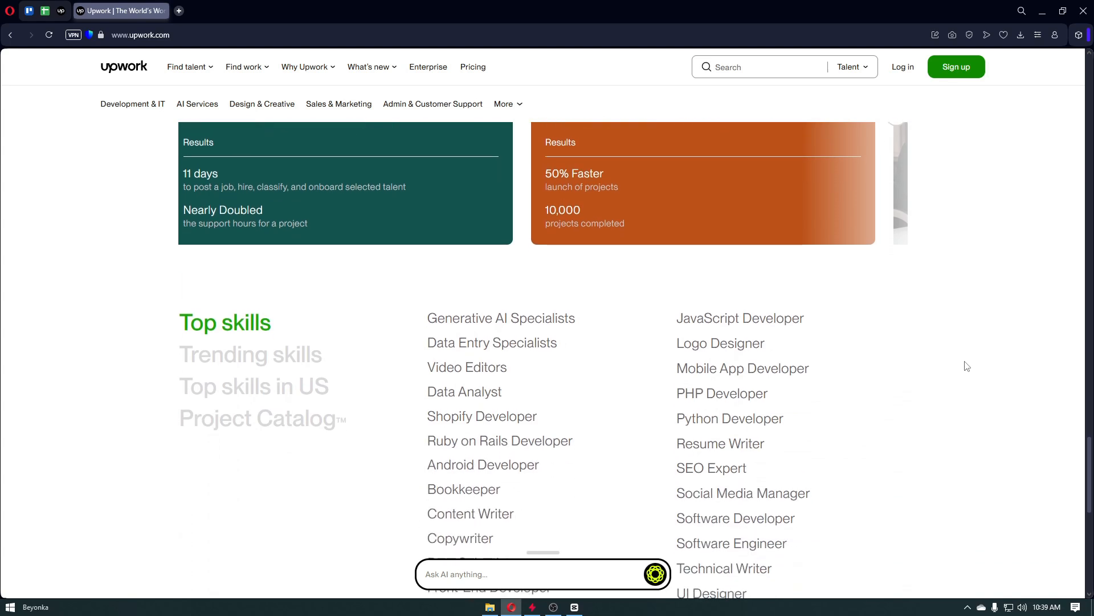
pyautogui.scroll(-3)
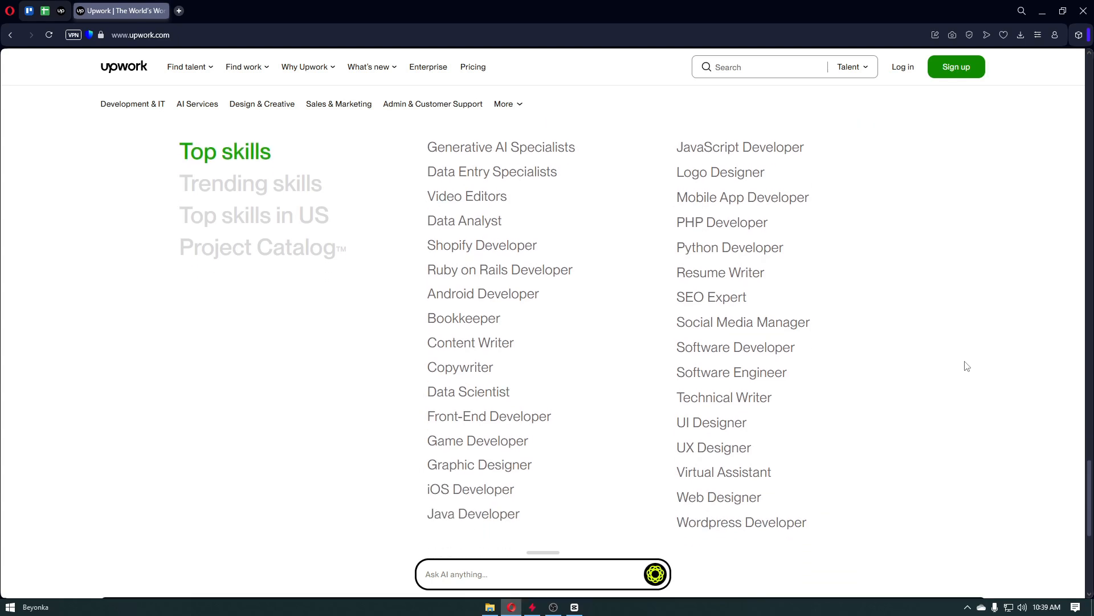
pyautogui.scroll(-3)
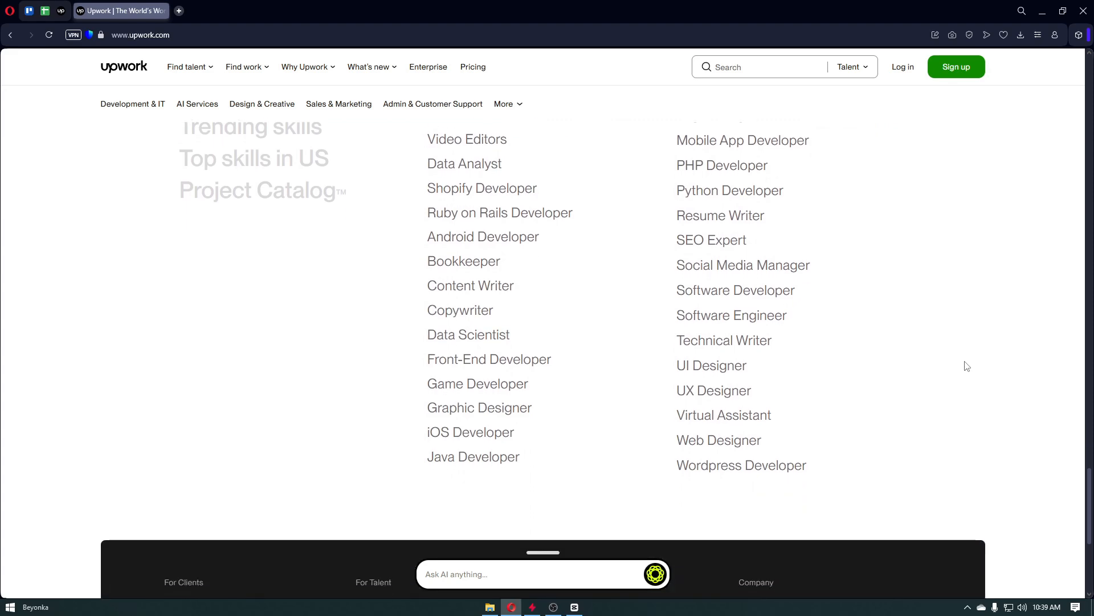
pyautogui.scroll(-3)
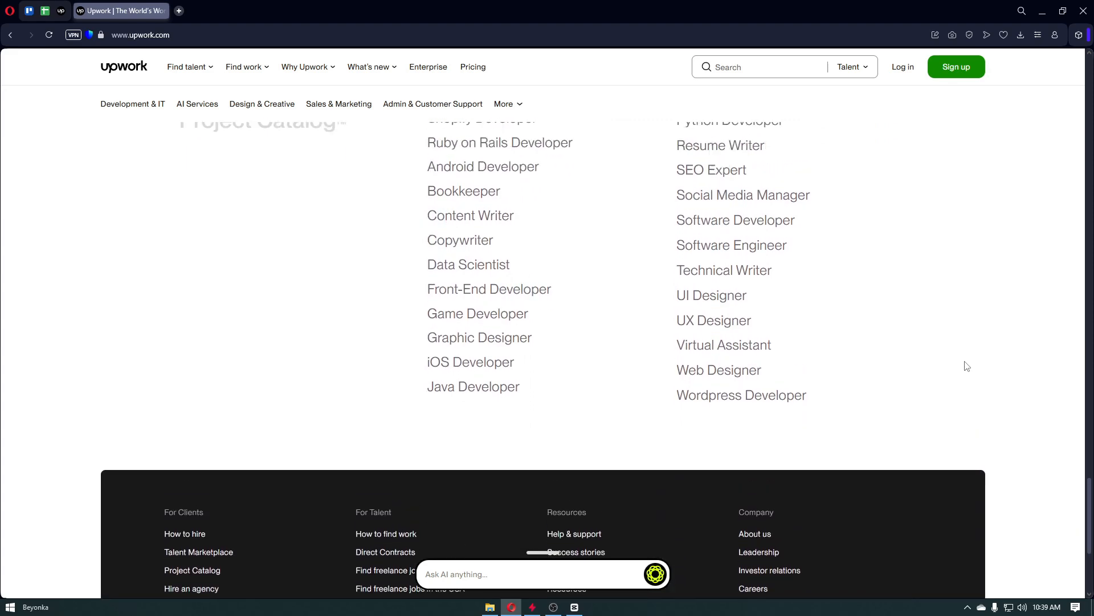
pyautogui.scroll(3)
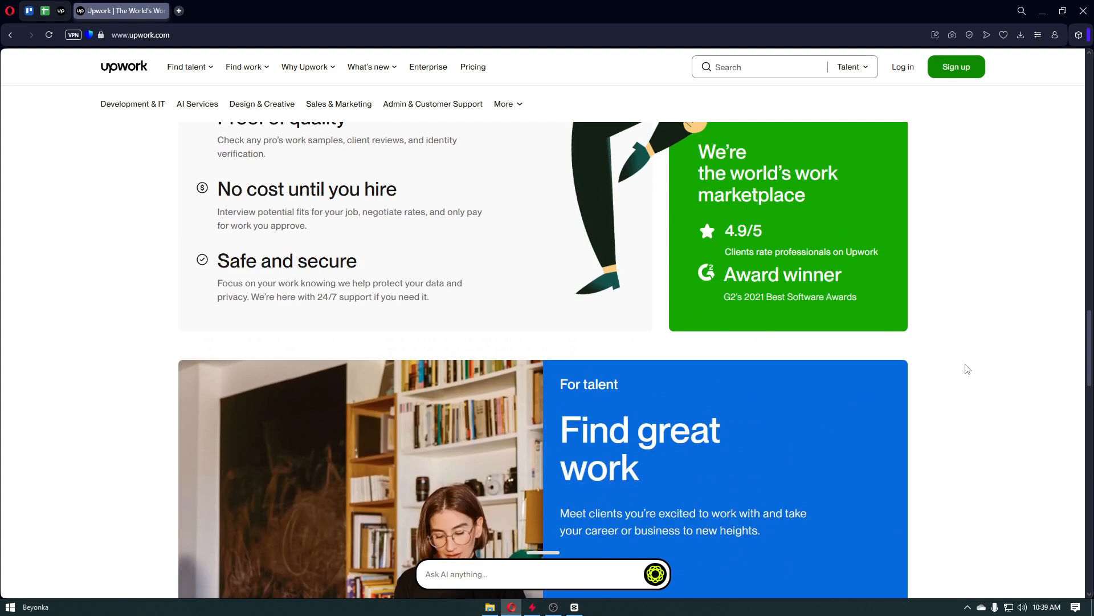
pyautogui.scroll(3)
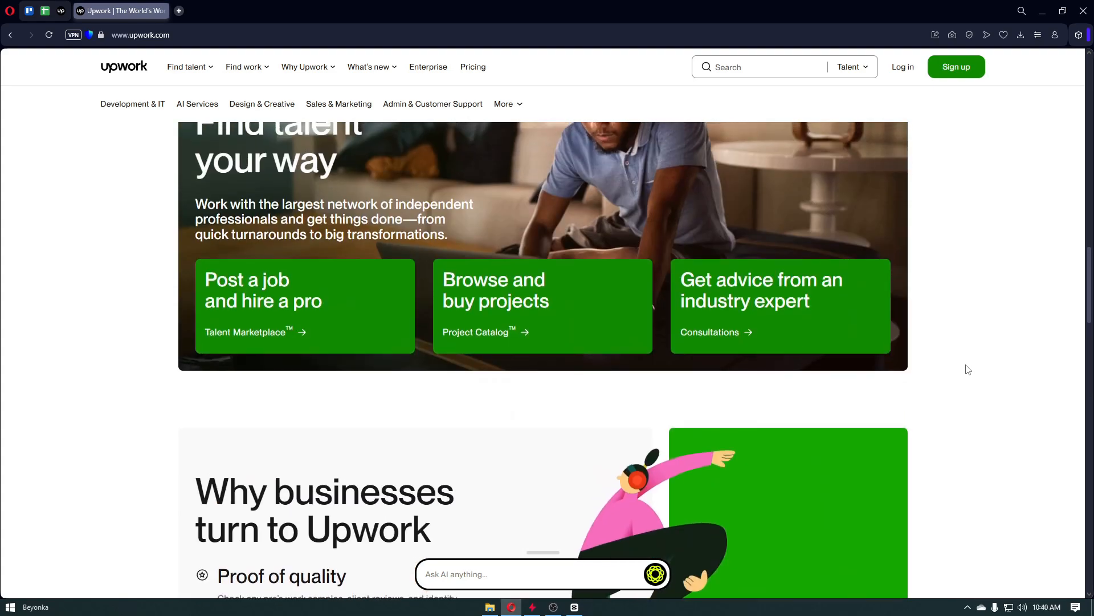
pyautogui.scroll(3)
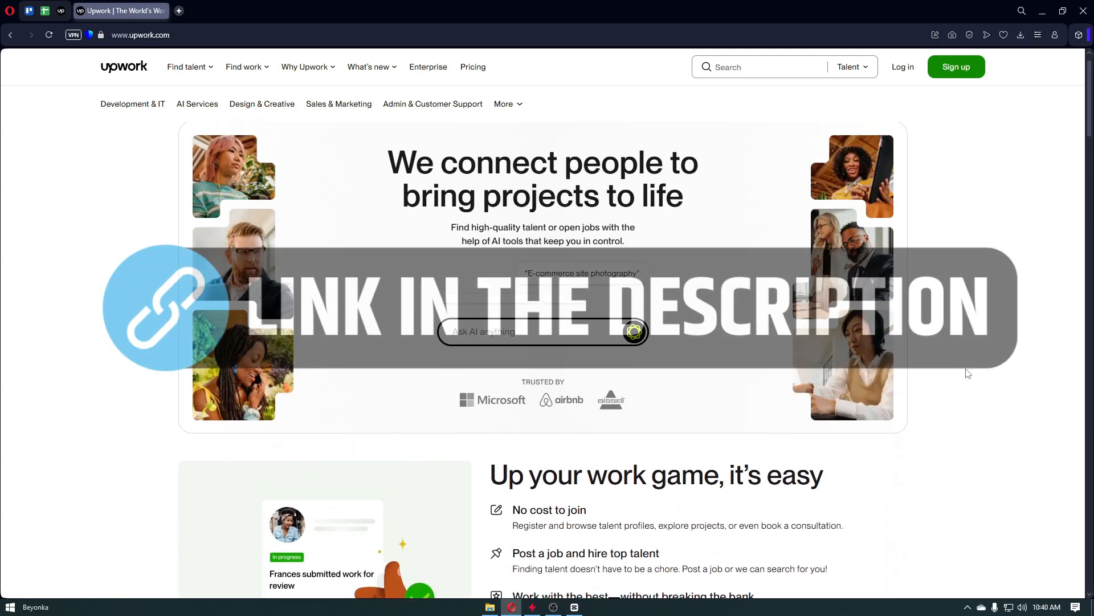
pyautogui.scroll(-3)
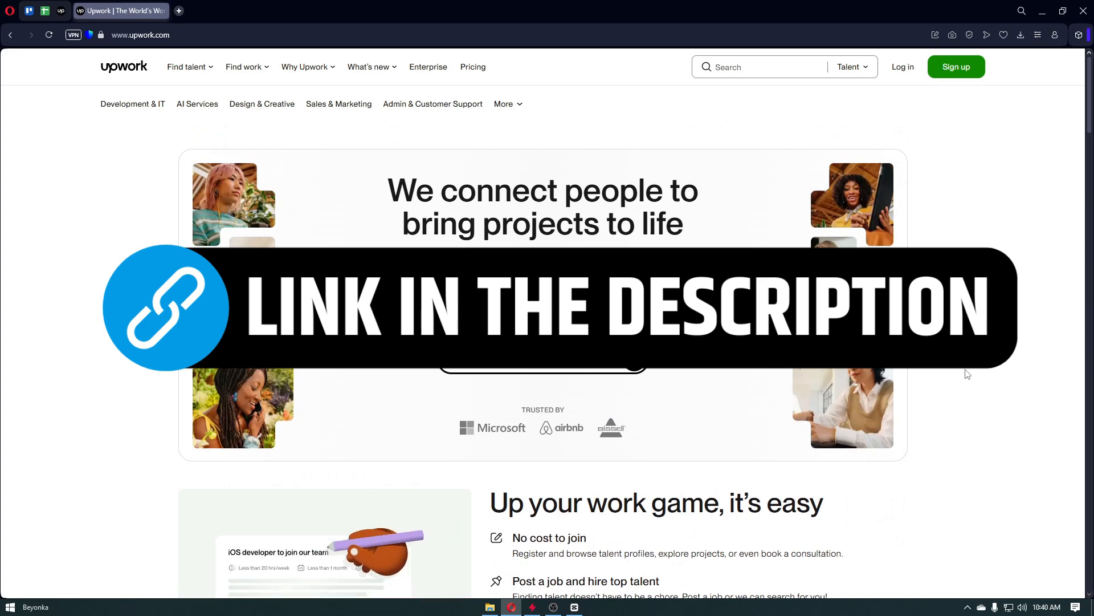
pyautogui.scroll(-3)
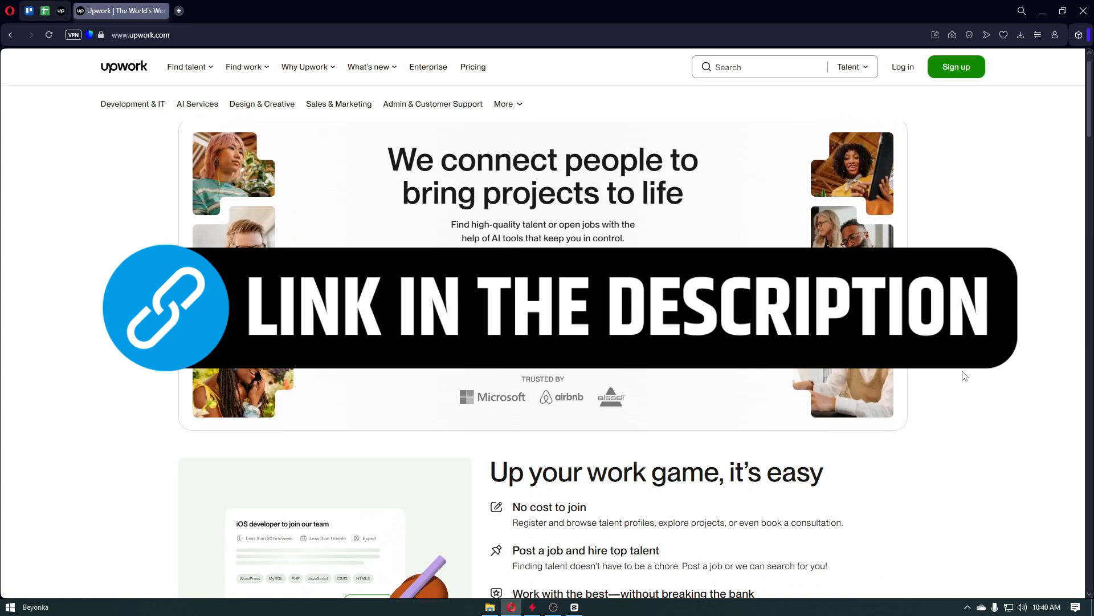
# Go to the account sign-in page via 'Log in' in the top navigation
pyautogui.click(903, 66)
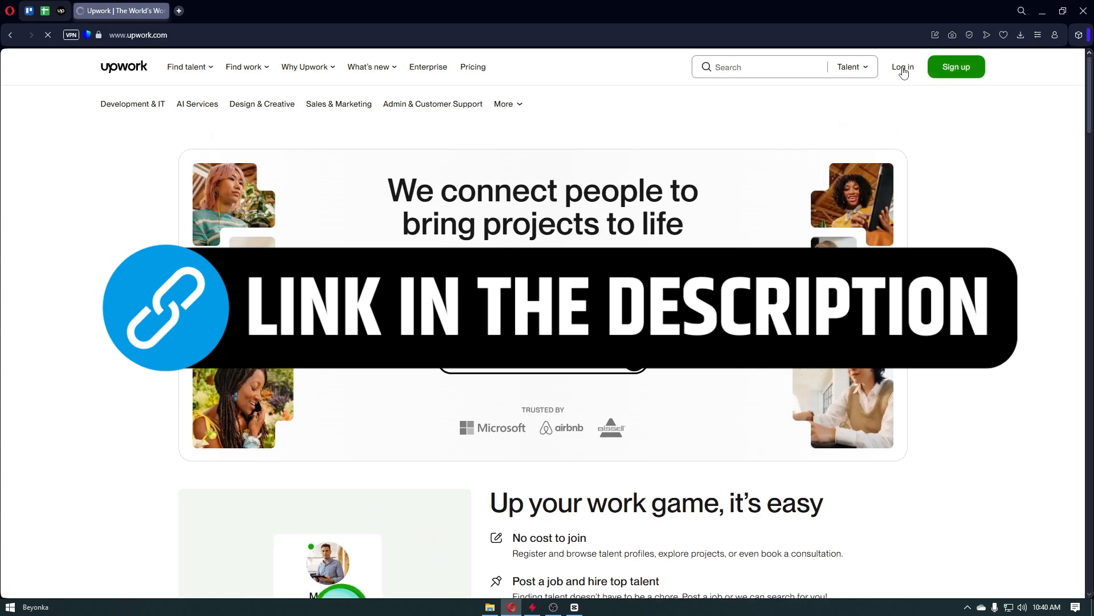
pyautogui.click(903, 67)
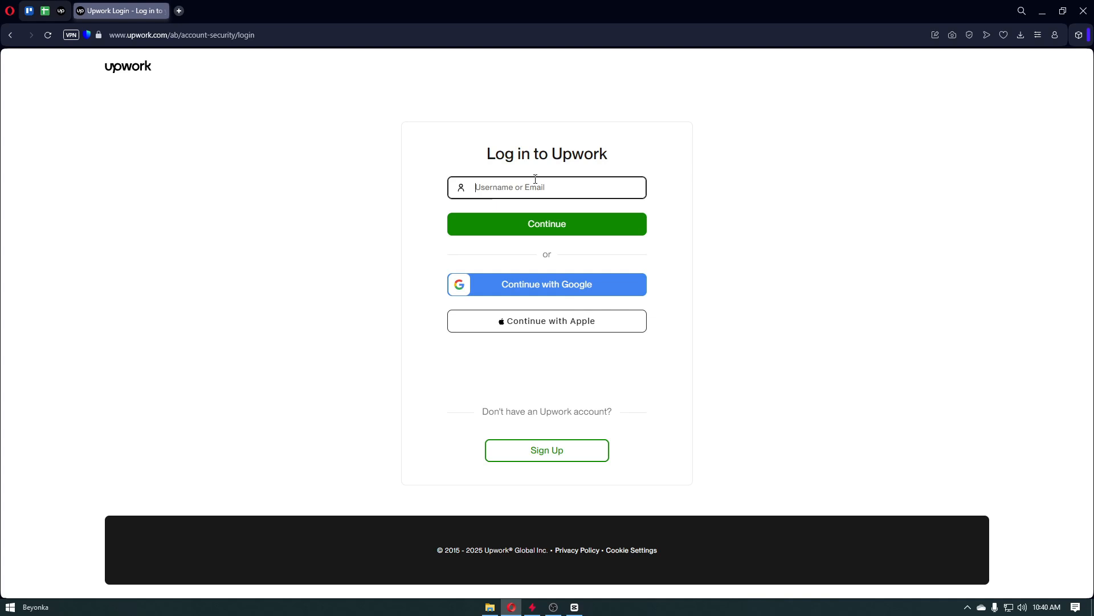
pyautogui.moveTo(538, 195)
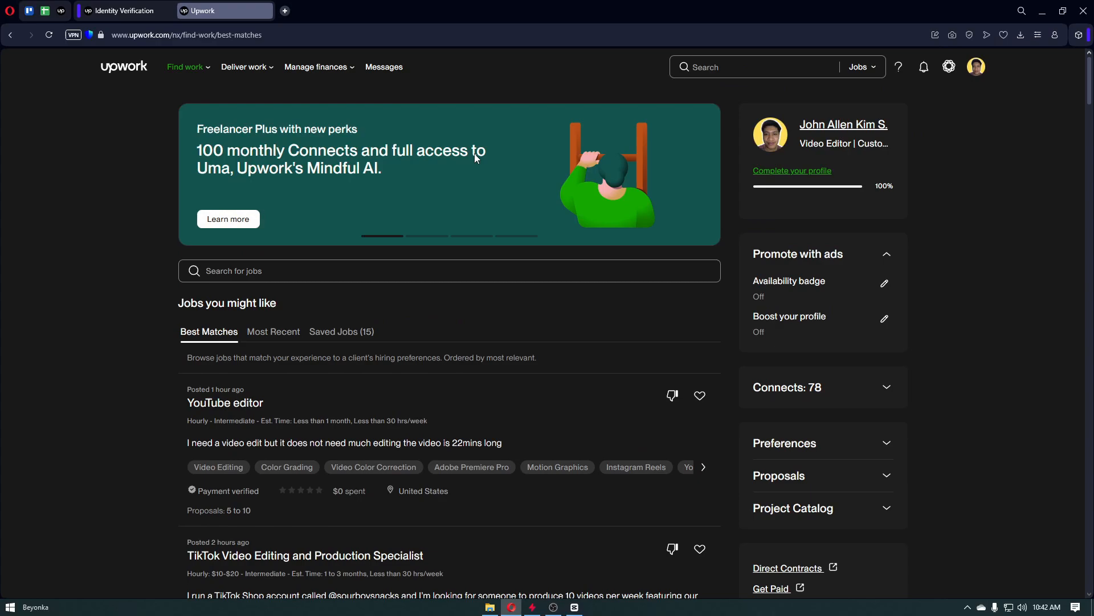
# Open the account dropdown from the profile avatar on the Find Work page
pyautogui.scroll(-3)
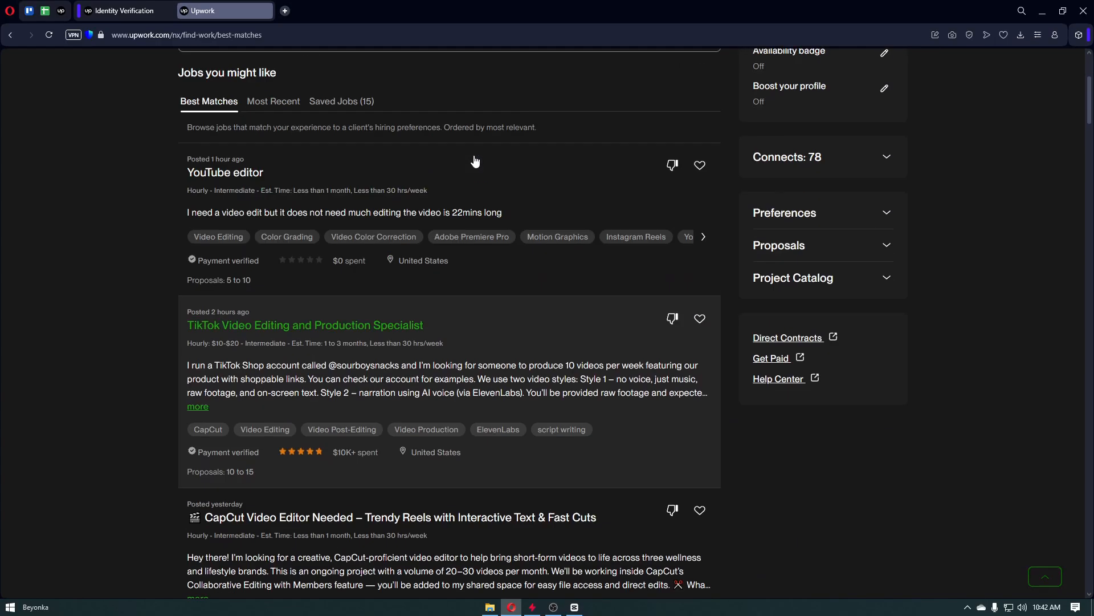
pyautogui.scroll(3)
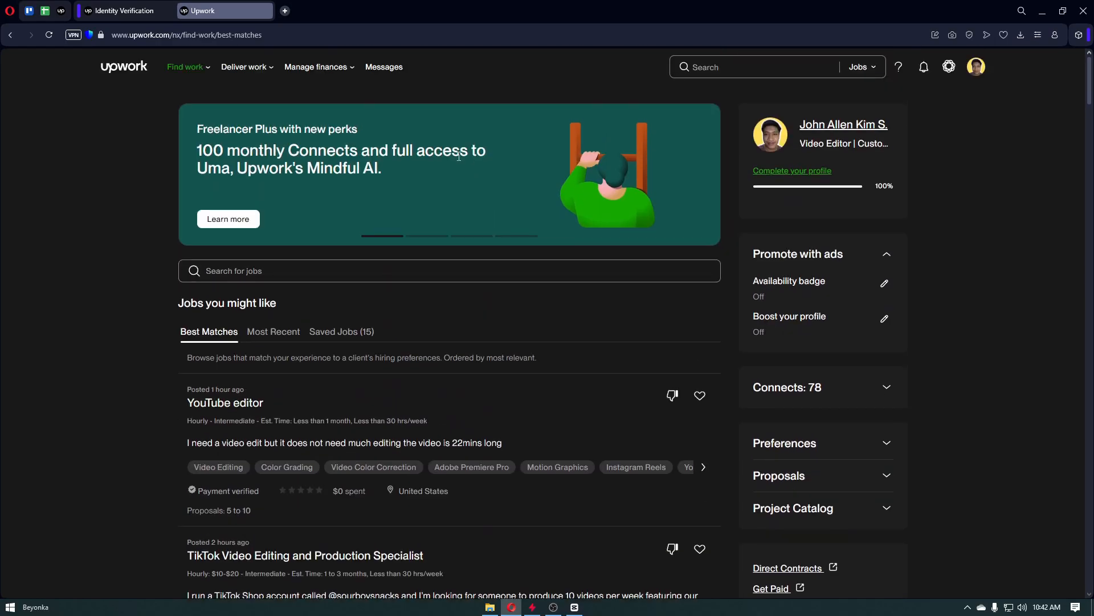
pyautogui.moveTo(378, 105)
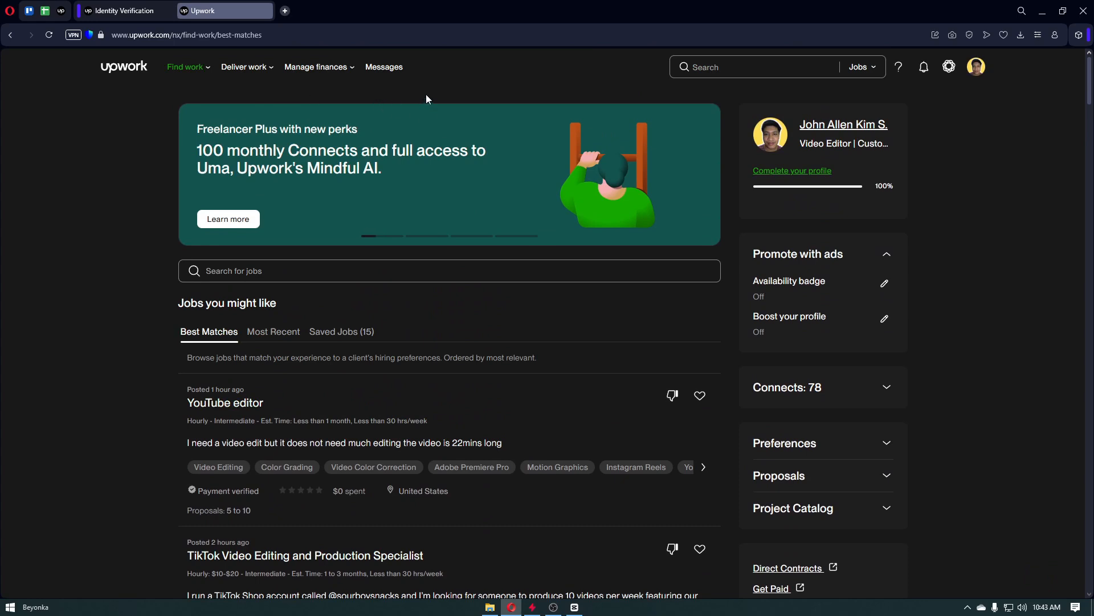
pyautogui.moveTo(863, 96)
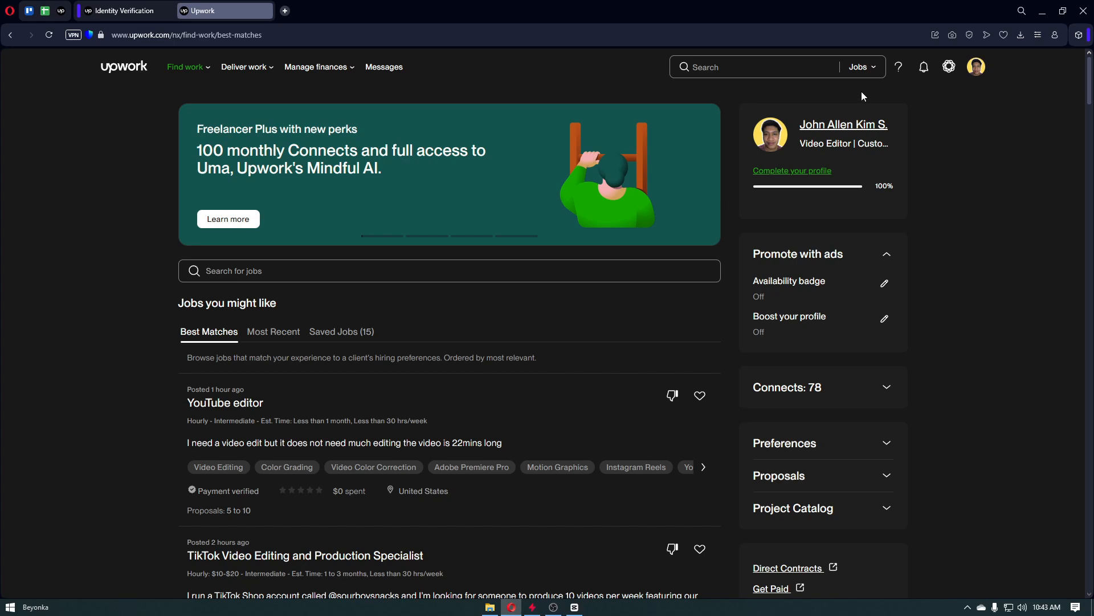
pyautogui.moveTo(922, 67)
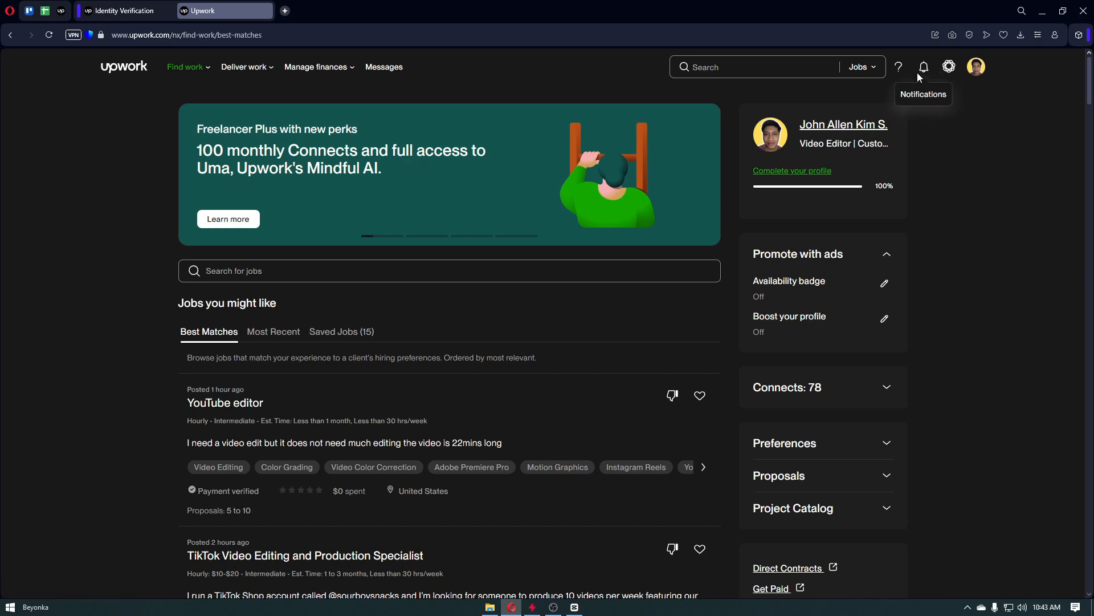
pyautogui.moveTo(923, 67)
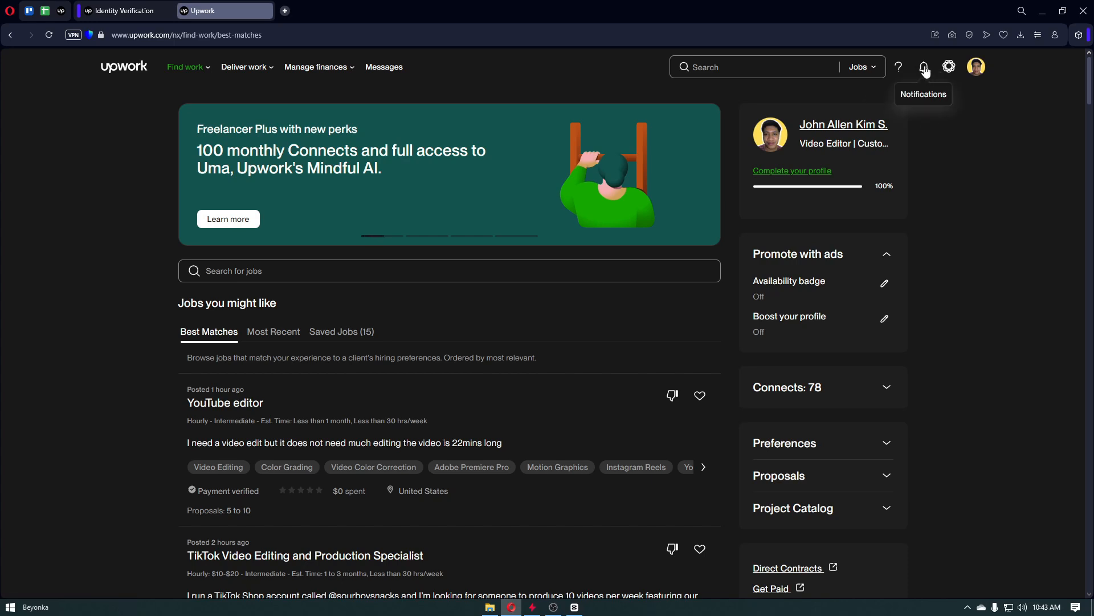
pyautogui.moveTo(938, 101)
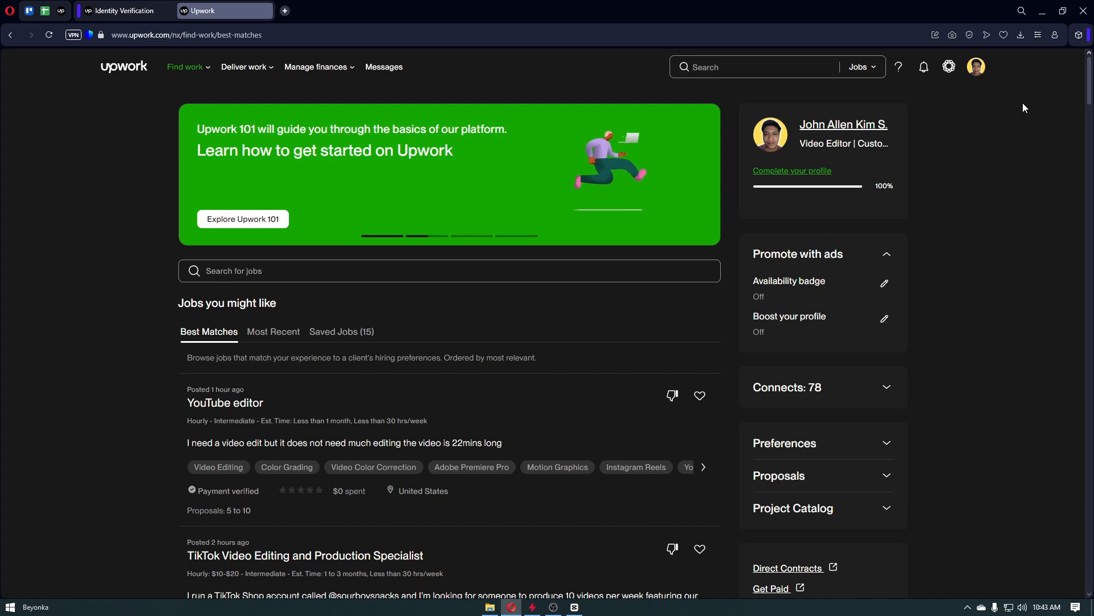
pyautogui.click(124, 11)
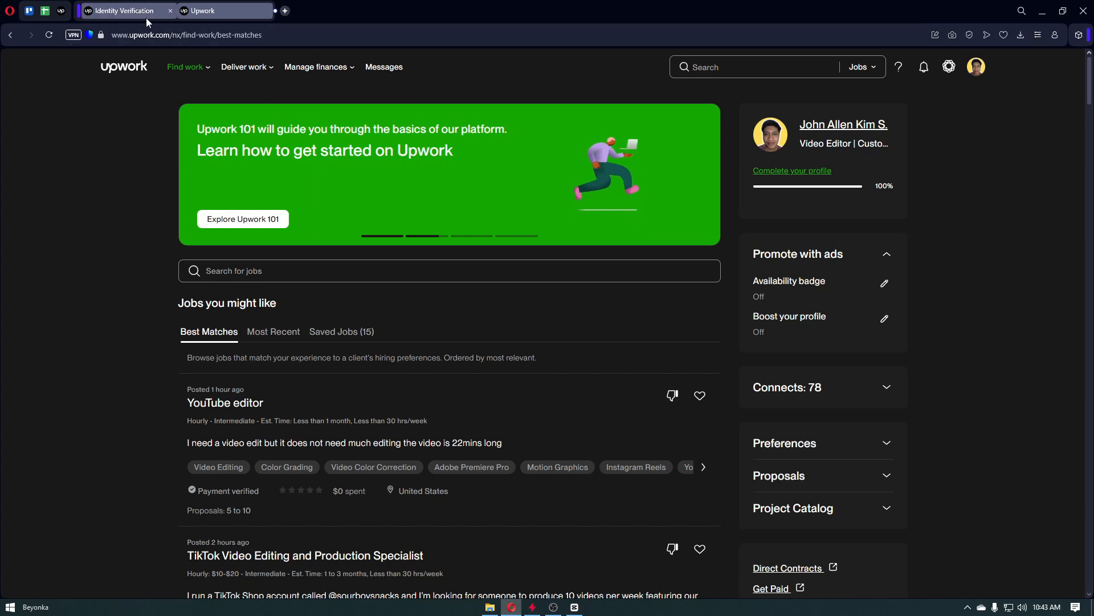
pyautogui.click(975, 66)
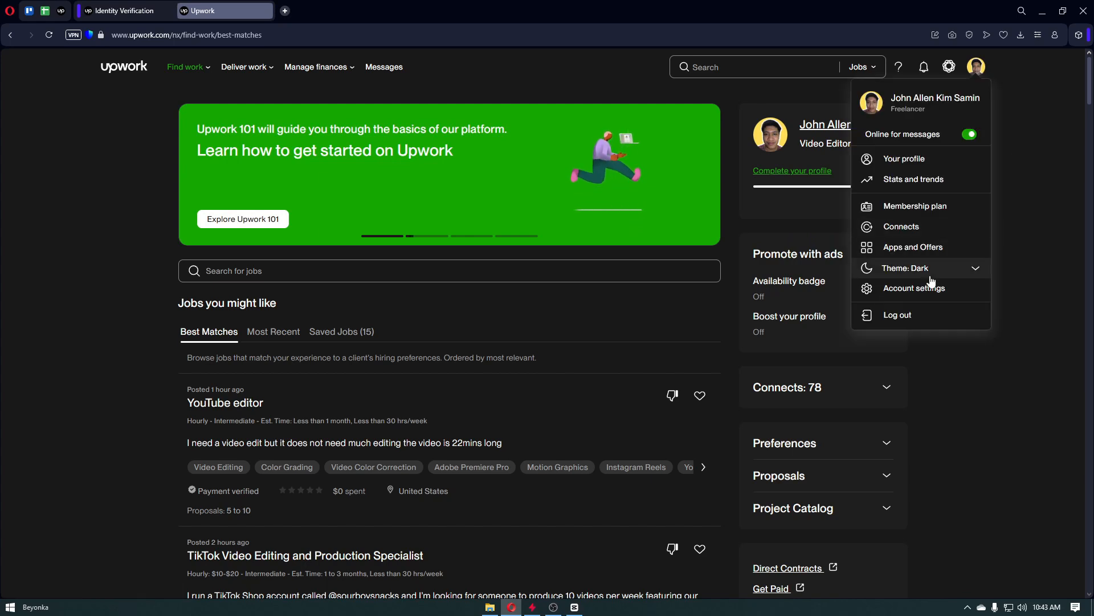
# Review the Identity Verification tab showing all steps verified, then return to the Upwork job feed tab
pyautogui.click(125, 10)
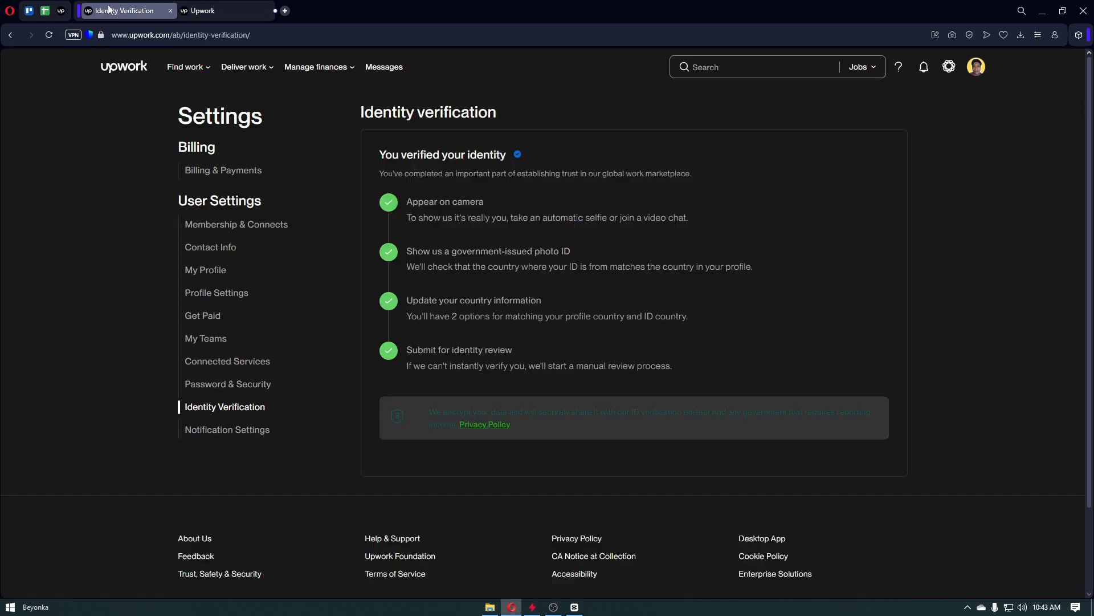
pyautogui.moveTo(225, 406)
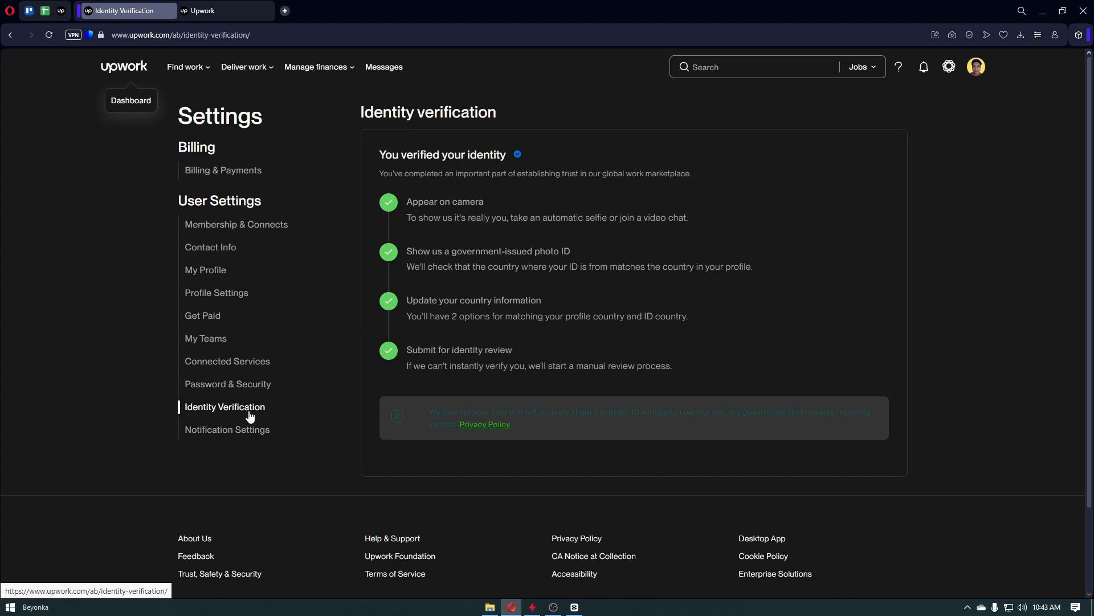
pyautogui.moveTo(224, 418)
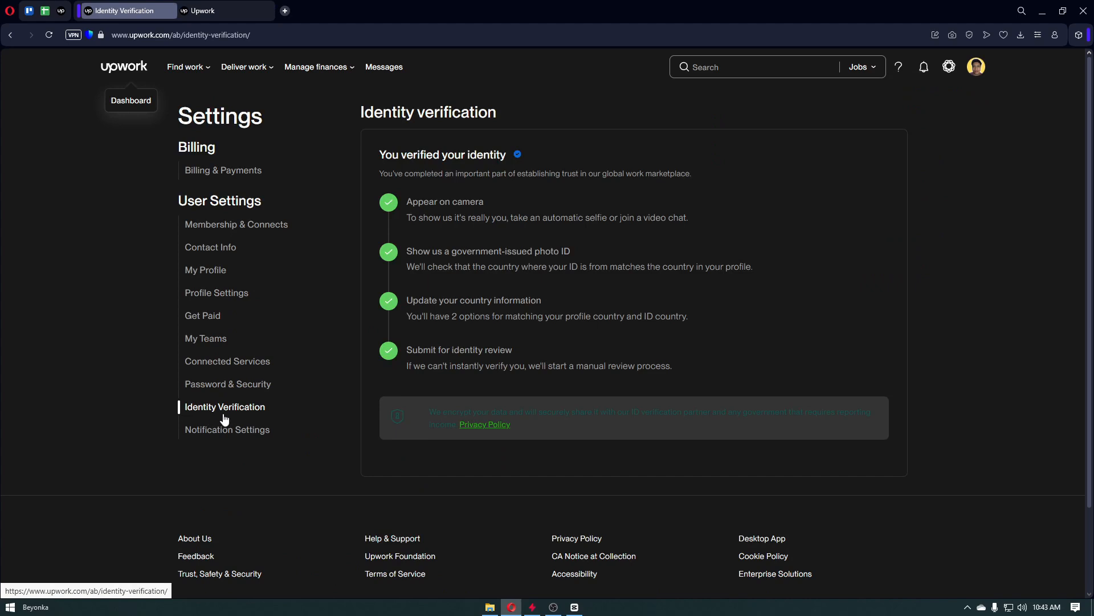
pyautogui.moveTo(422, 199)
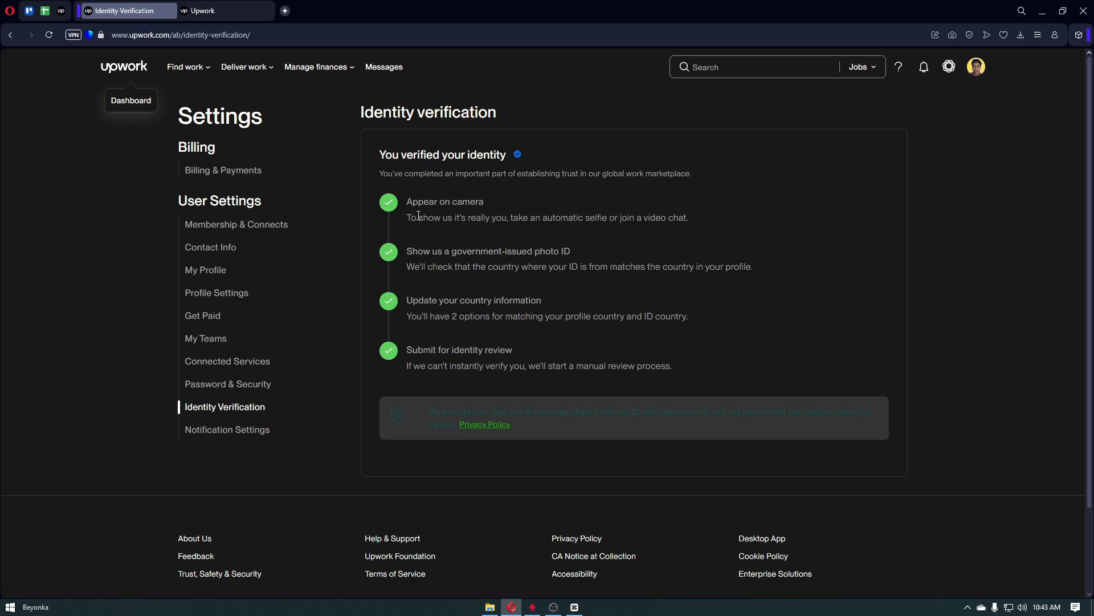
pyautogui.doubleClick(444, 201)
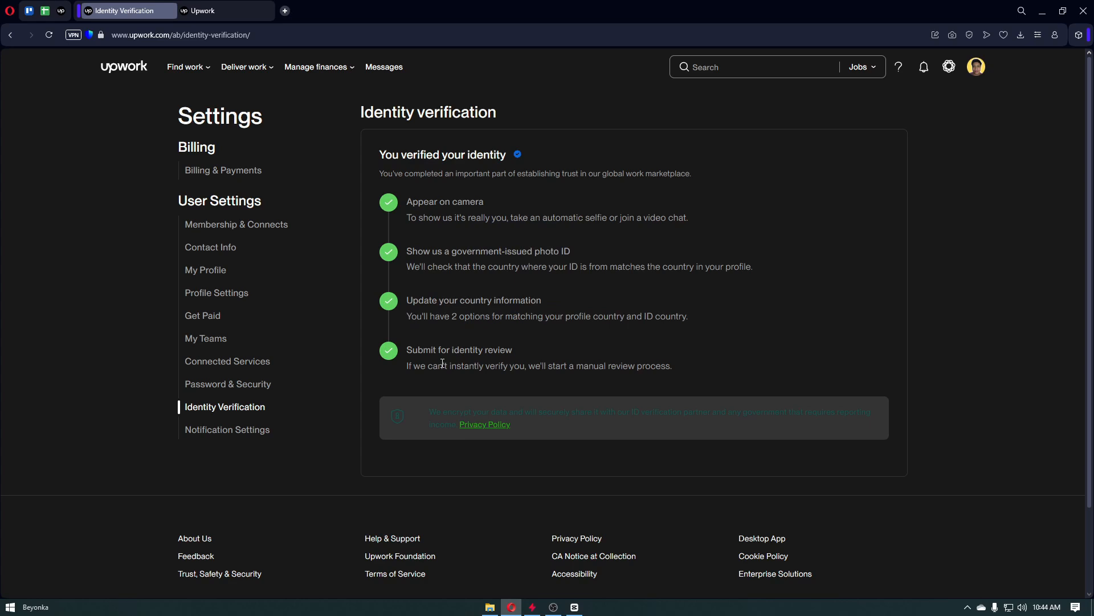
pyautogui.moveTo(468, 365)
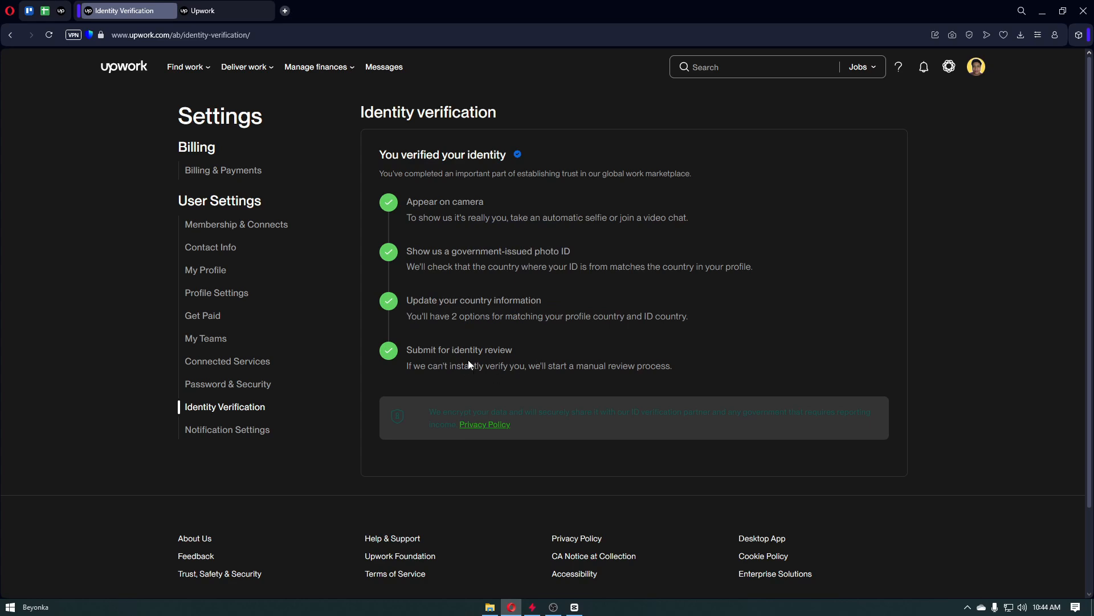
pyautogui.moveTo(239, 6)
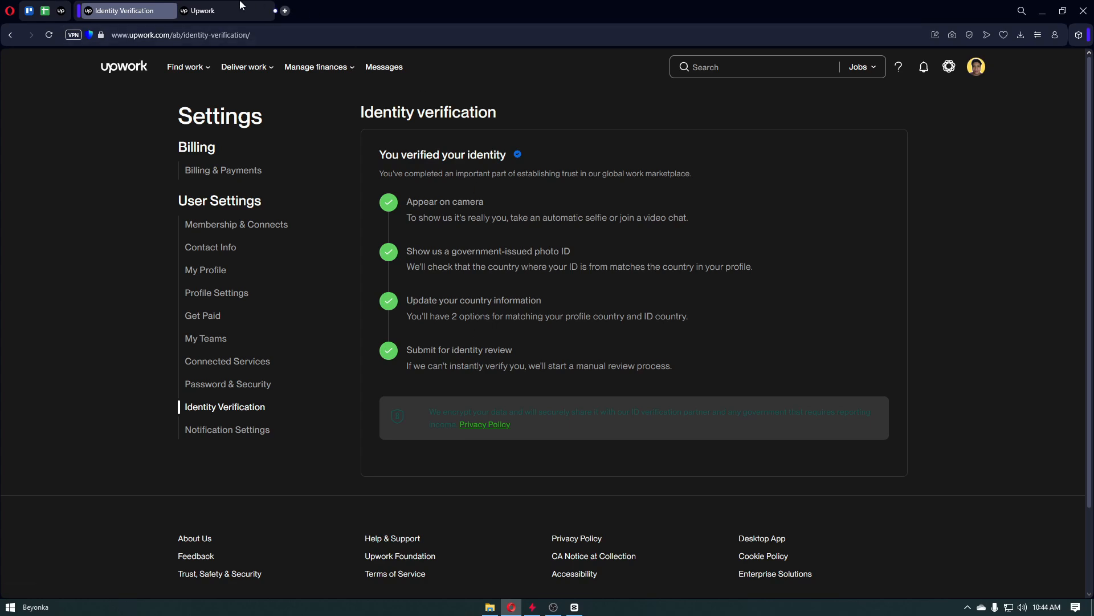
pyautogui.click(203, 10)
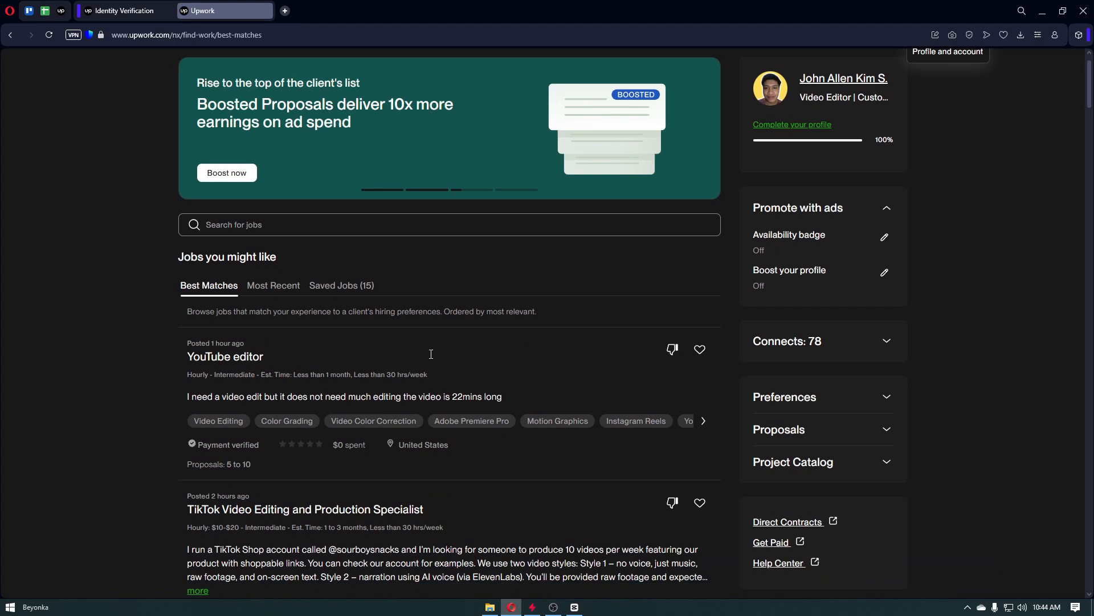
pyautogui.scroll(-3)
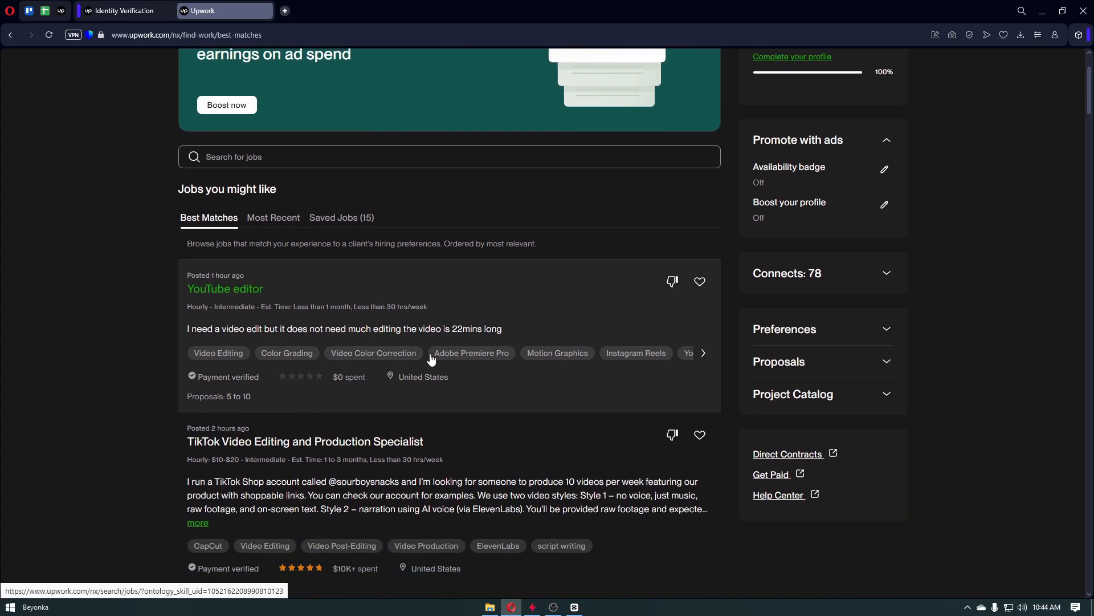
pyautogui.scroll(-3)
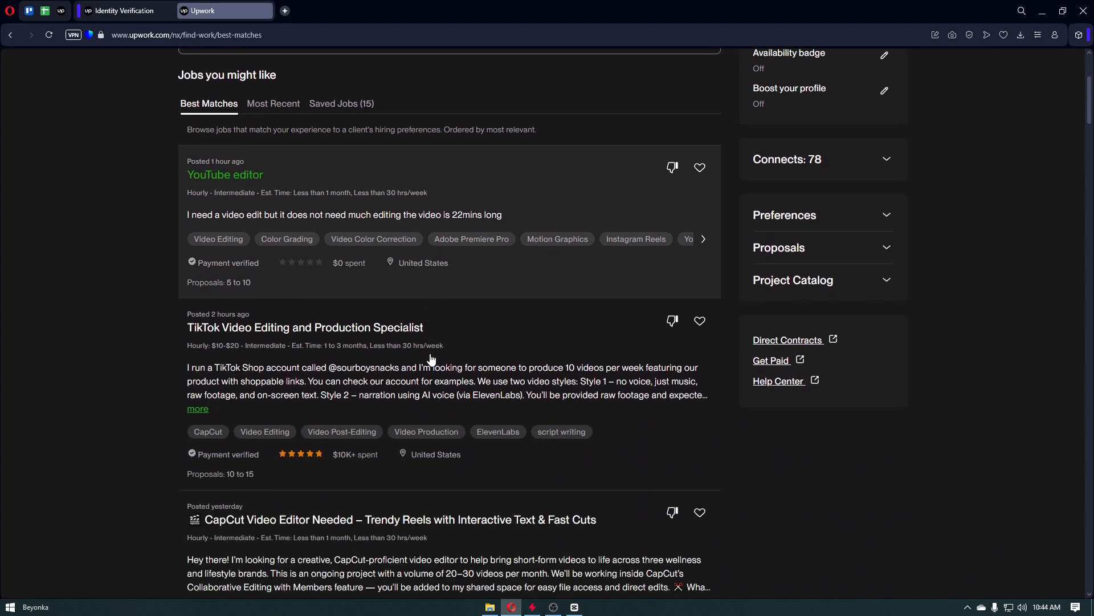
pyautogui.scroll(-3)
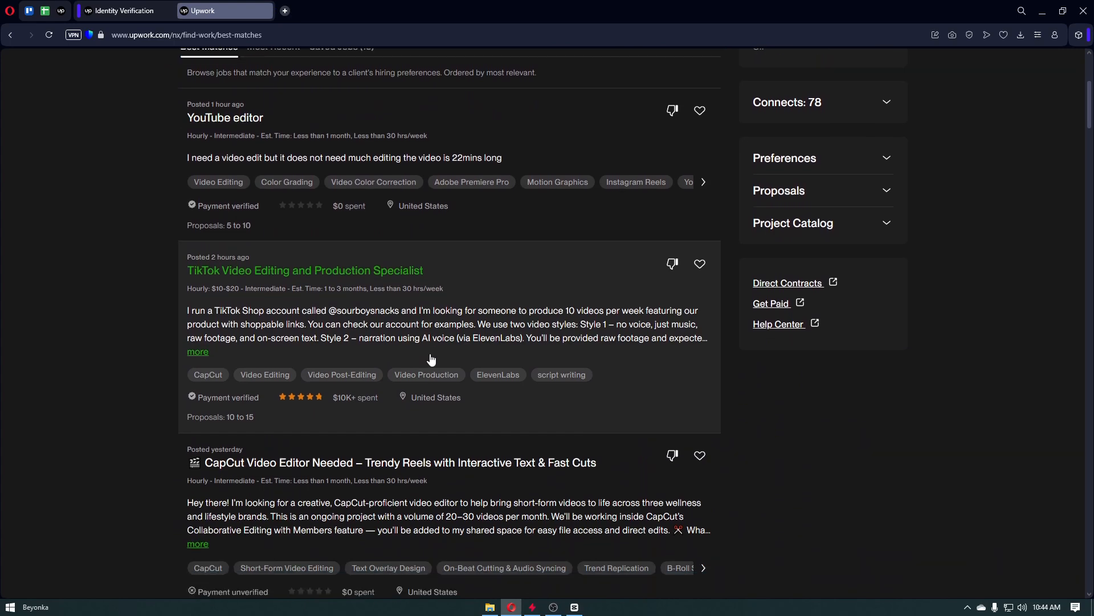
pyautogui.scroll(-3)
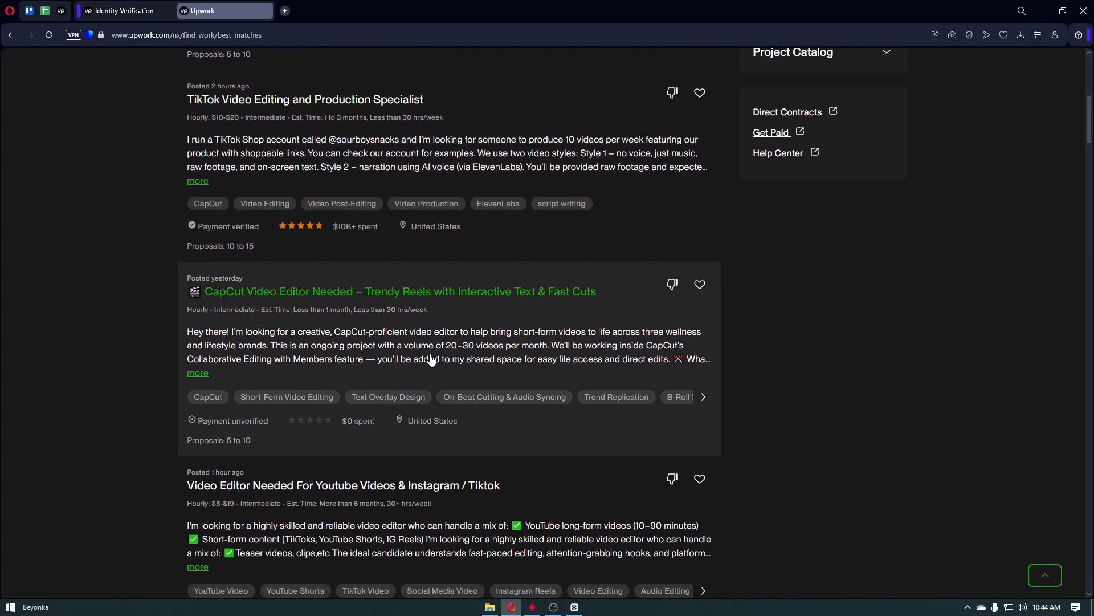
pyautogui.scroll(-3)
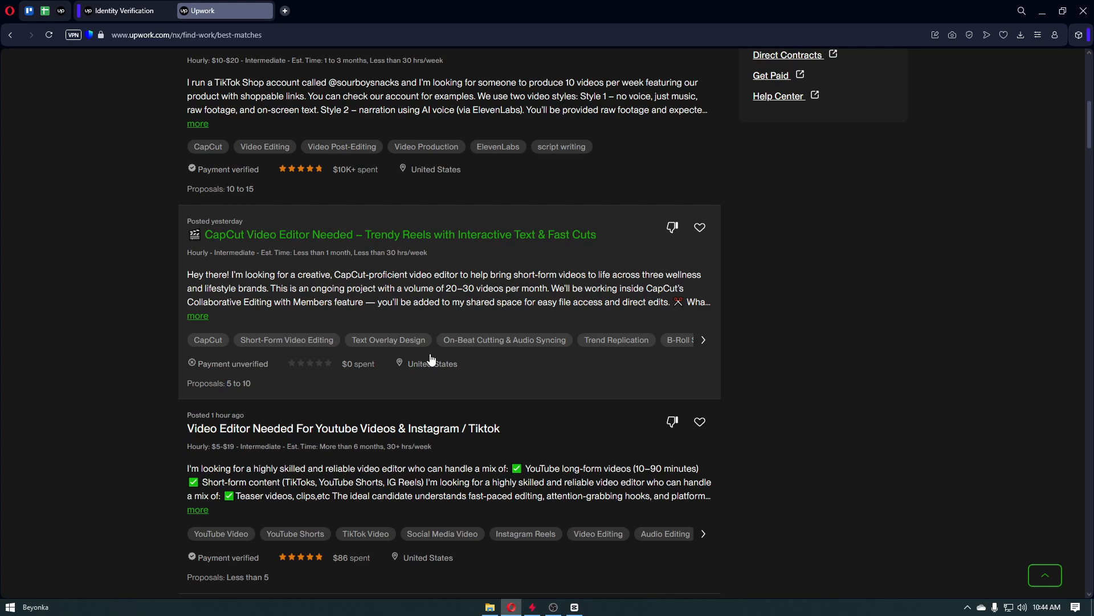
pyautogui.scroll(-3)
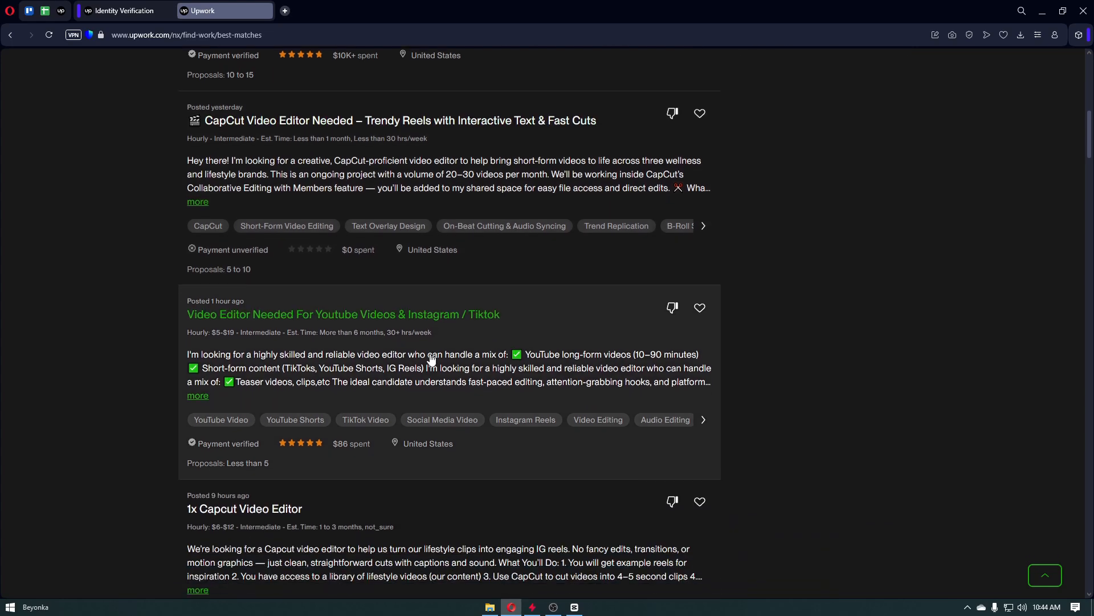
pyautogui.scroll(-3)
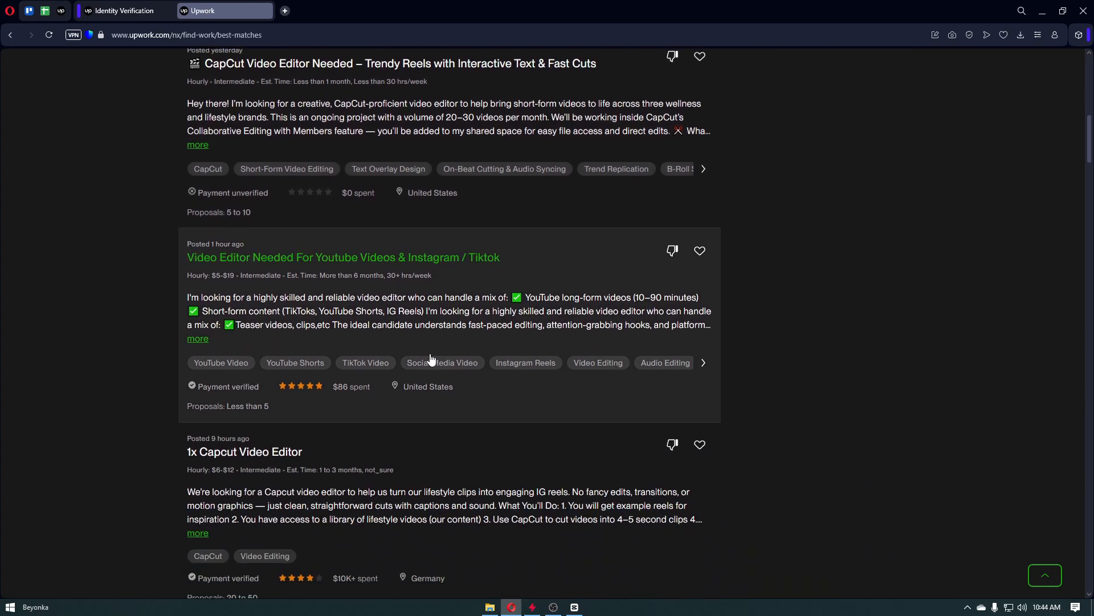
pyautogui.scroll(-3)
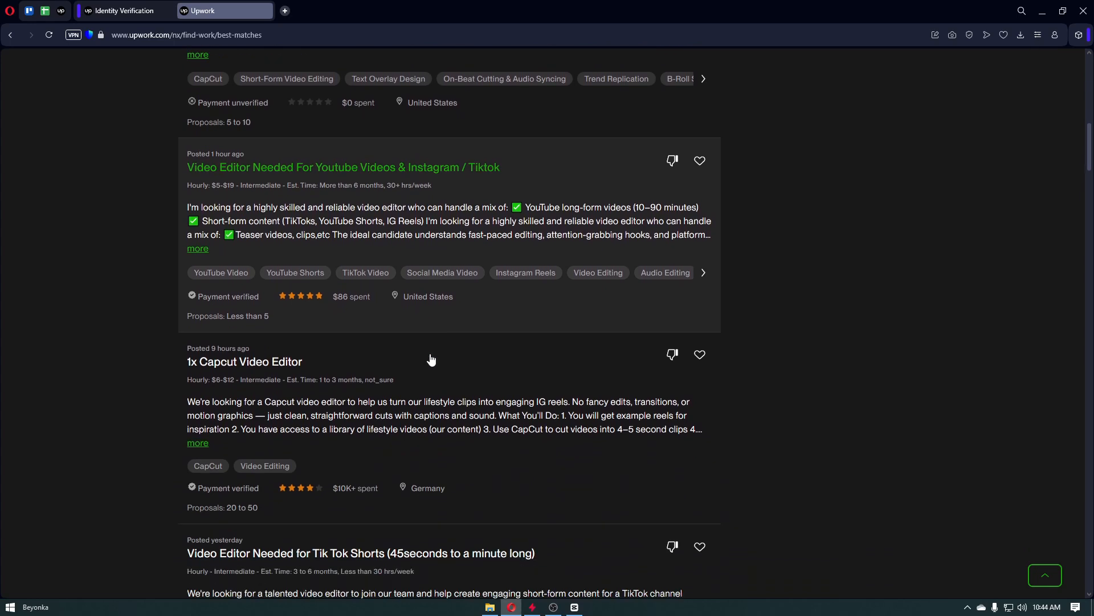
pyautogui.scroll(-3)
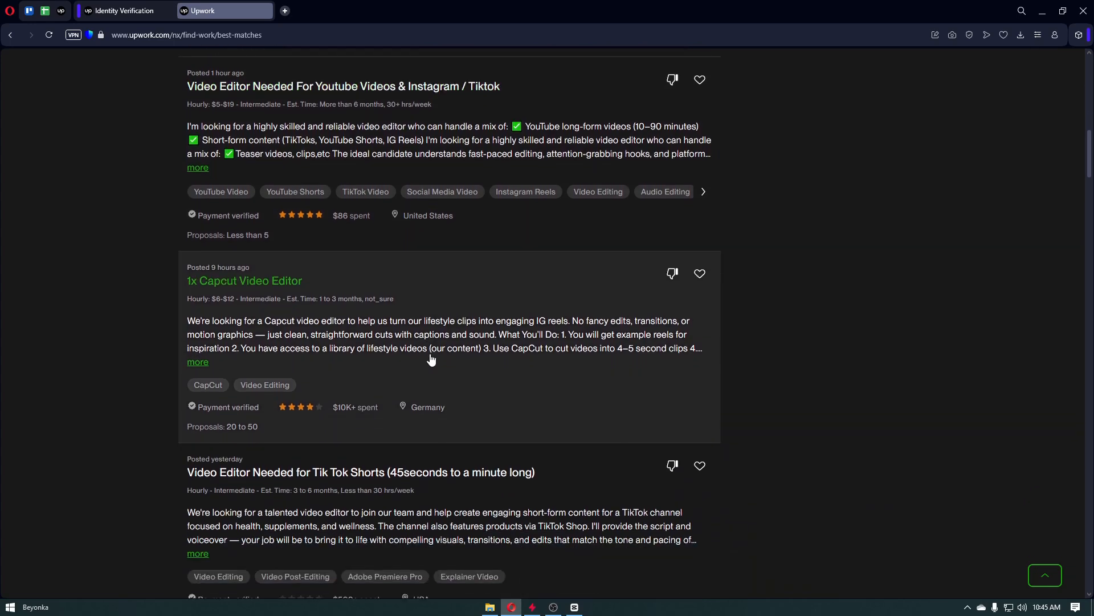
pyautogui.scroll(-3)
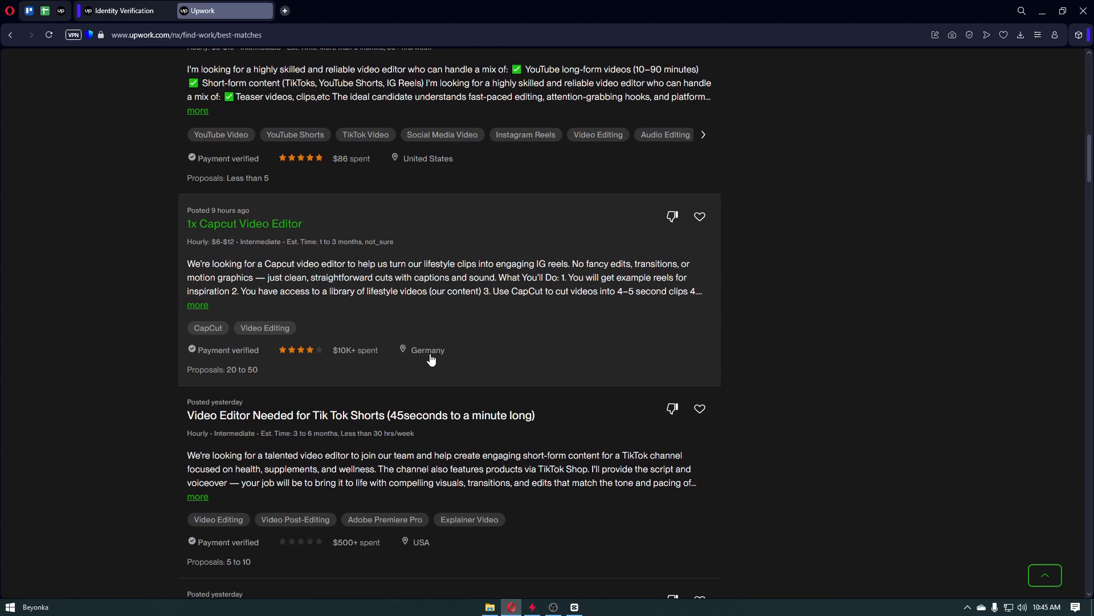
pyautogui.scroll(-3)
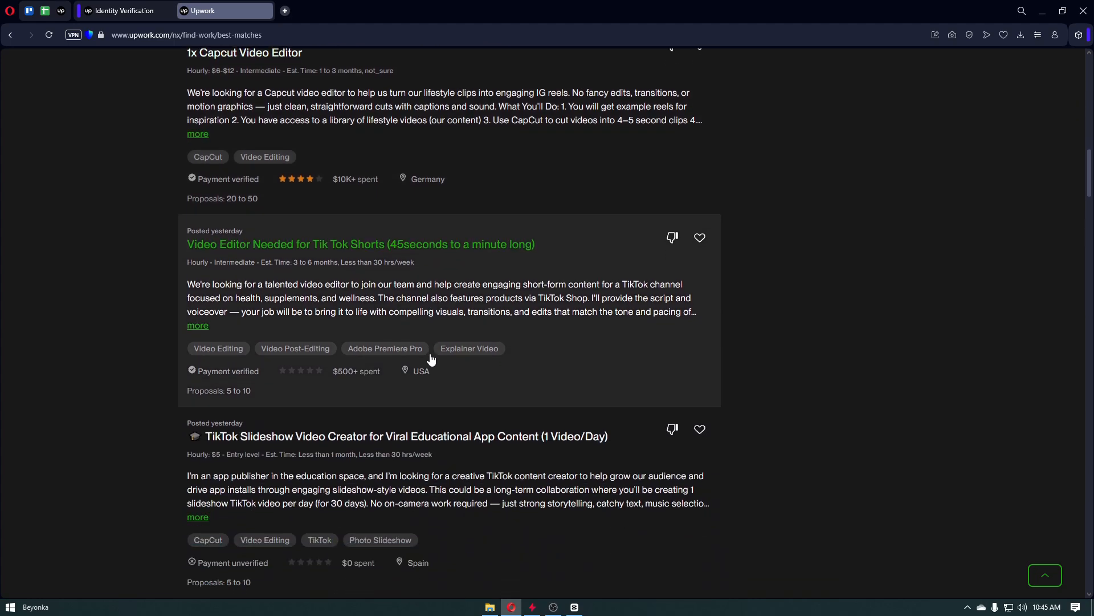
pyautogui.scroll(-3)
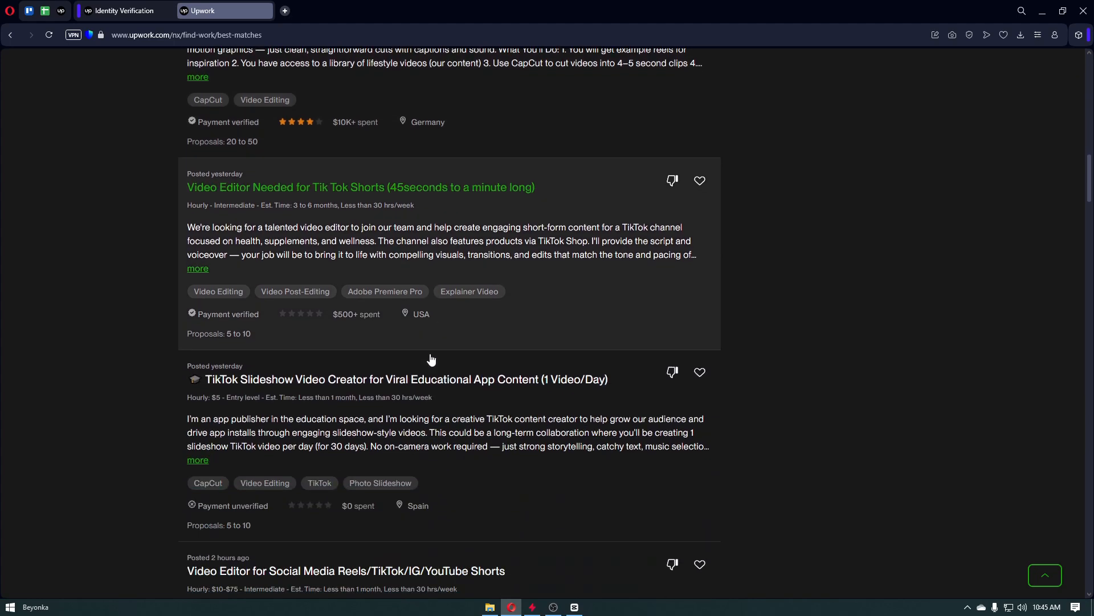
pyautogui.scroll(-3)
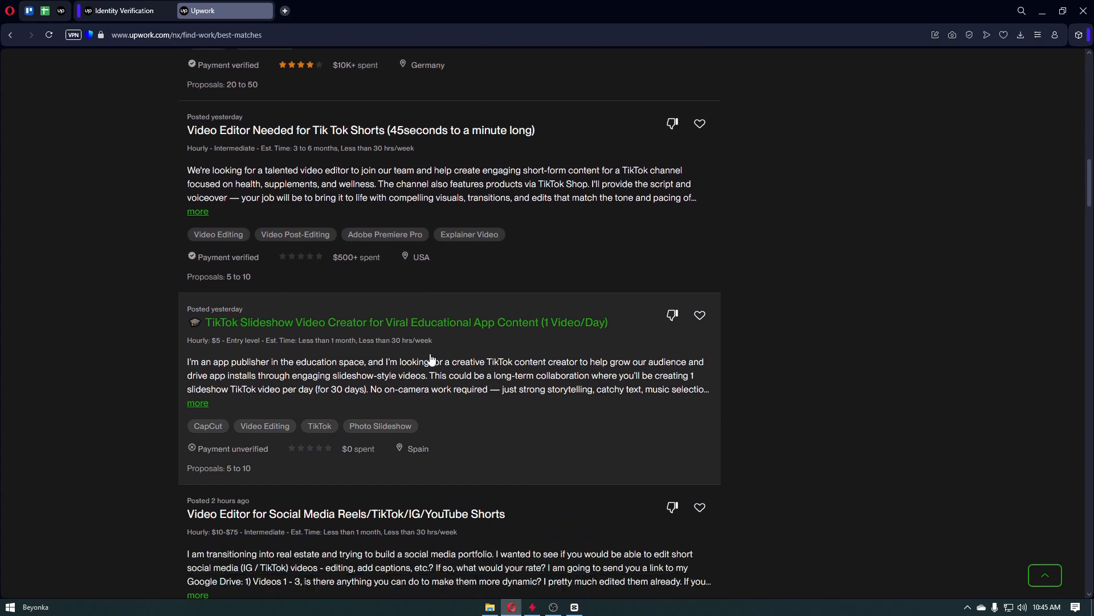
pyautogui.scroll(-3)
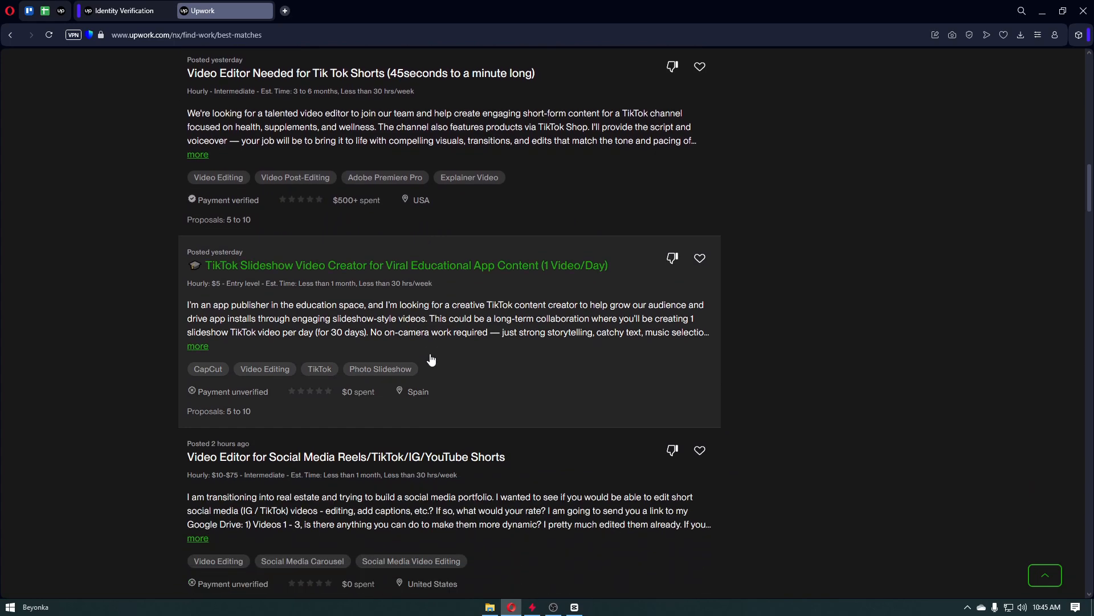
pyautogui.scroll(-3)
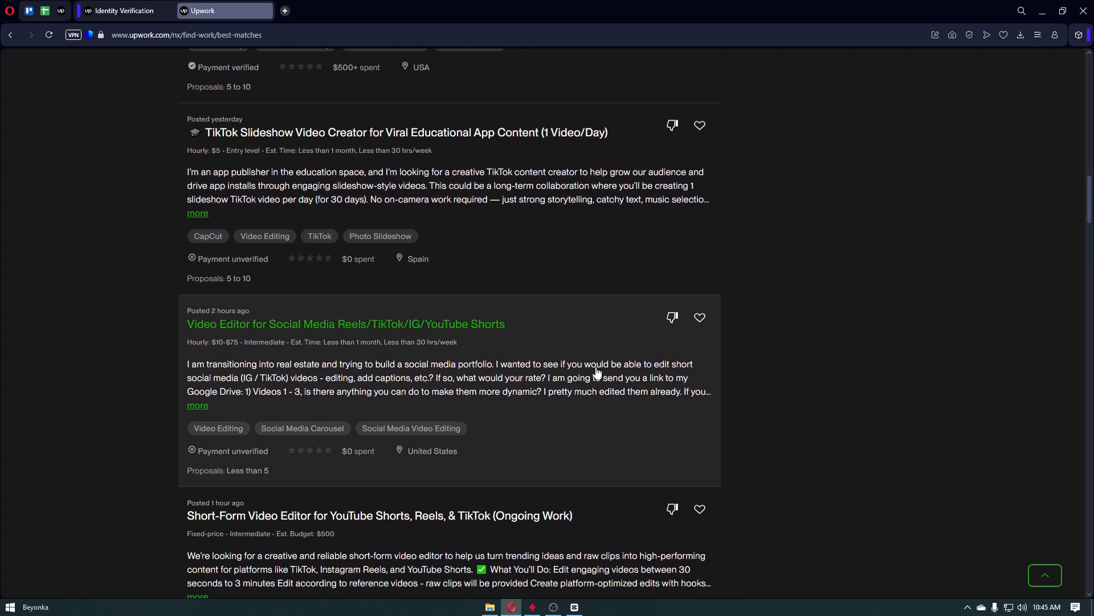
pyautogui.scroll(-3)
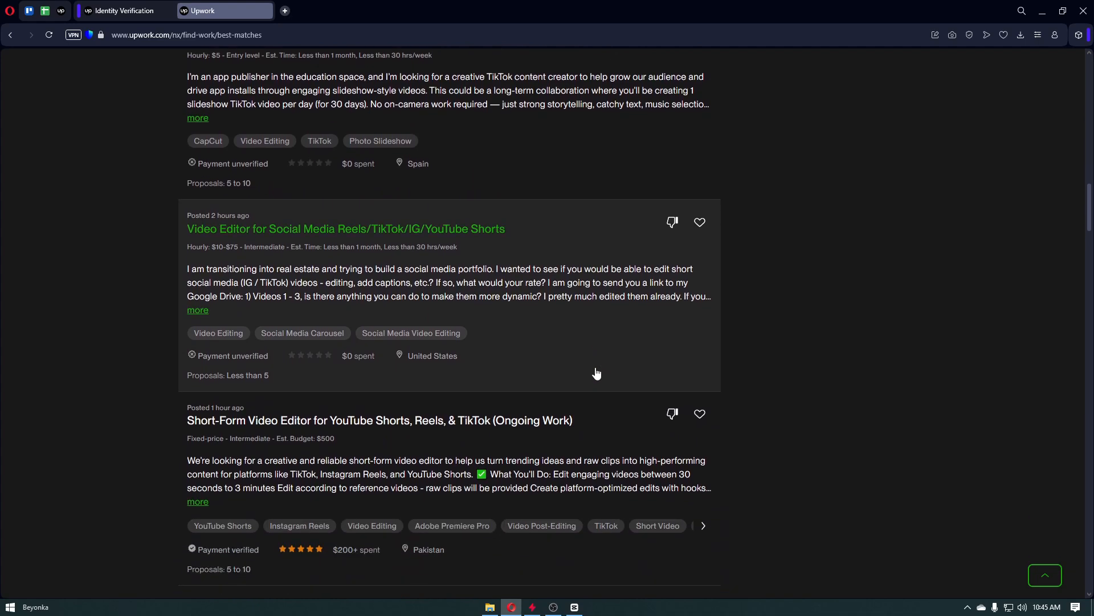
pyautogui.scroll(-3)
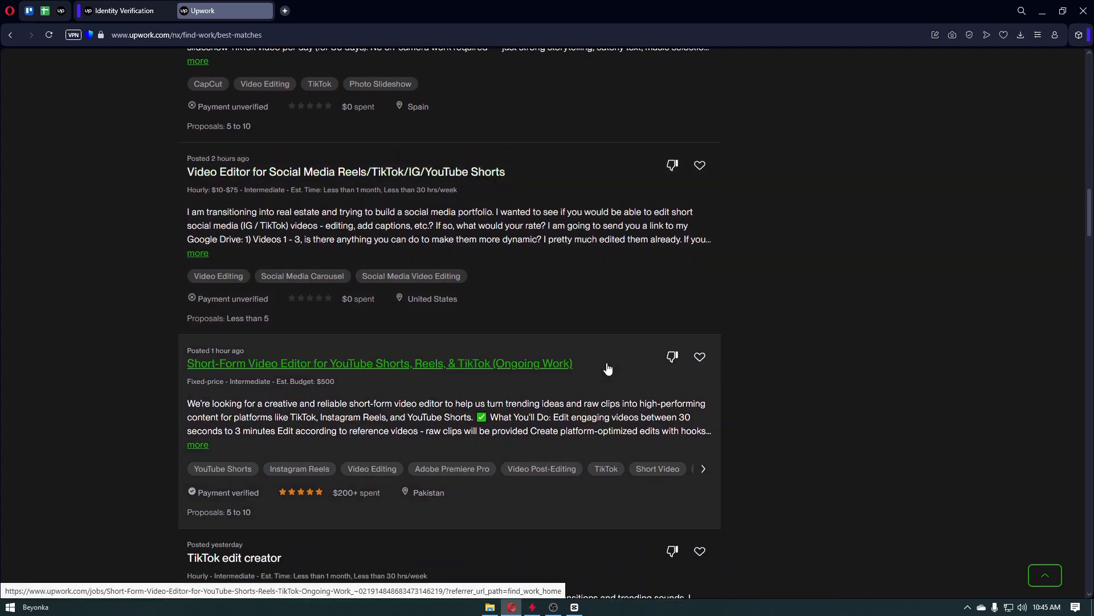
pyautogui.scroll(-3)
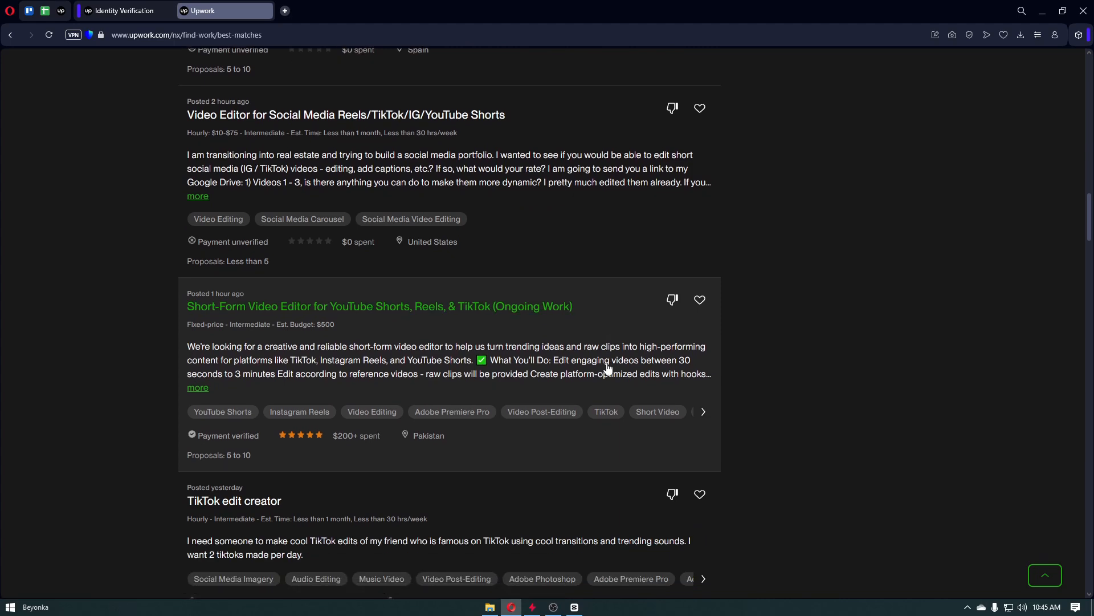
pyautogui.scroll(-3)
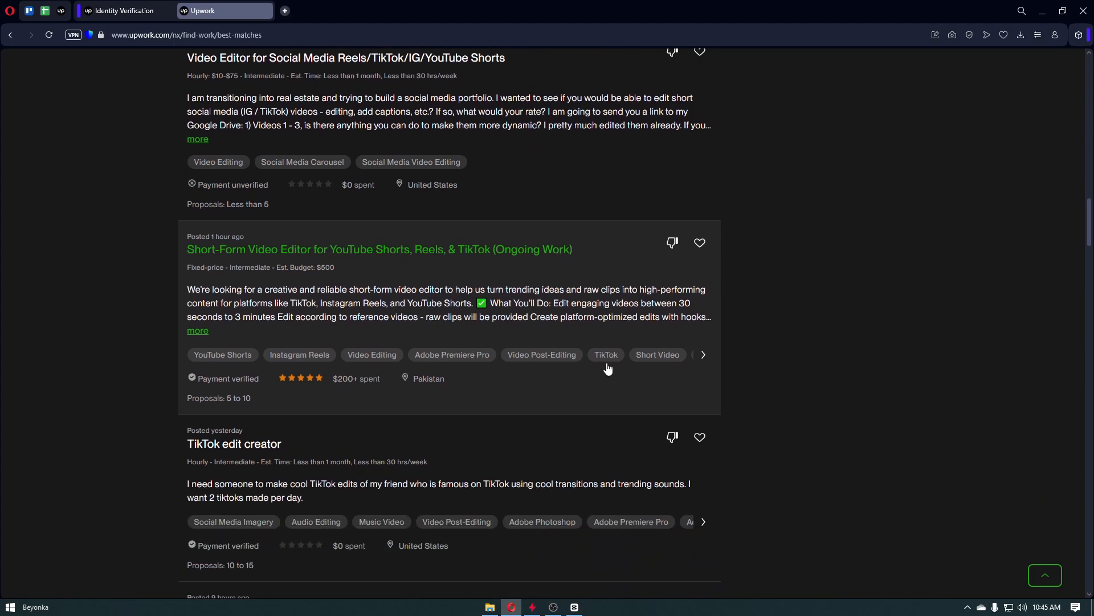
pyautogui.scroll(-3)
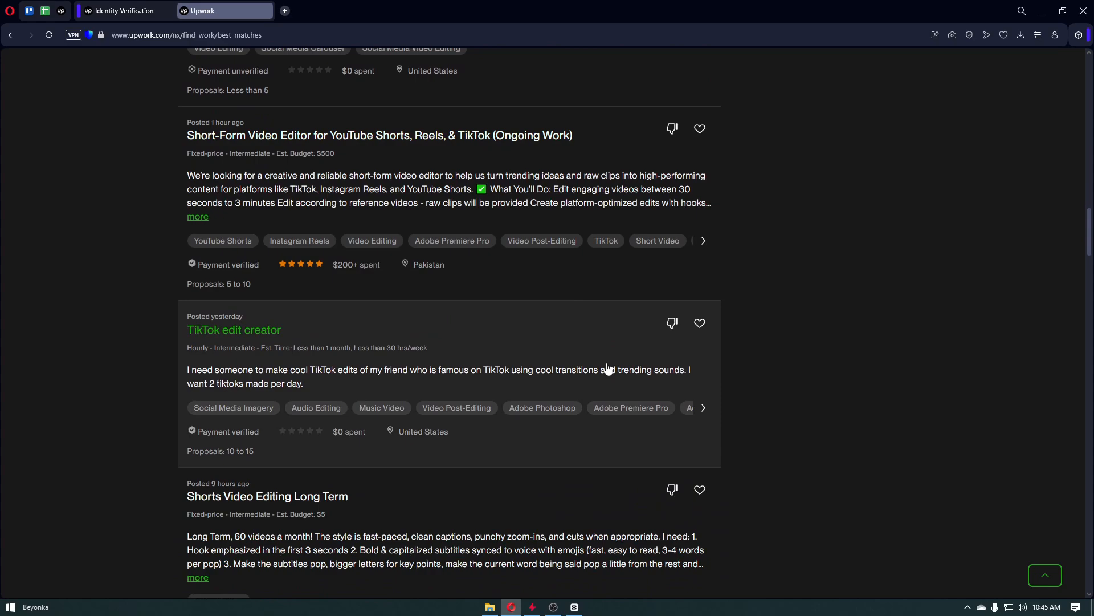
pyautogui.scroll(-3)
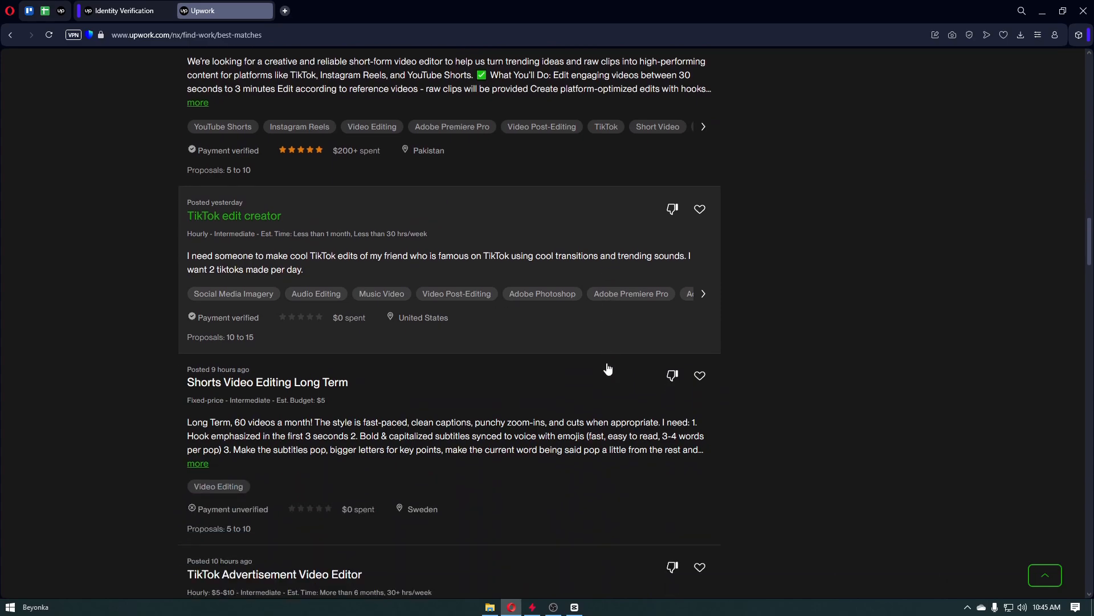
pyautogui.scroll(-3)
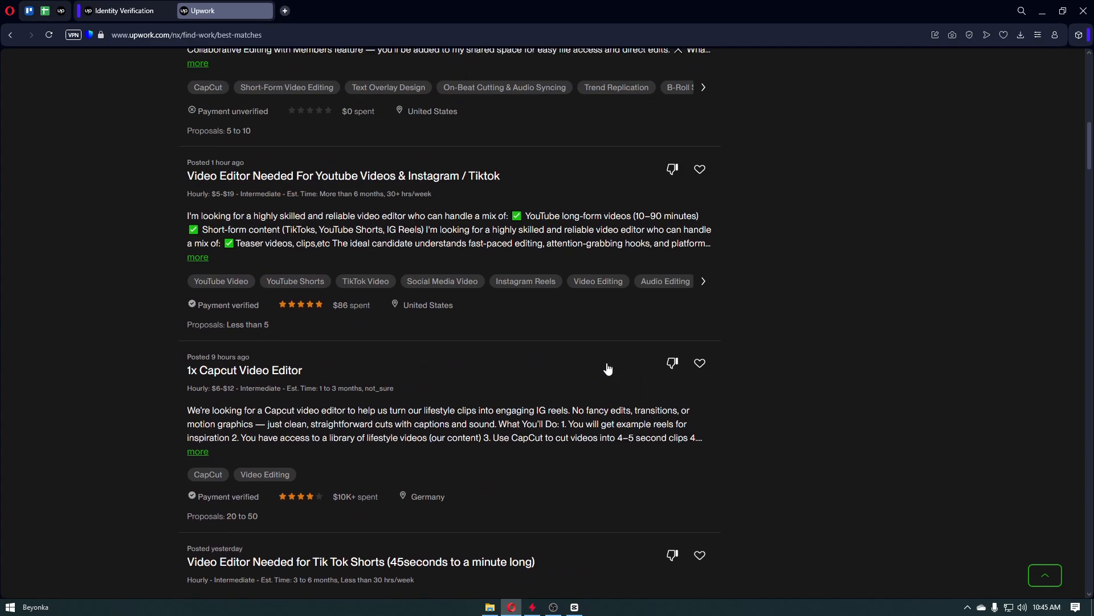
pyautogui.scroll(3)
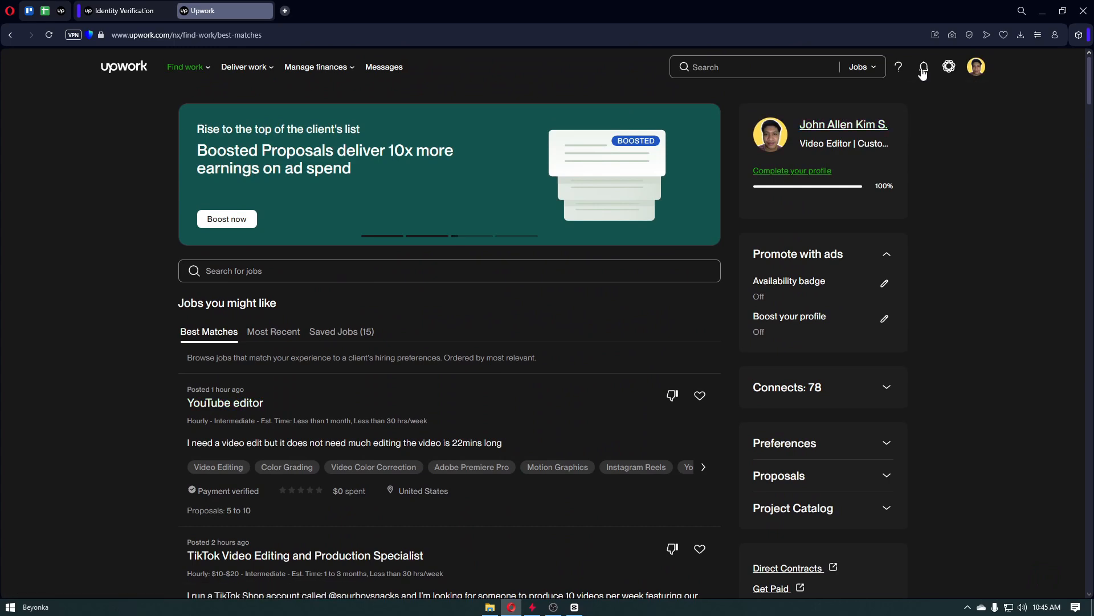
pyautogui.moveTo(588, 365)
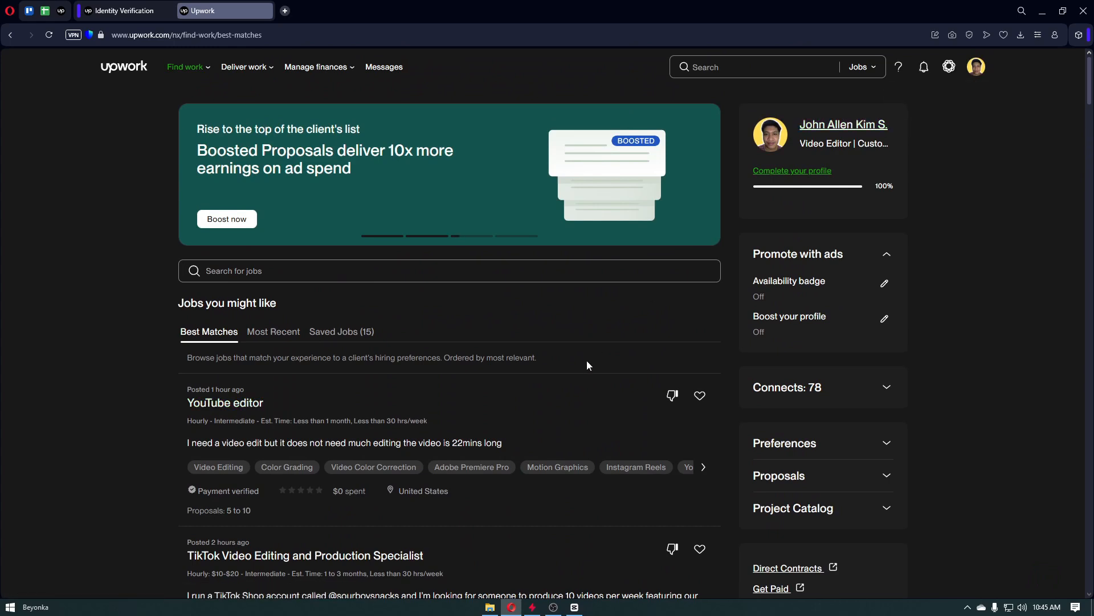
pyautogui.scroll(-3)
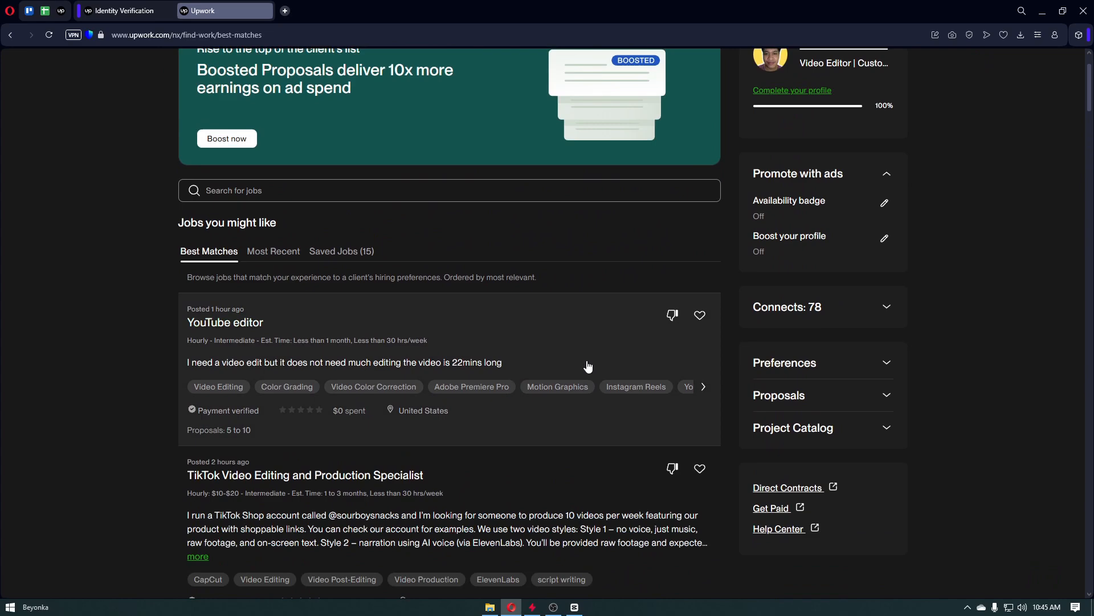
pyautogui.scroll(-3)
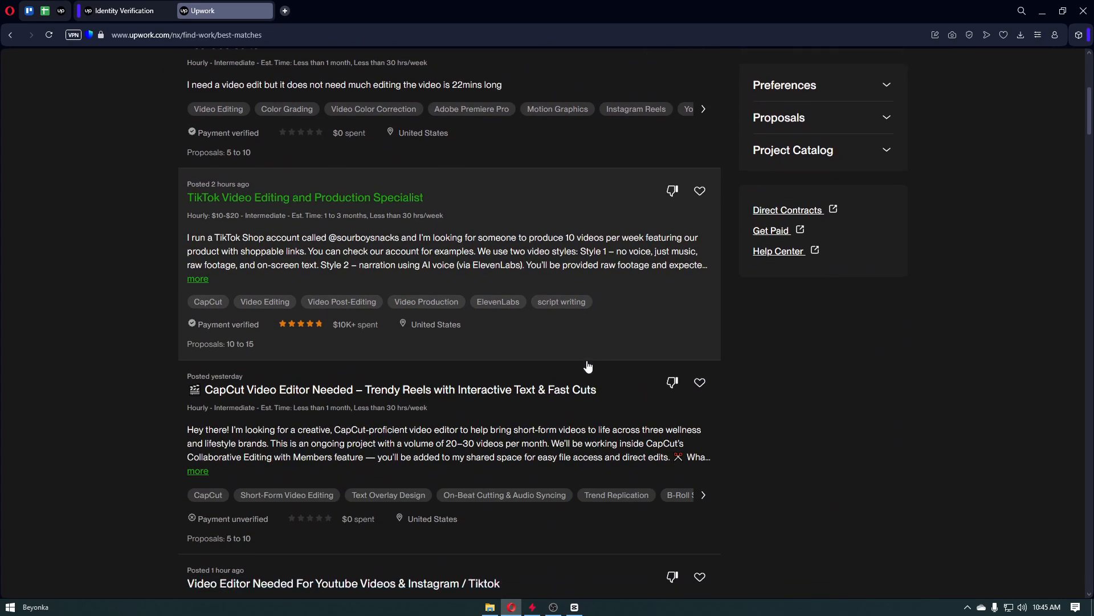
pyautogui.scroll(-3)
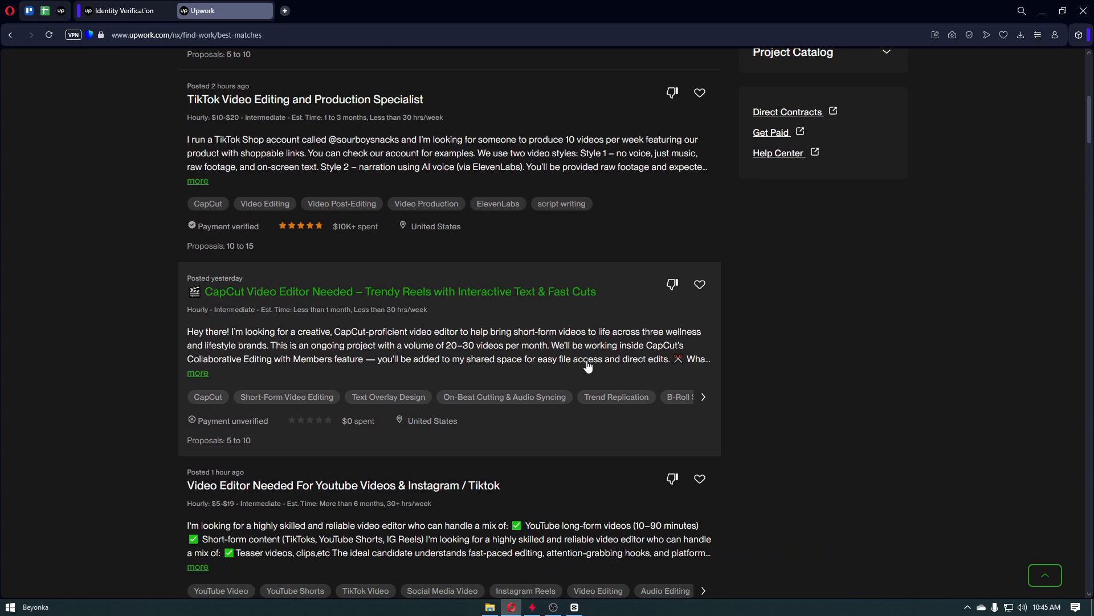
pyautogui.scroll(3)
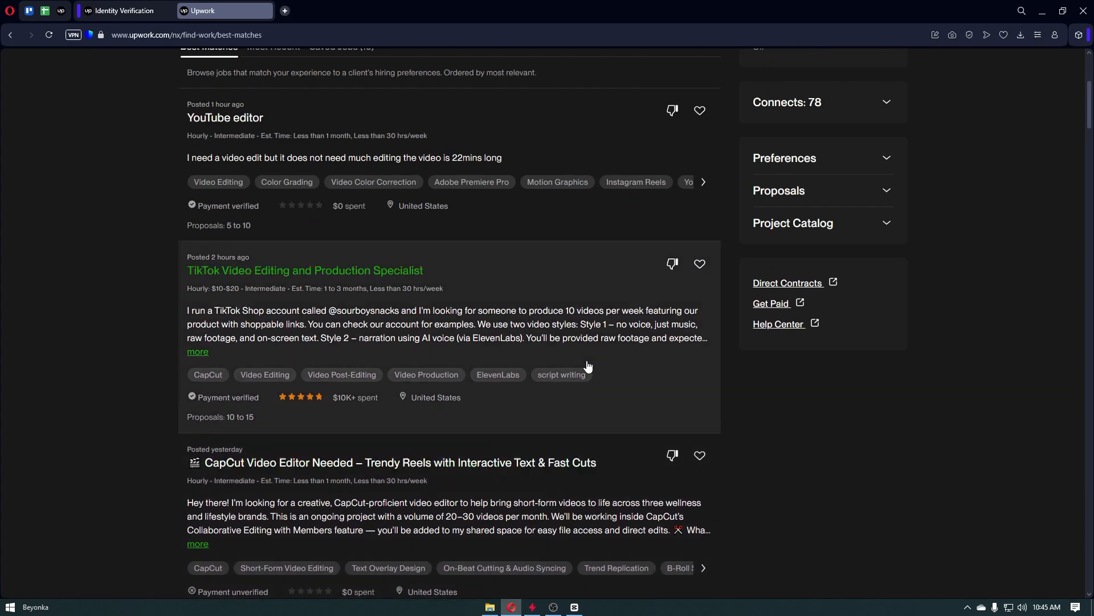
pyautogui.scroll(-3)
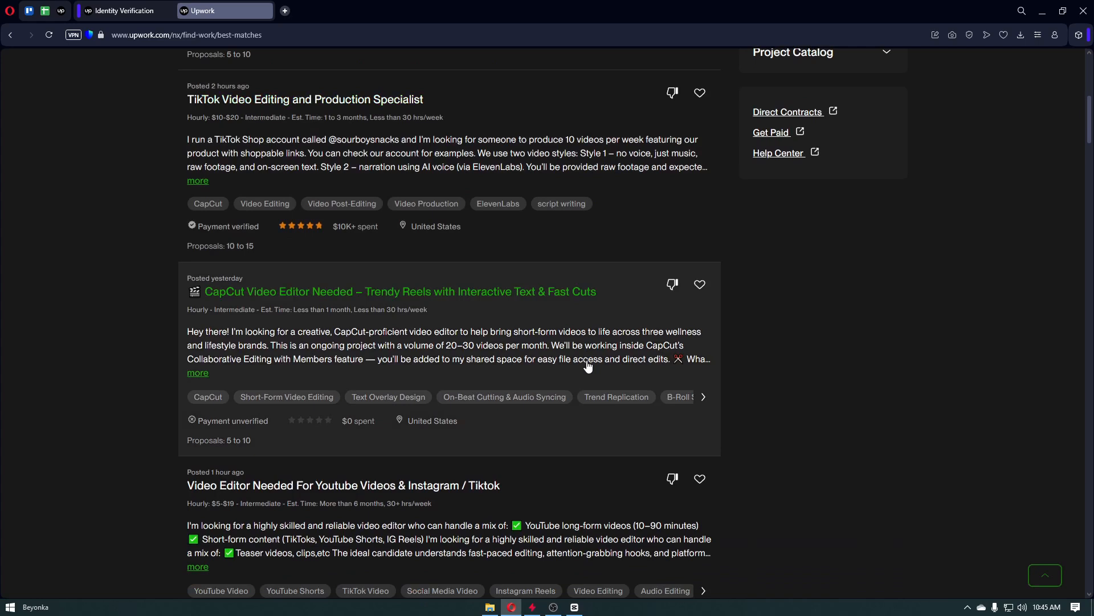
pyautogui.scroll(-3)
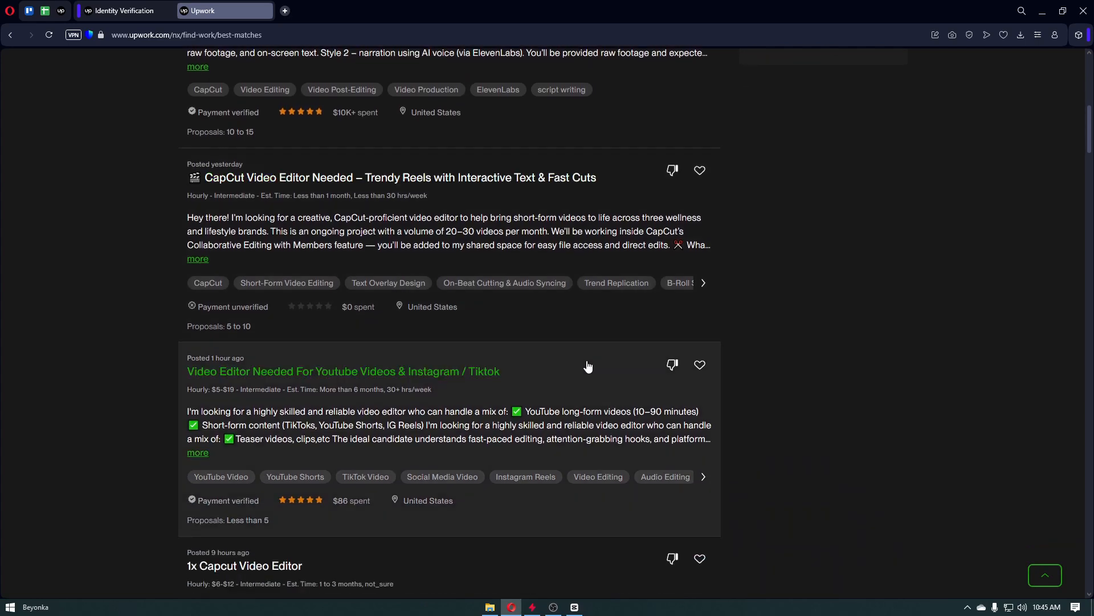
pyautogui.scroll(-3)
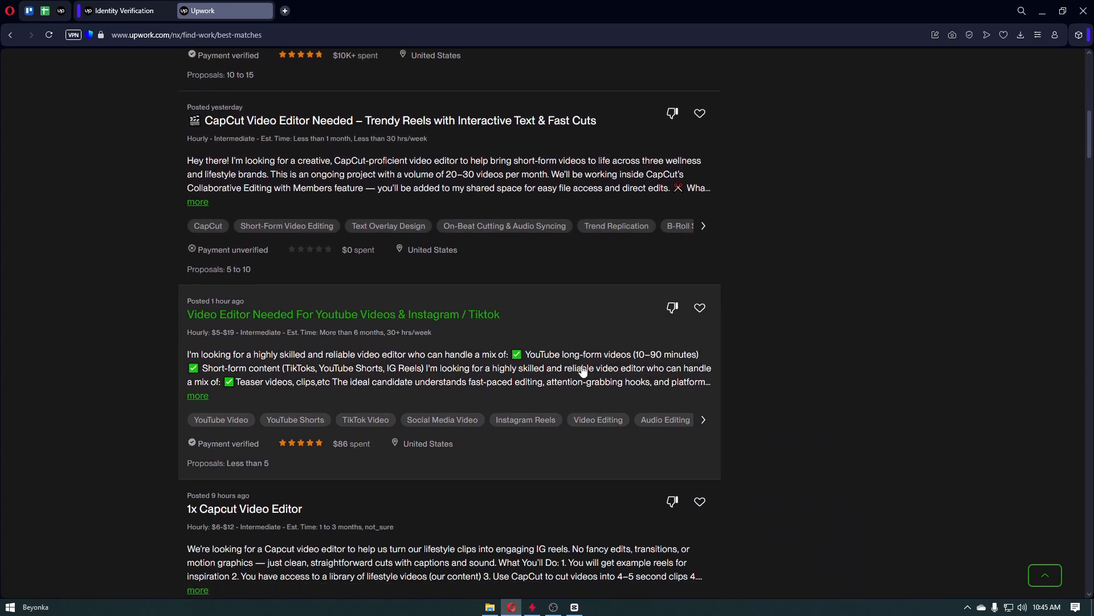
pyautogui.scroll(-3)
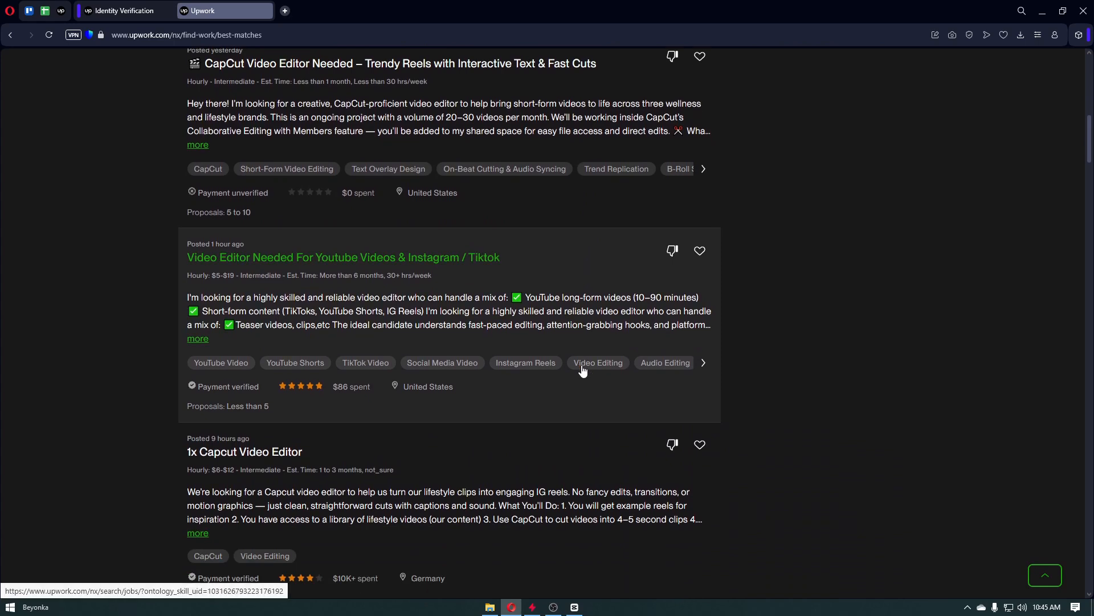
pyautogui.scroll(-3)
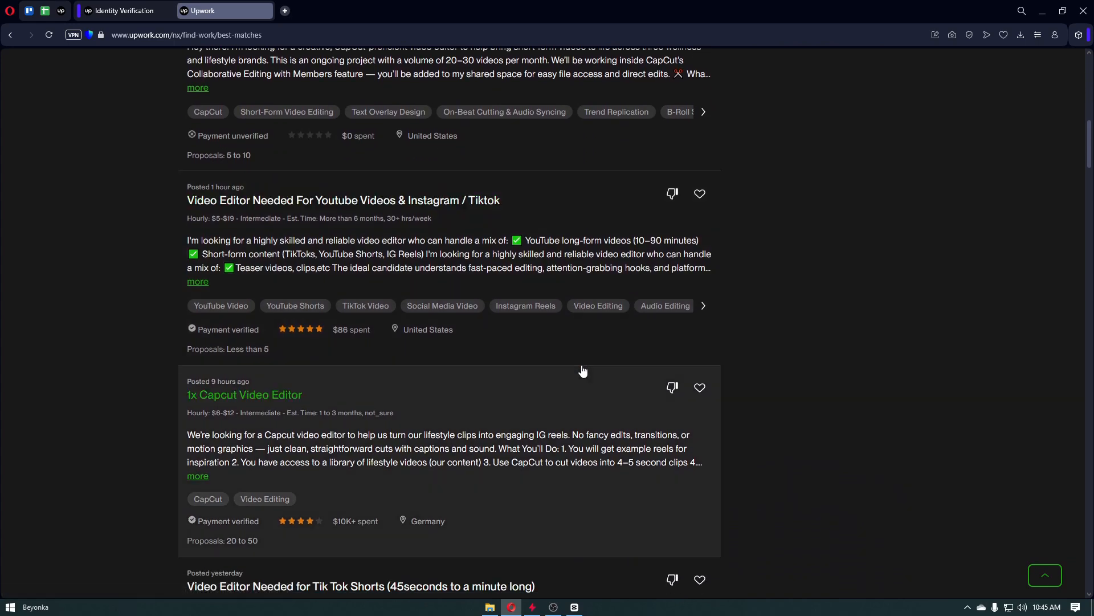
pyautogui.scroll(-3)
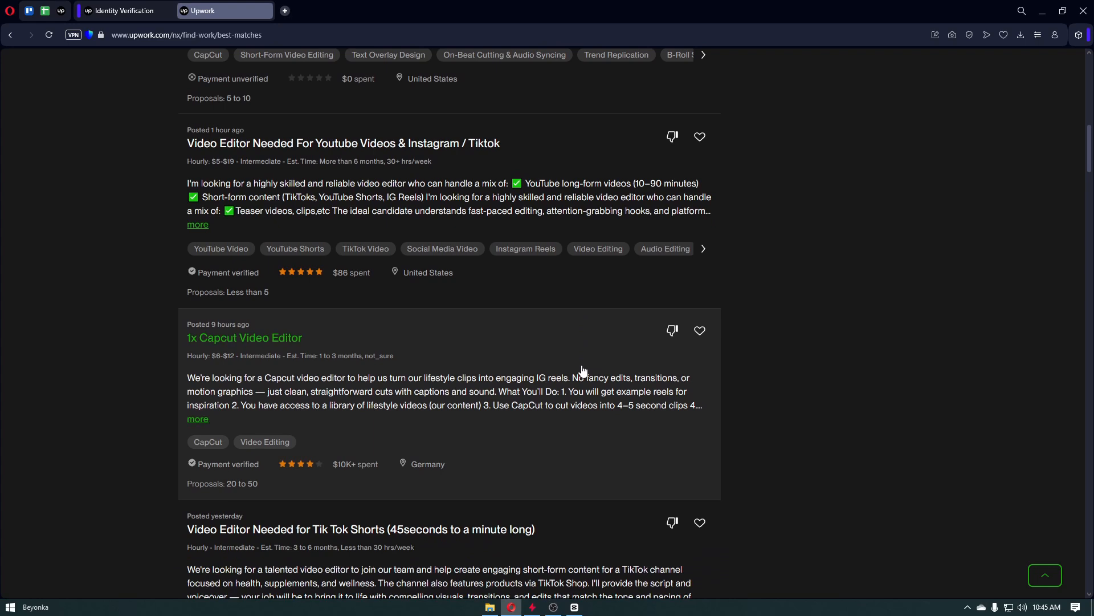
pyautogui.scroll(-3)
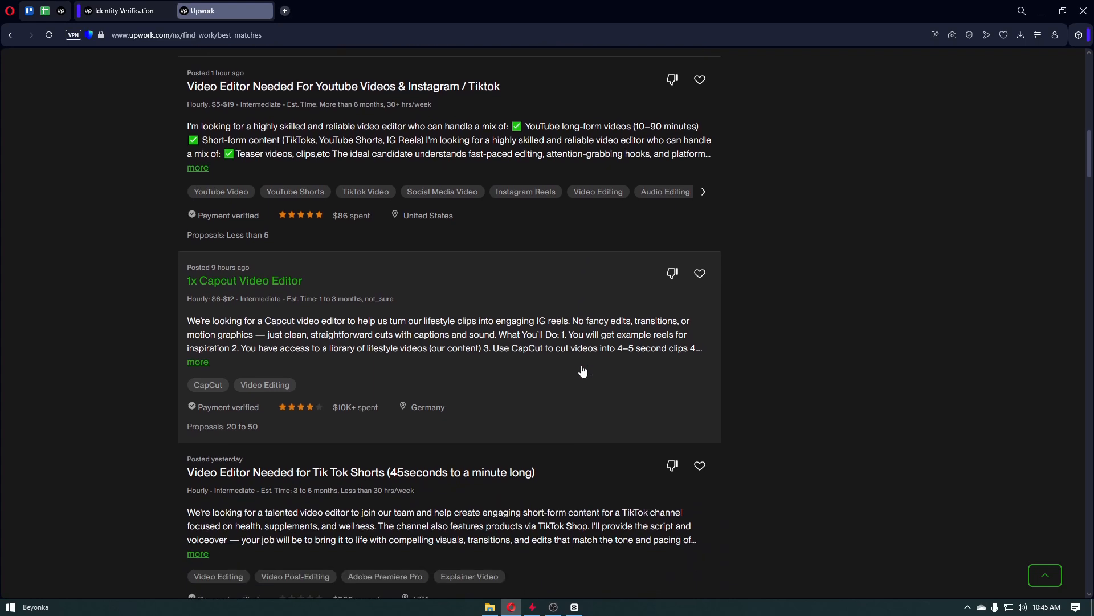
pyautogui.scroll(-3)
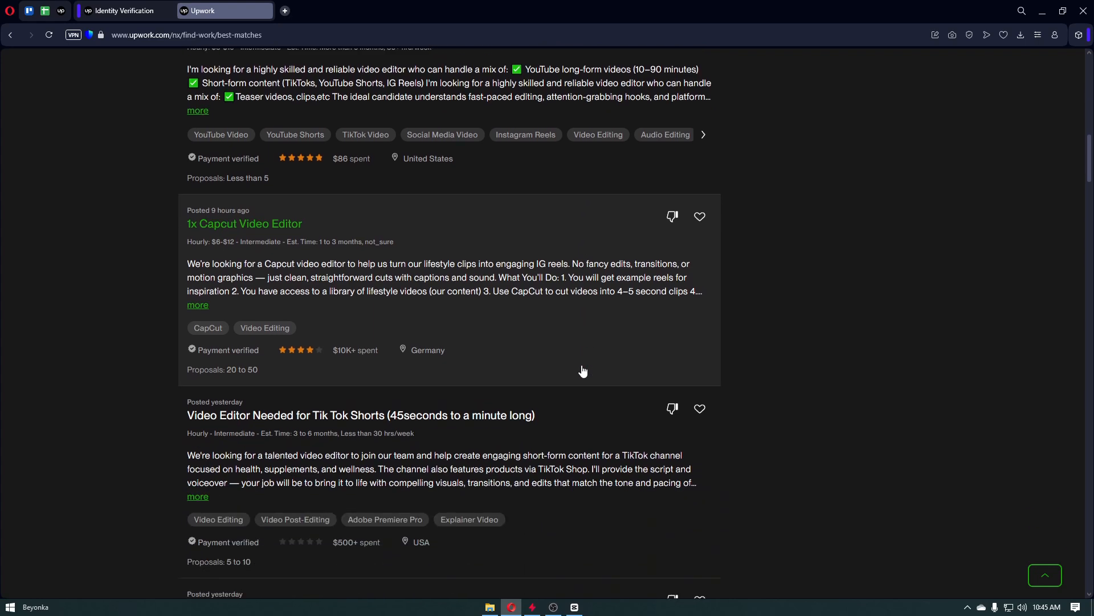
pyautogui.scroll(-3)
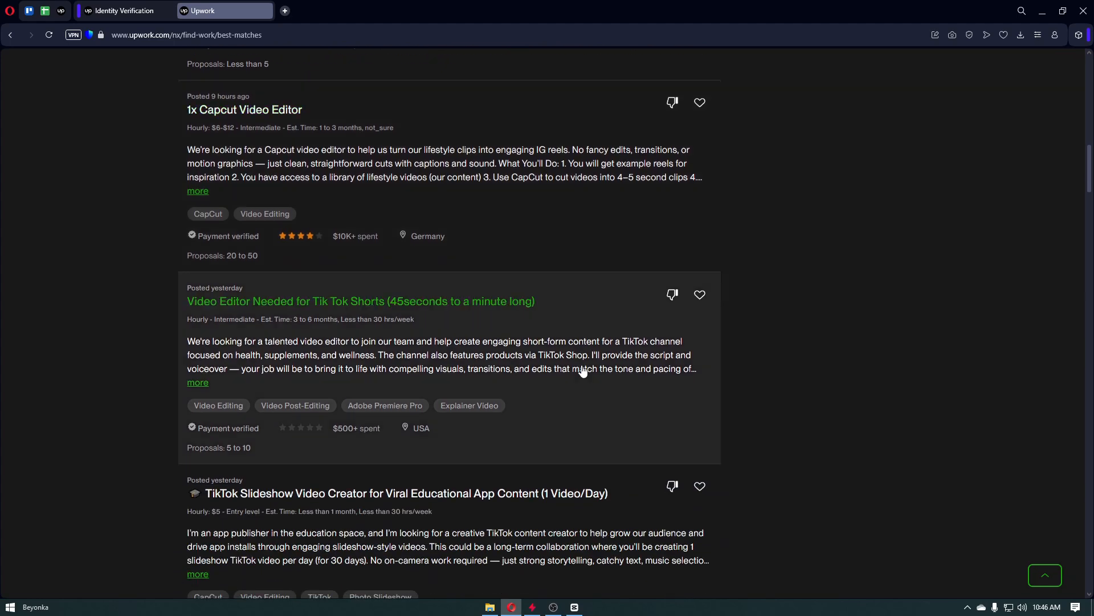
pyautogui.scroll(-3)
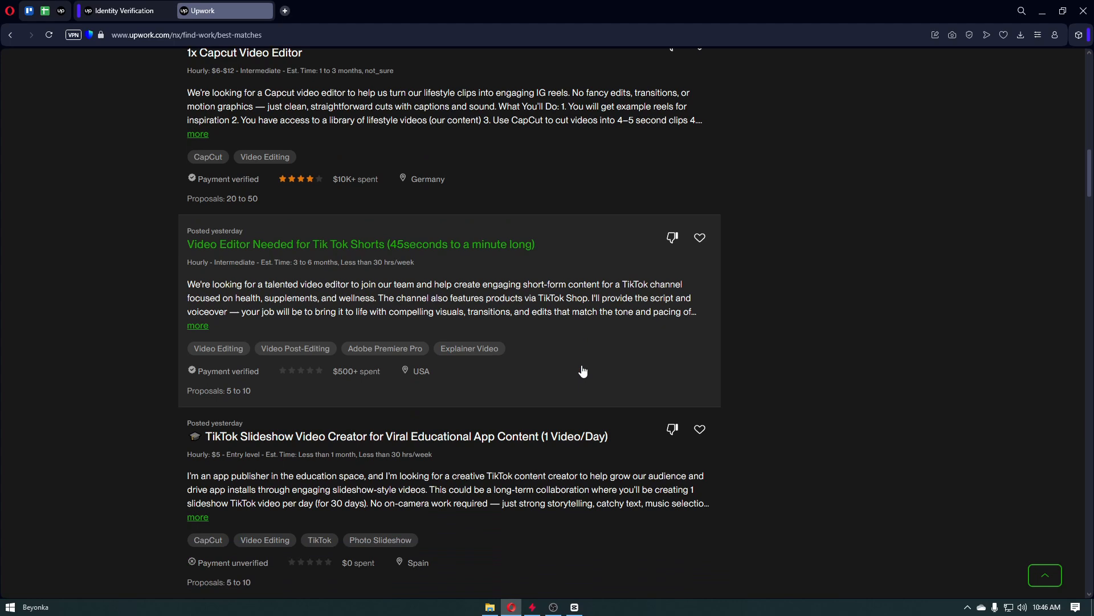
pyautogui.scroll(-3)
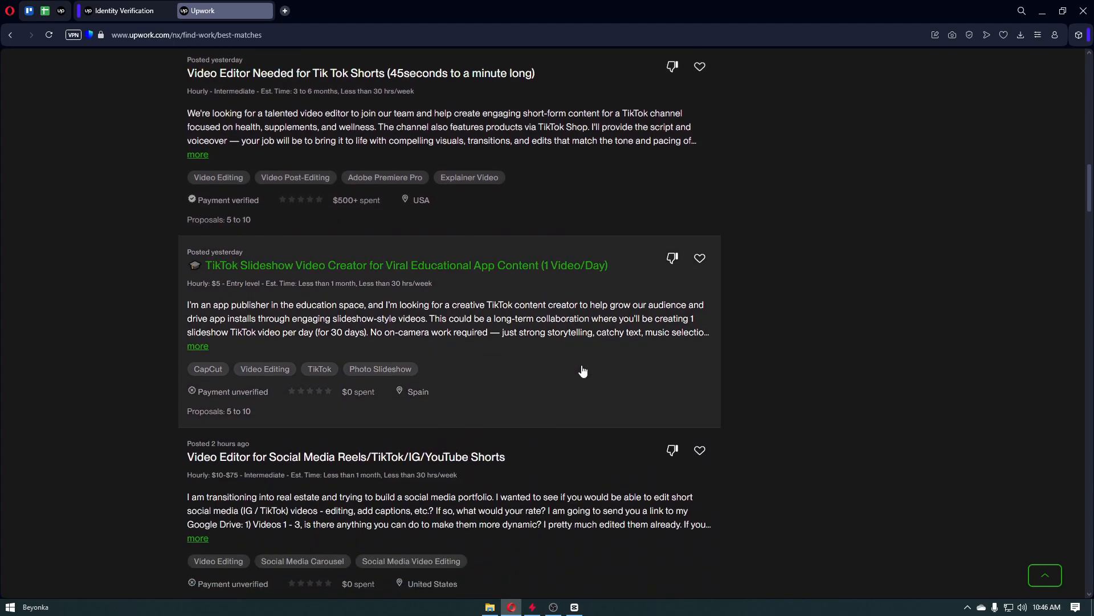
pyautogui.scroll(-3)
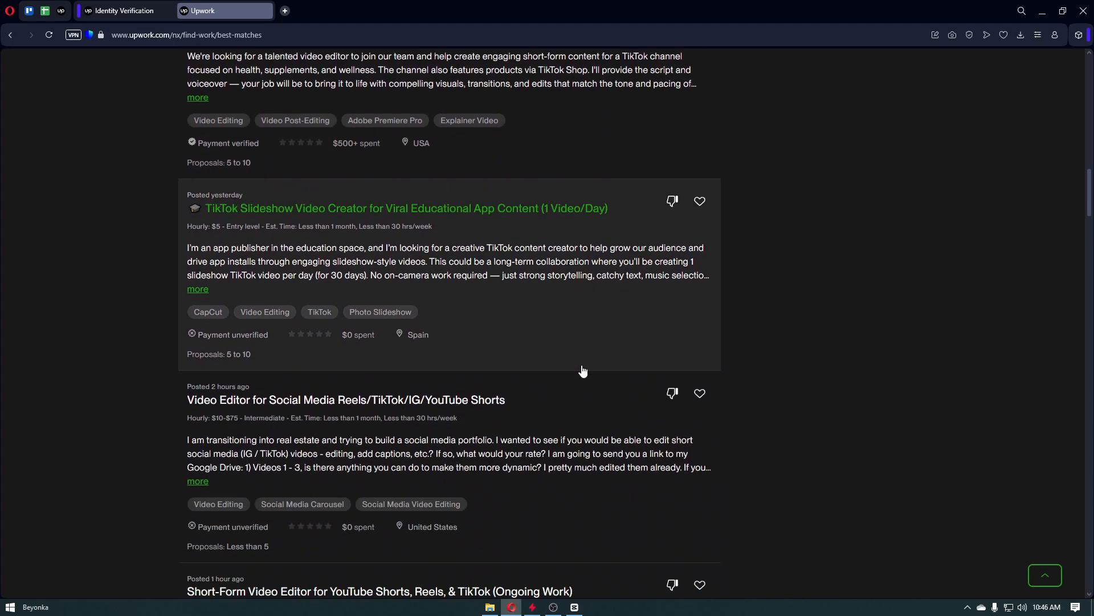
pyautogui.scroll(-3)
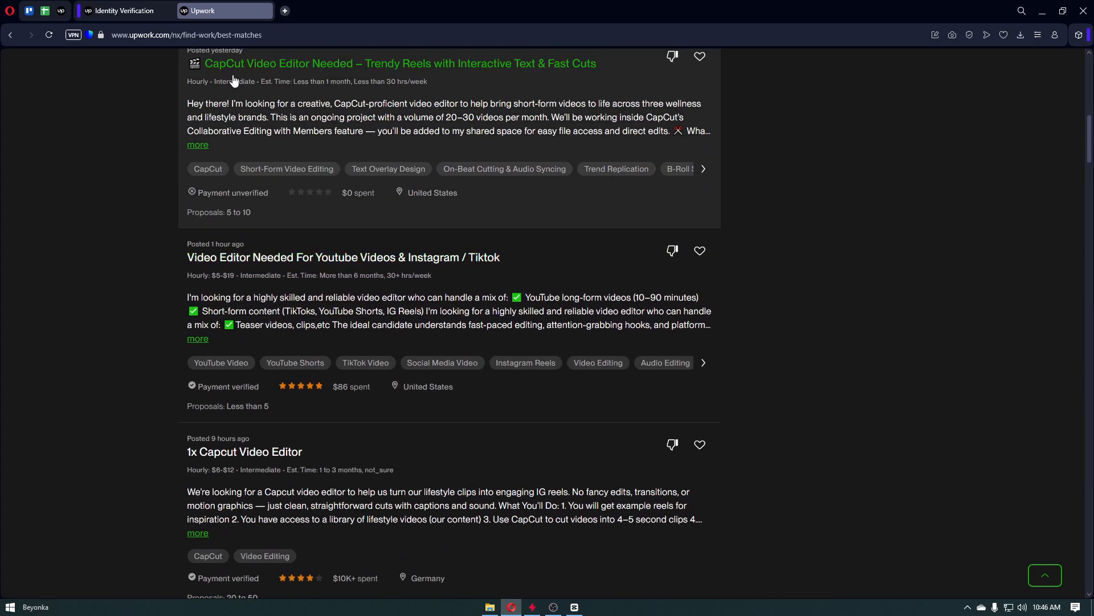
pyautogui.click(126, 10)
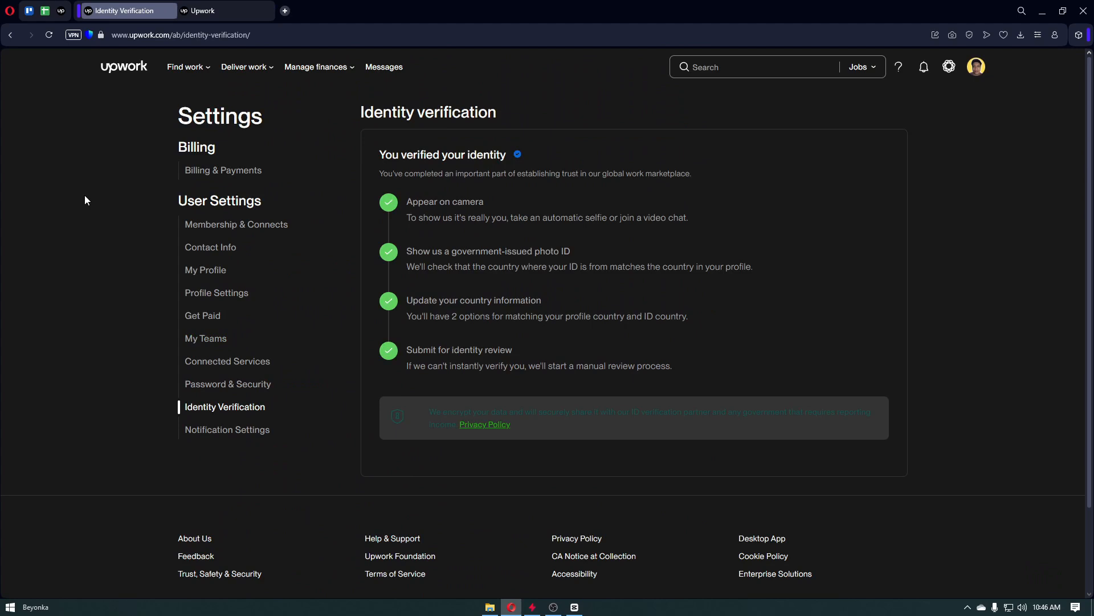
pyautogui.moveTo(61, 198)
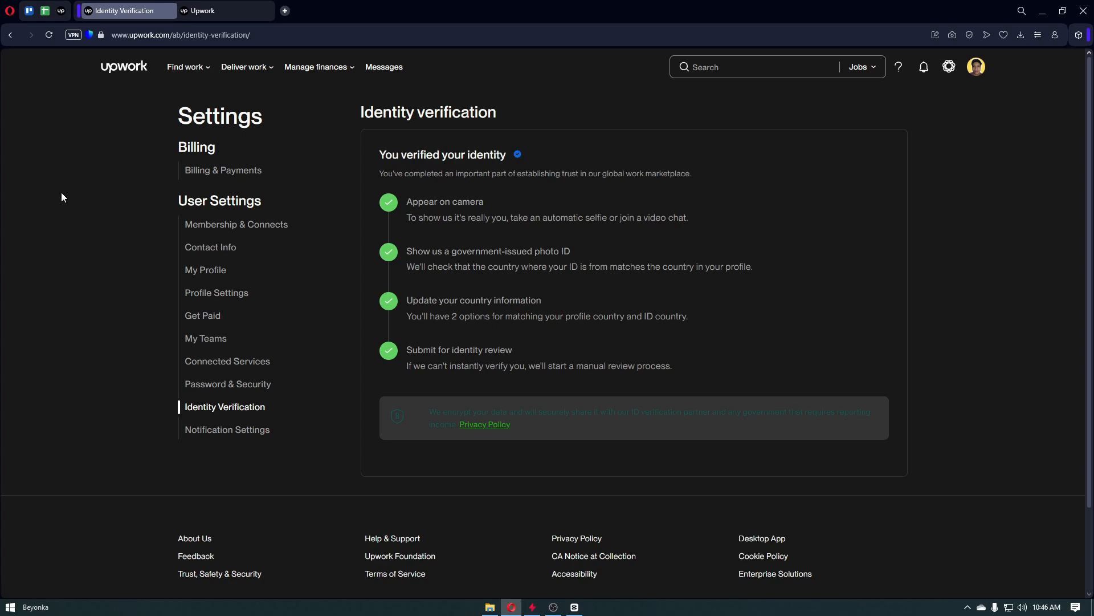
pyautogui.moveTo(222, 169)
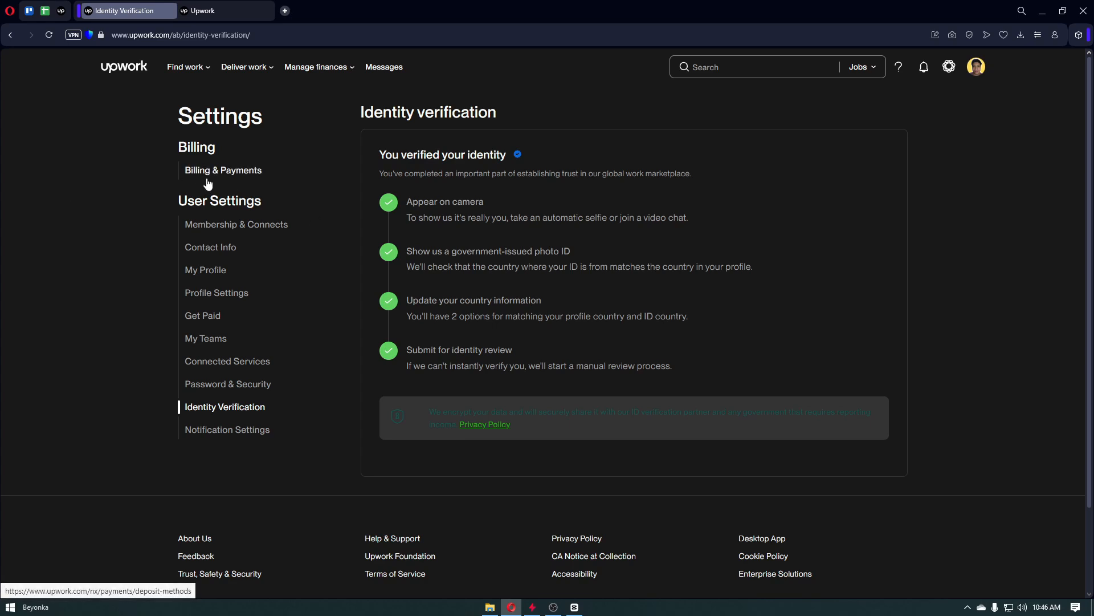
pyautogui.moveTo(223, 184)
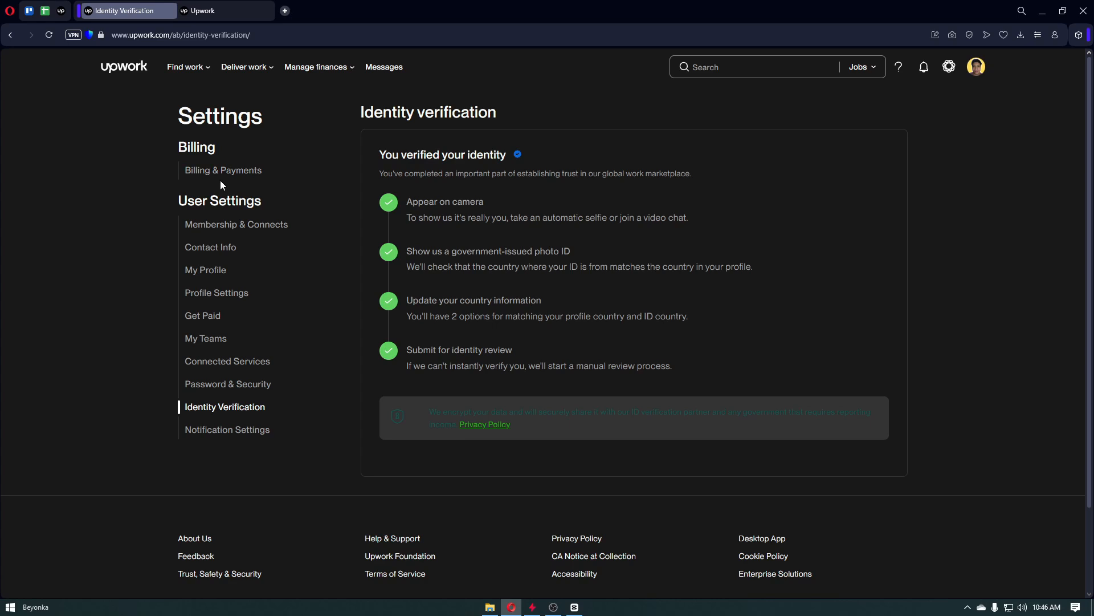
pyautogui.moveTo(222, 172)
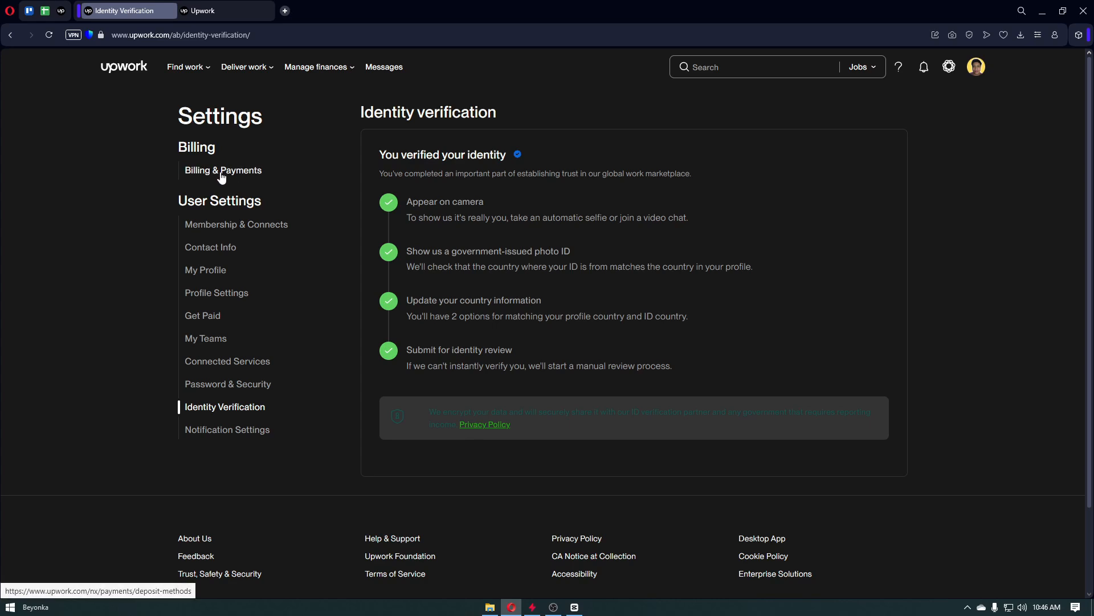
pyautogui.moveTo(220, 174)
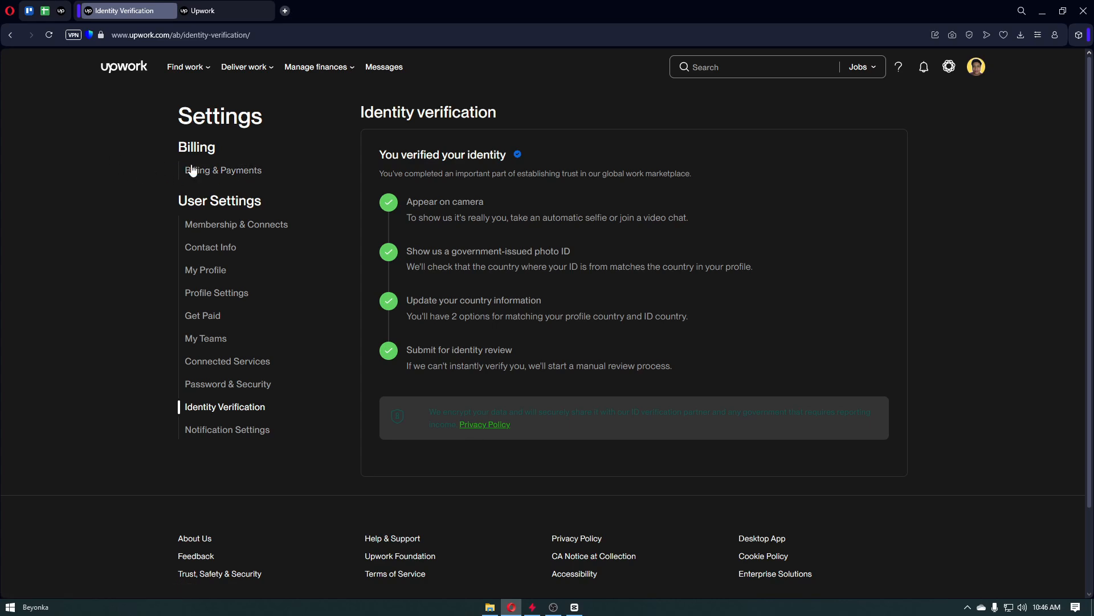
pyautogui.moveTo(140, 191)
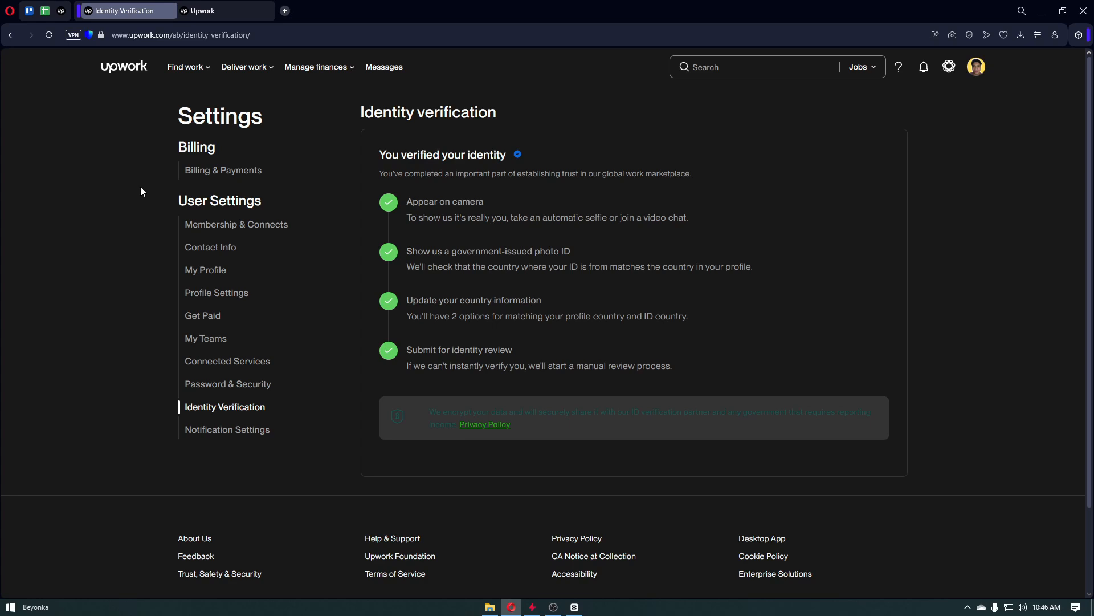
pyautogui.moveTo(947, 489)
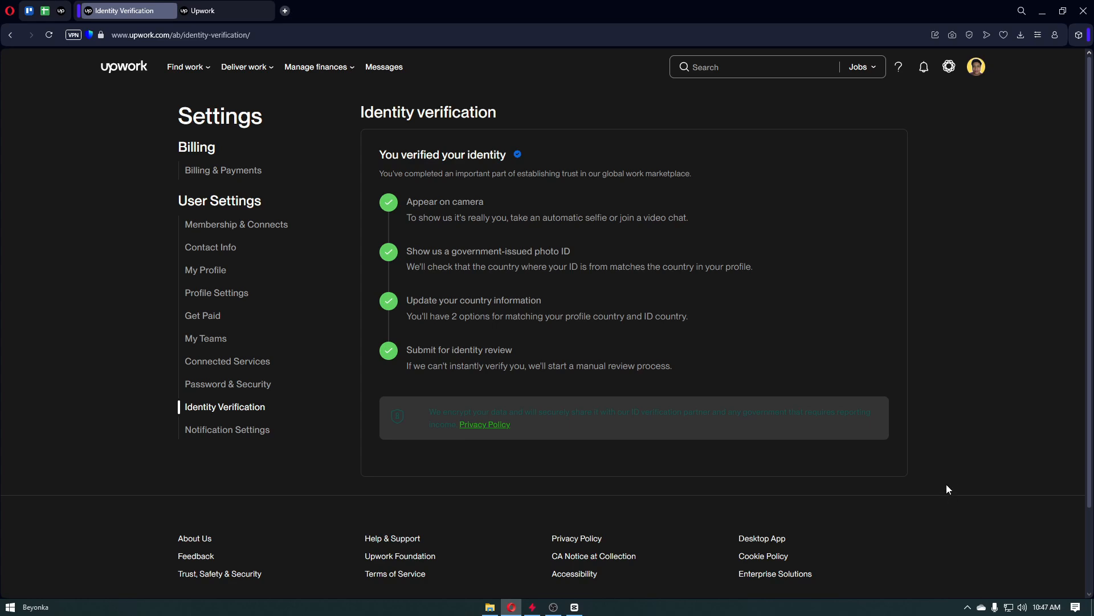
pyautogui.moveTo(947, 480)
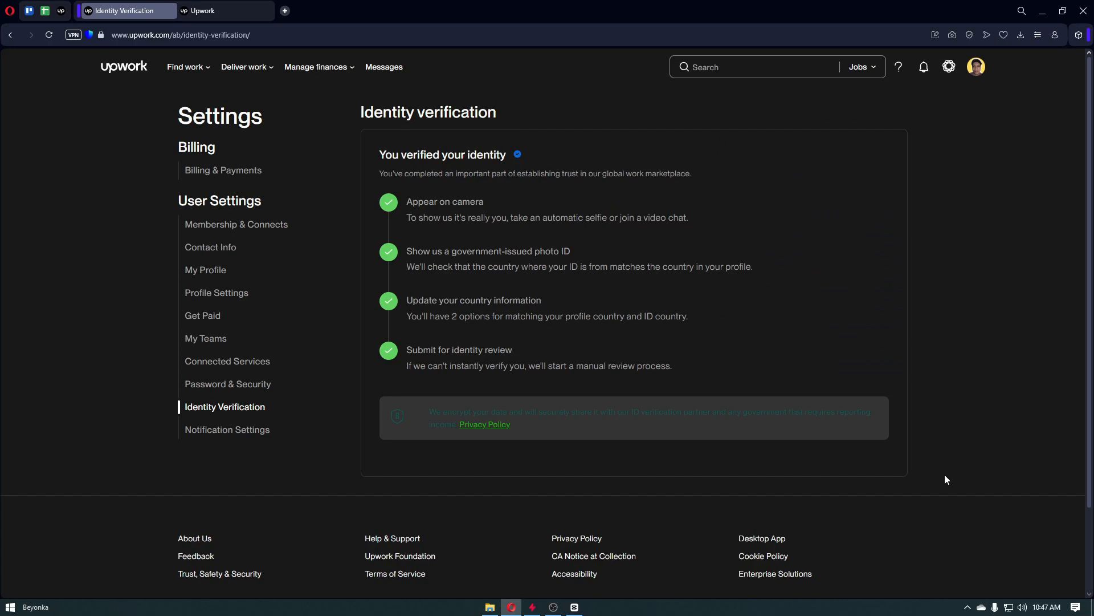
pyautogui.scroll(-3)
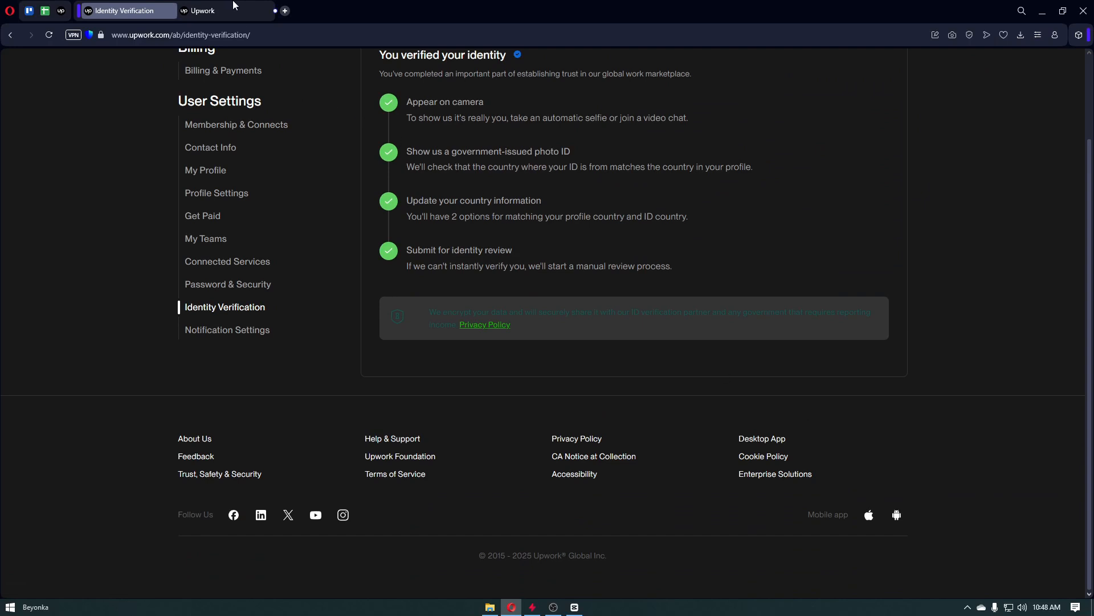
pyautogui.click(203, 10)
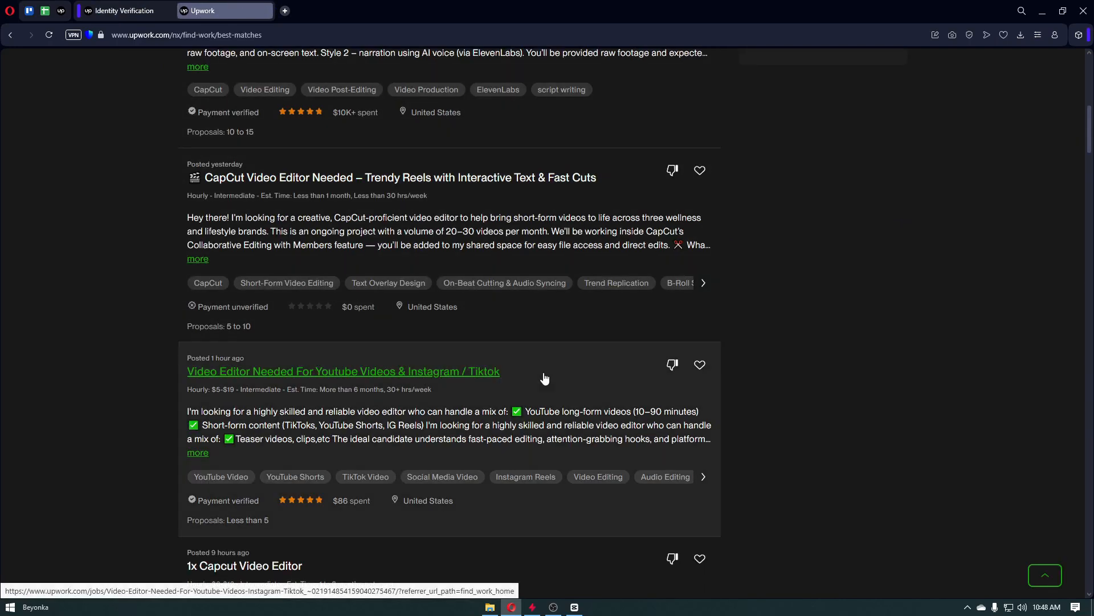
pyautogui.scroll(-3)
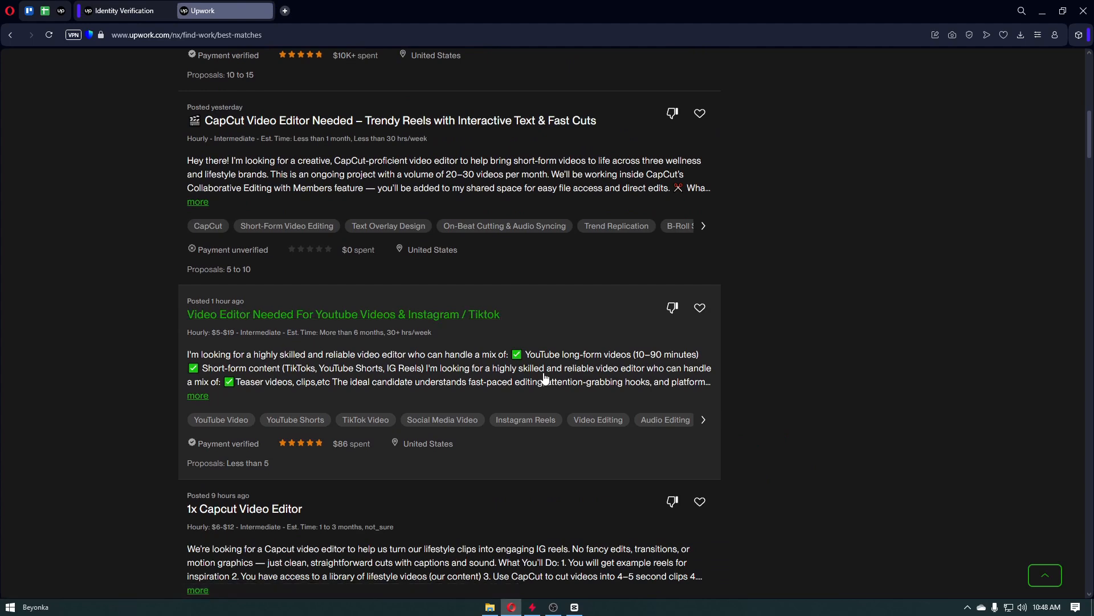
pyautogui.scroll(-3)
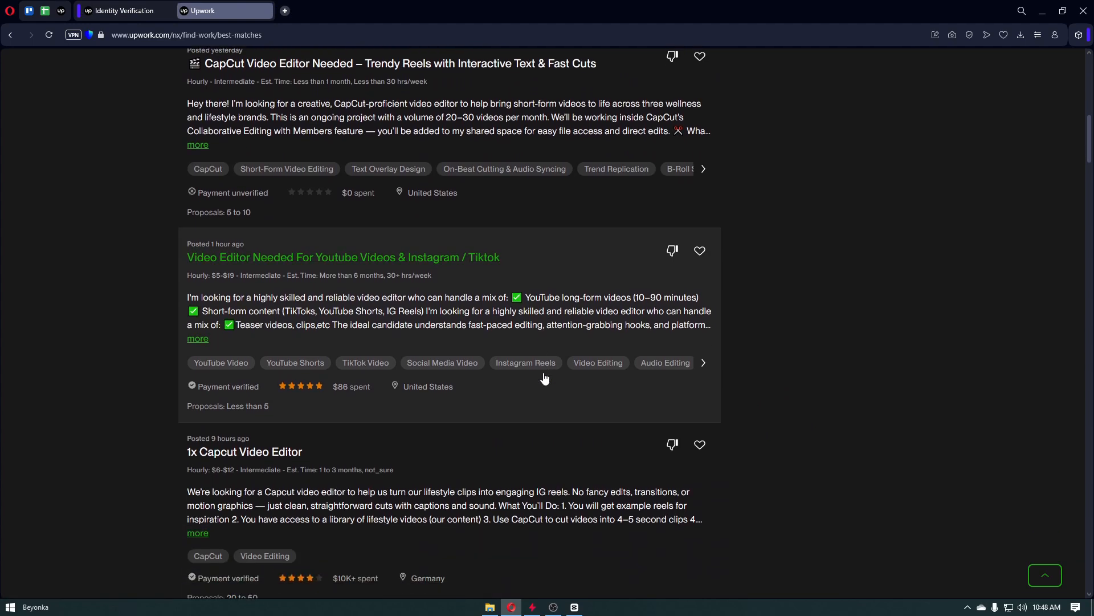
pyautogui.scroll(-3)
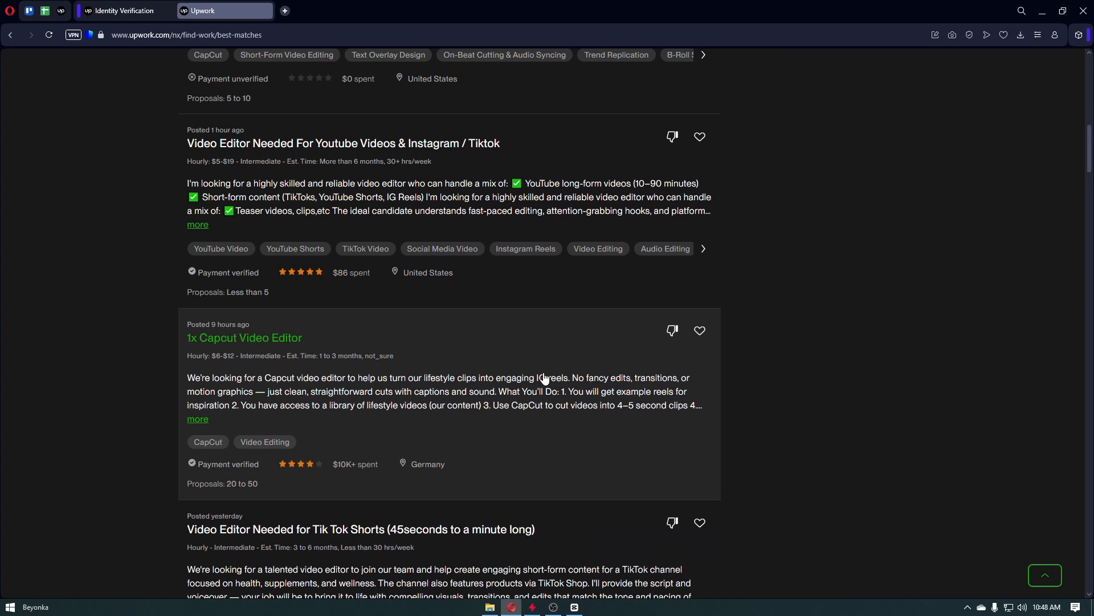
pyautogui.scroll(-3)
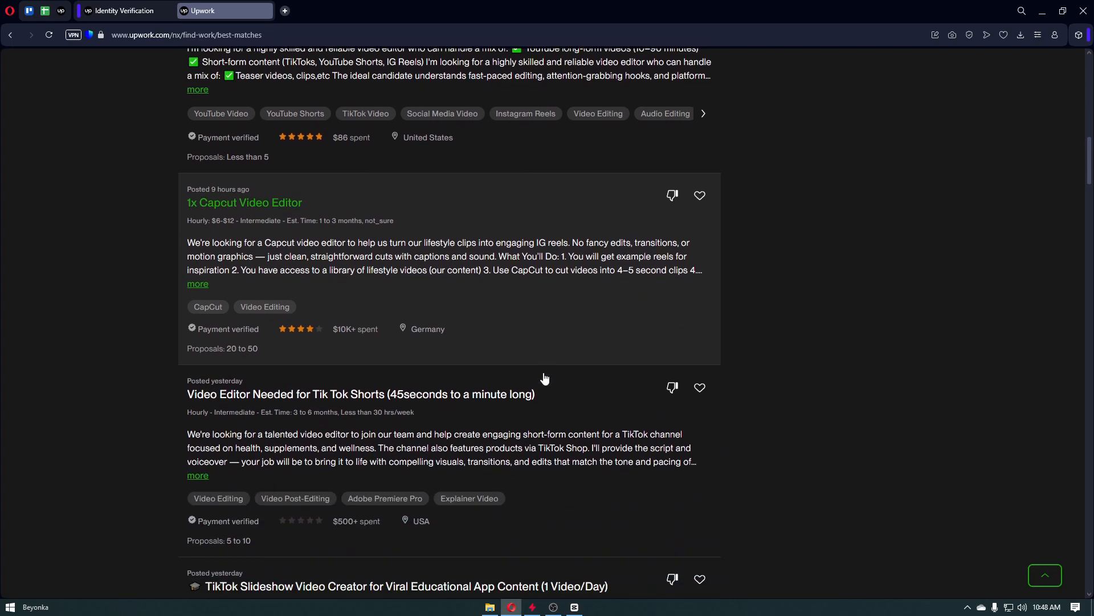
pyautogui.scroll(-3)
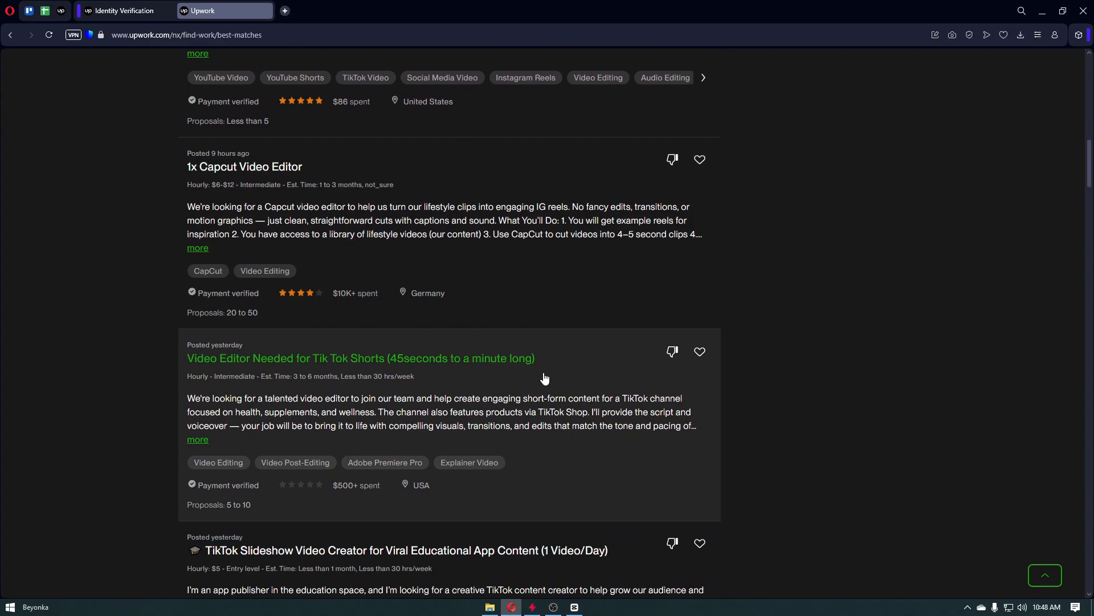
pyautogui.scroll(-3)
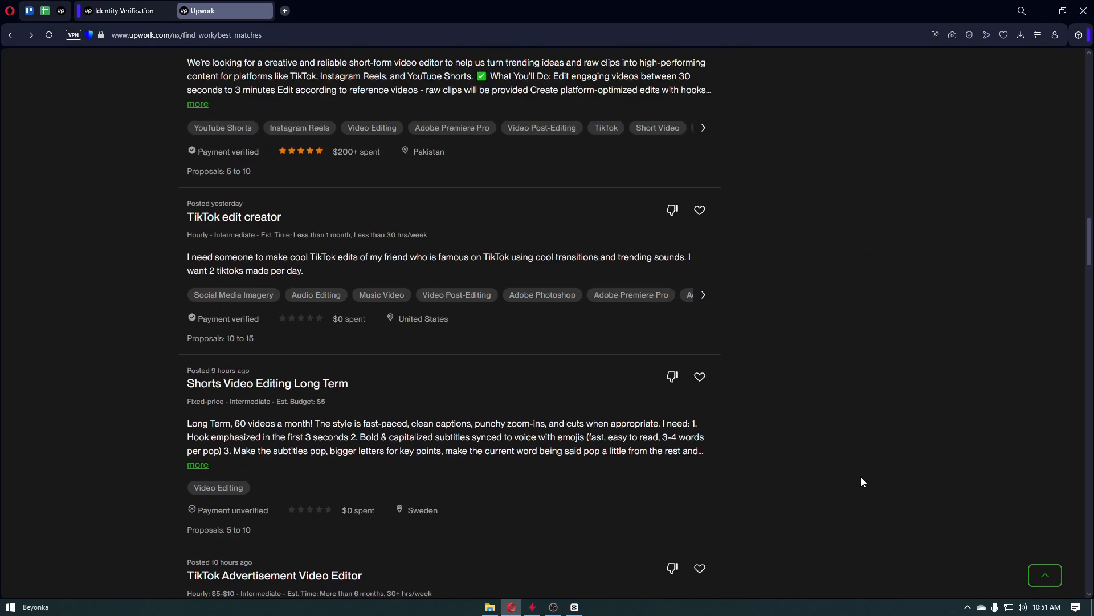
pyautogui.scroll(-3)
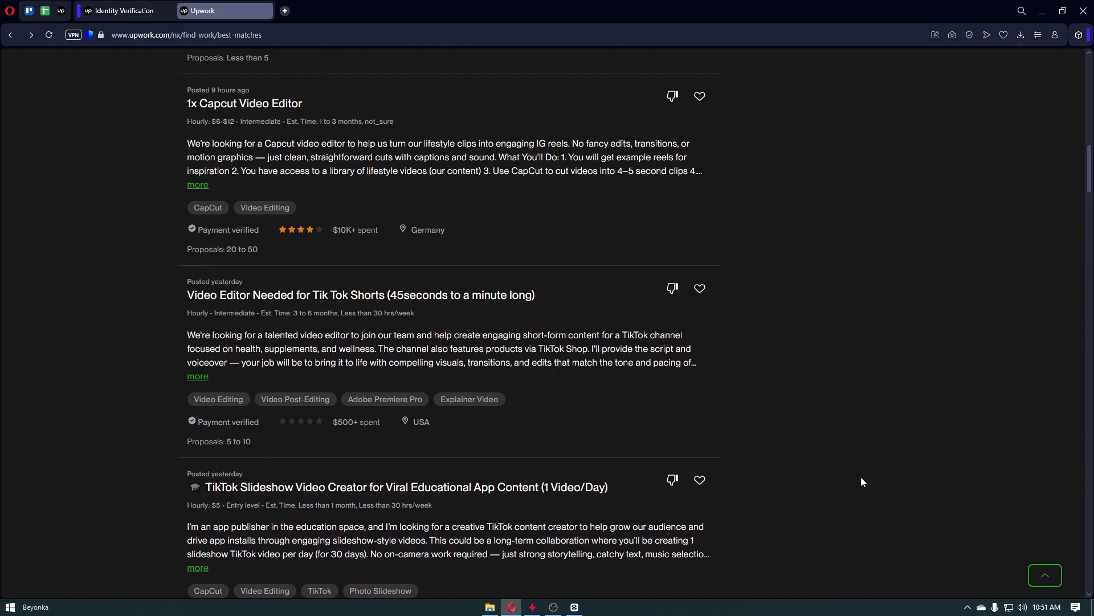
pyautogui.scroll(3)
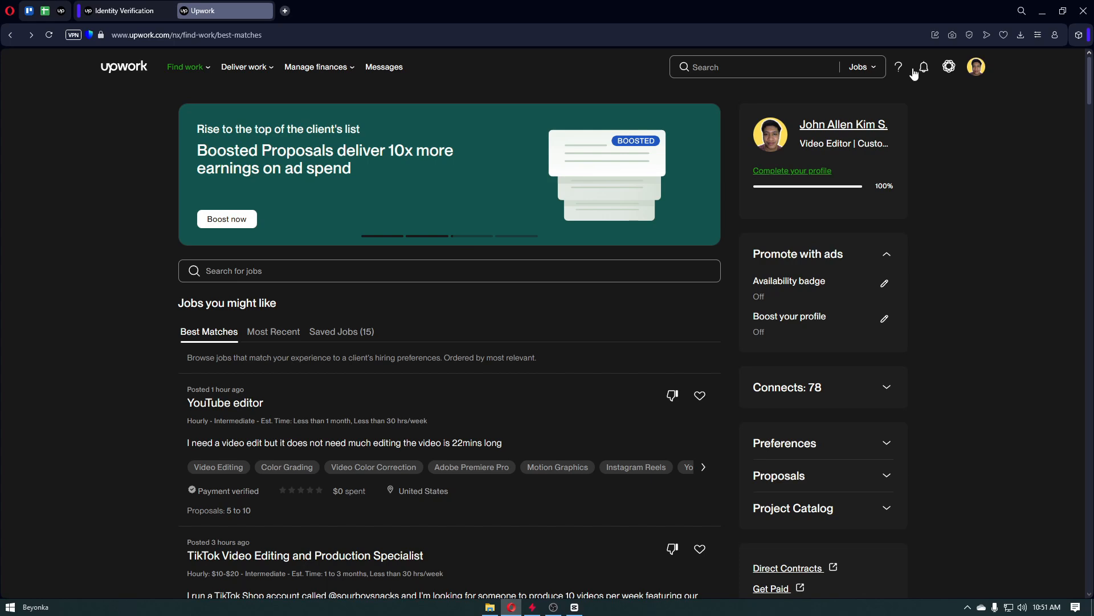
pyautogui.moveTo(293, 100)
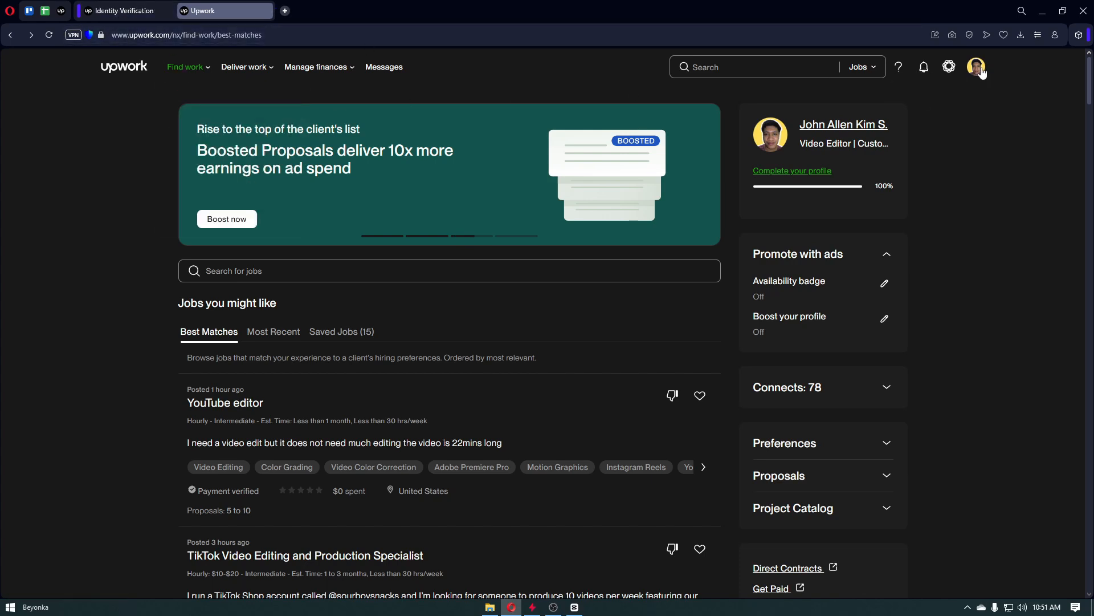
pyautogui.click(125, 10)
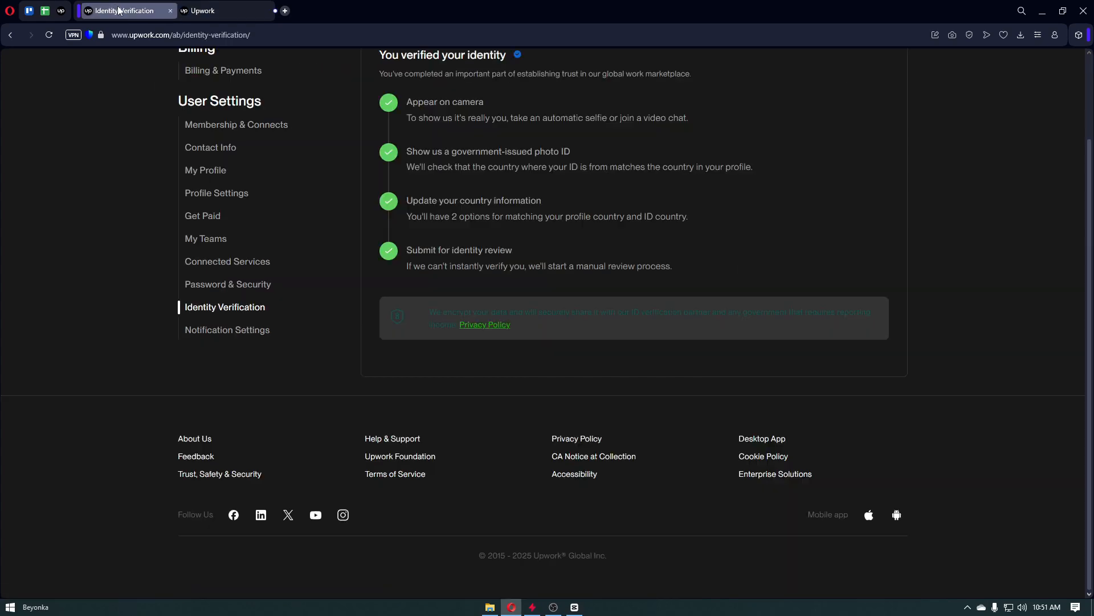
pyautogui.moveTo(225, 306)
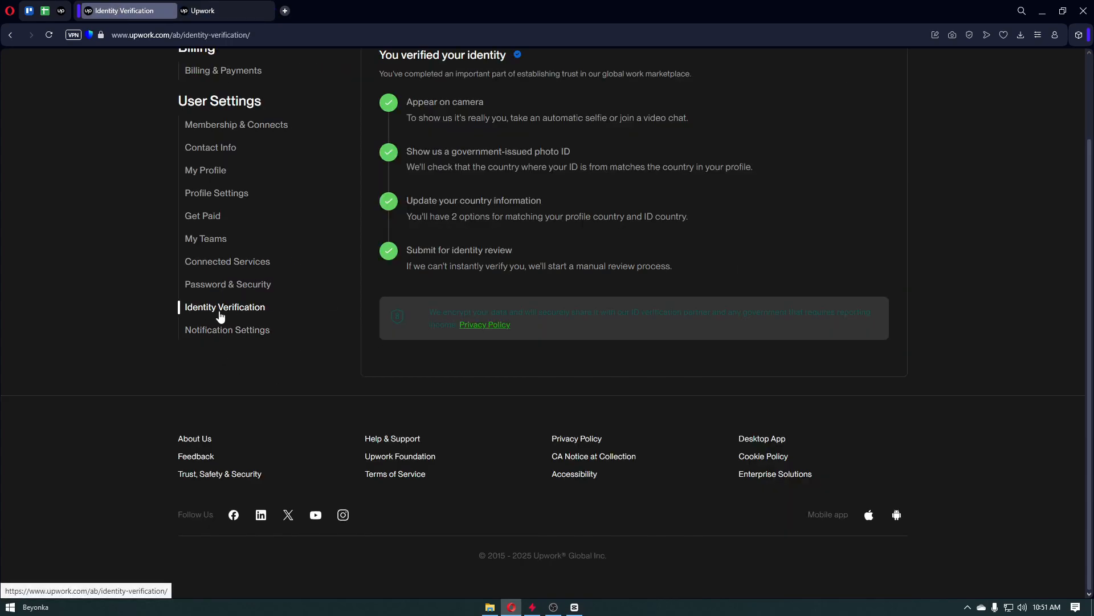
pyautogui.moveTo(261, 319)
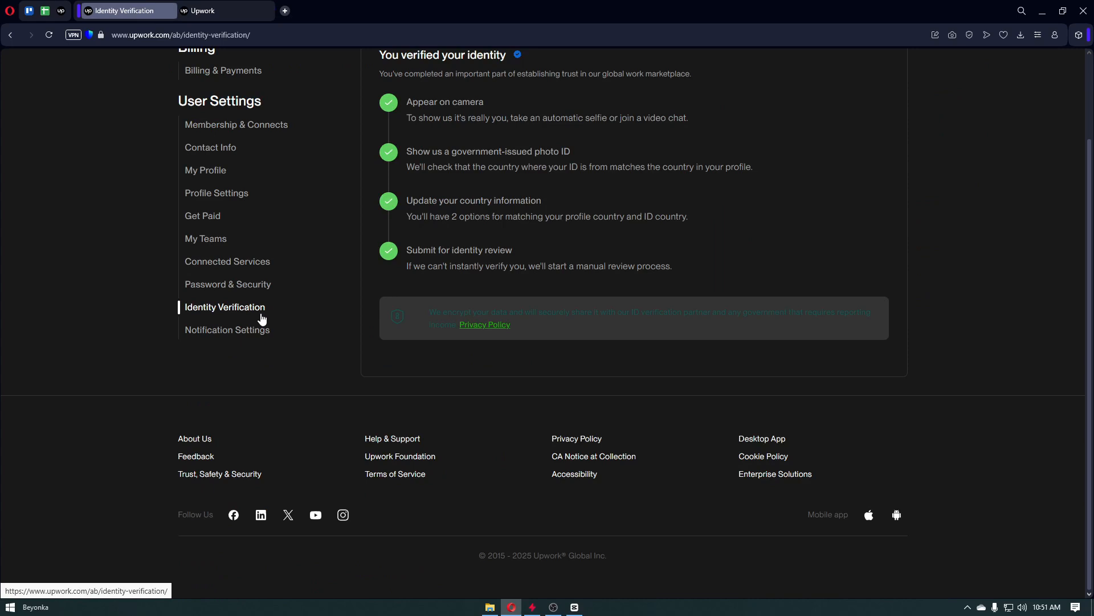
# Return to the Find Work Best Matches feed via the Upwork browser tab
pyautogui.scroll(3)
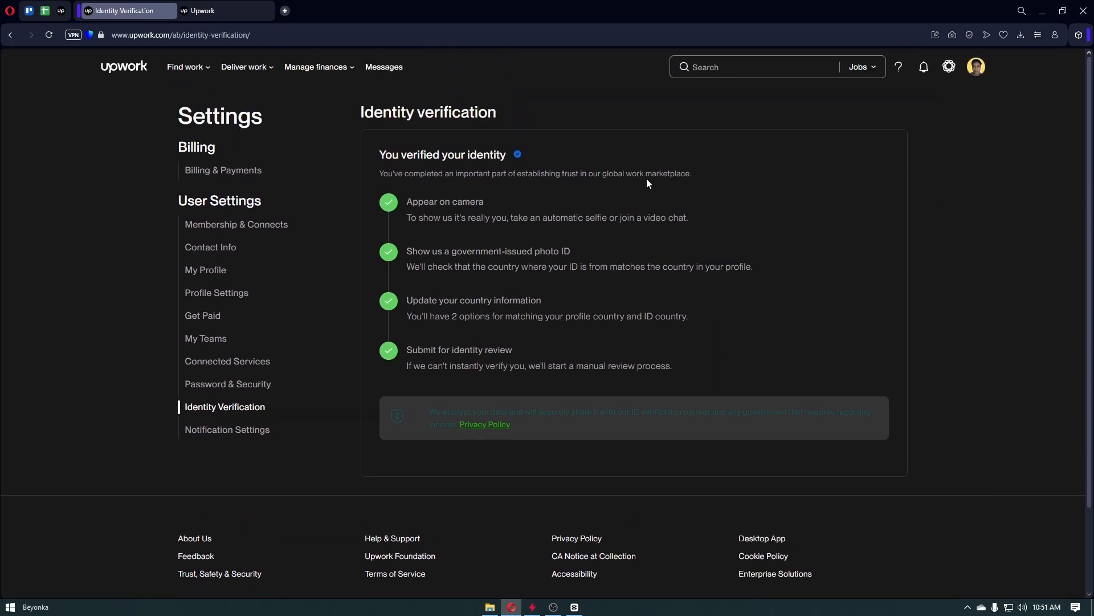
pyautogui.click(202, 10)
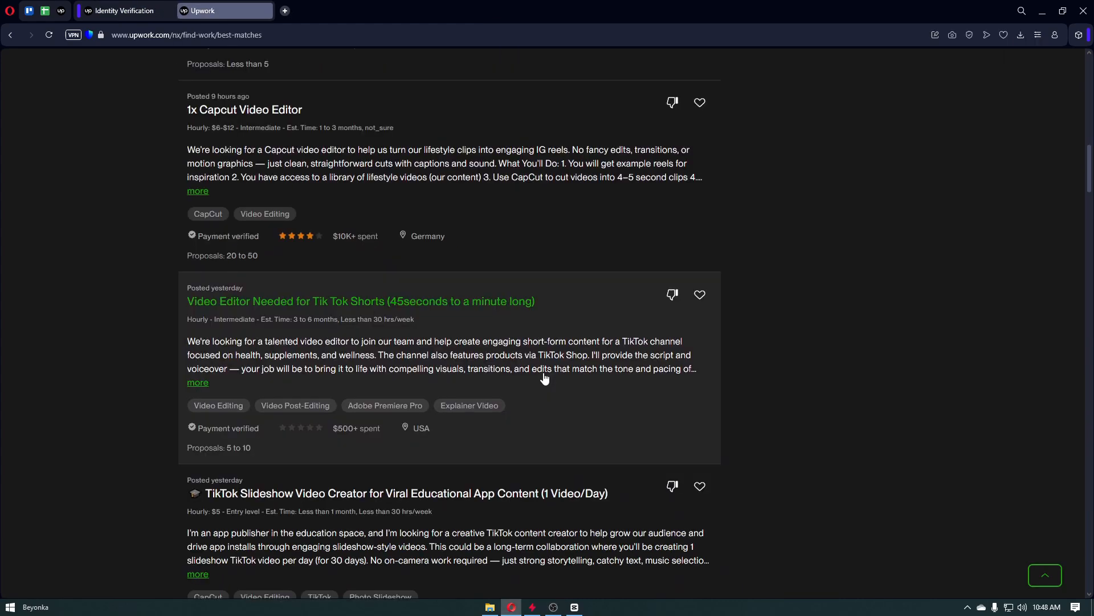
# Open the 'Complete your profile' checklist under the profile card, then close it
pyautogui.scroll(-3)
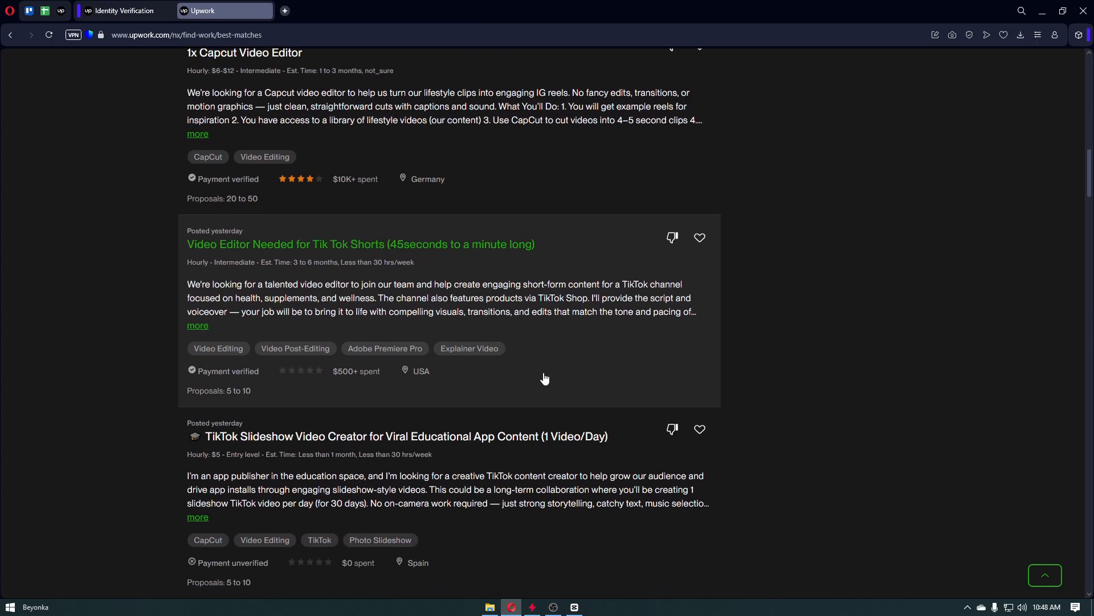
pyautogui.scroll(-3)
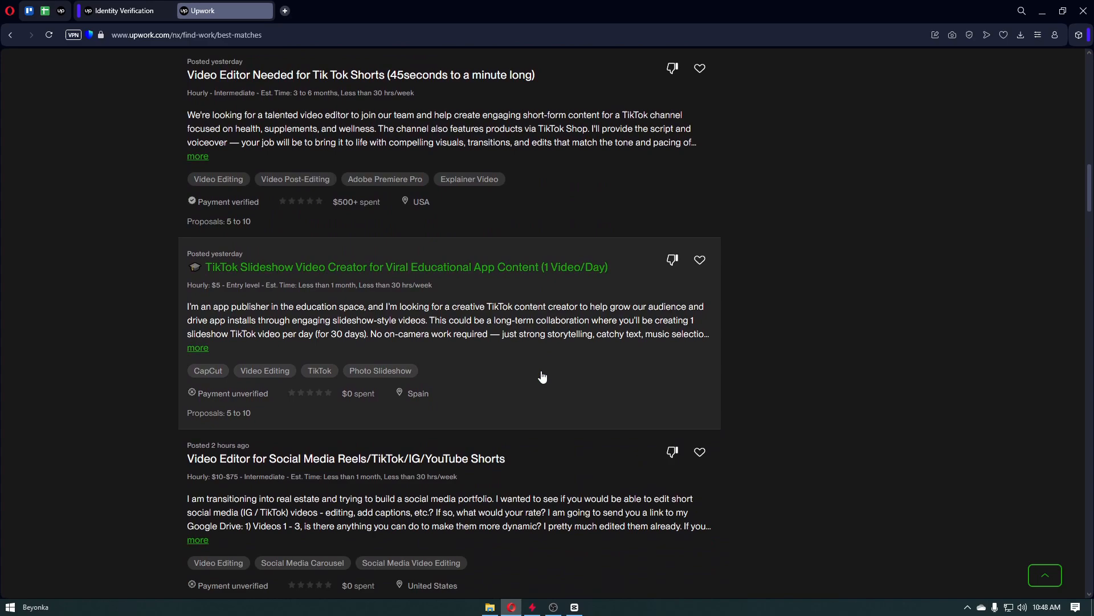
pyautogui.scroll(3)
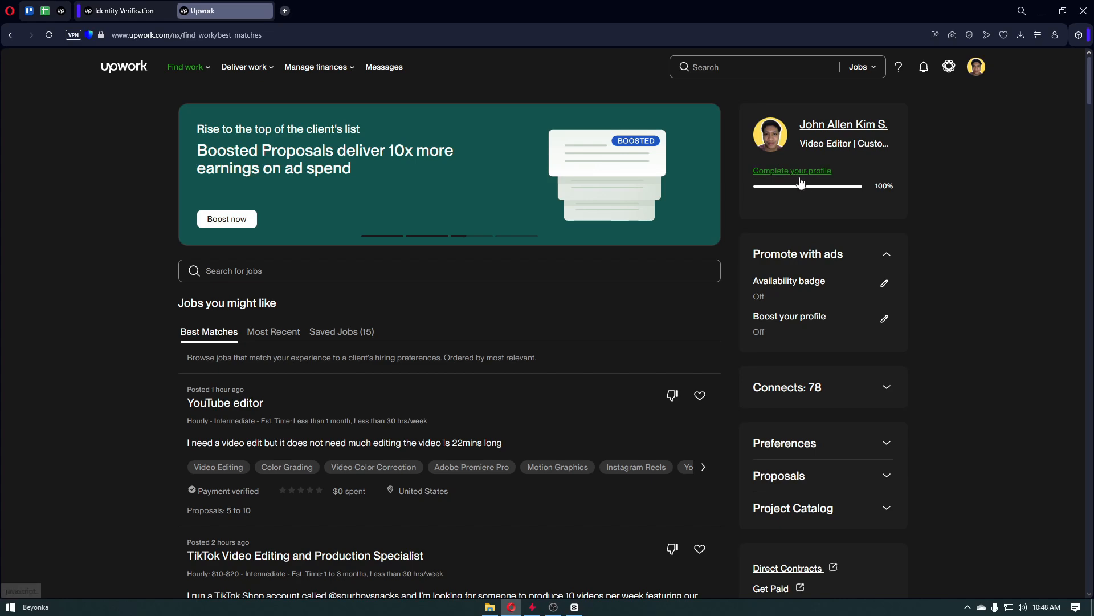
pyautogui.click(792, 169)
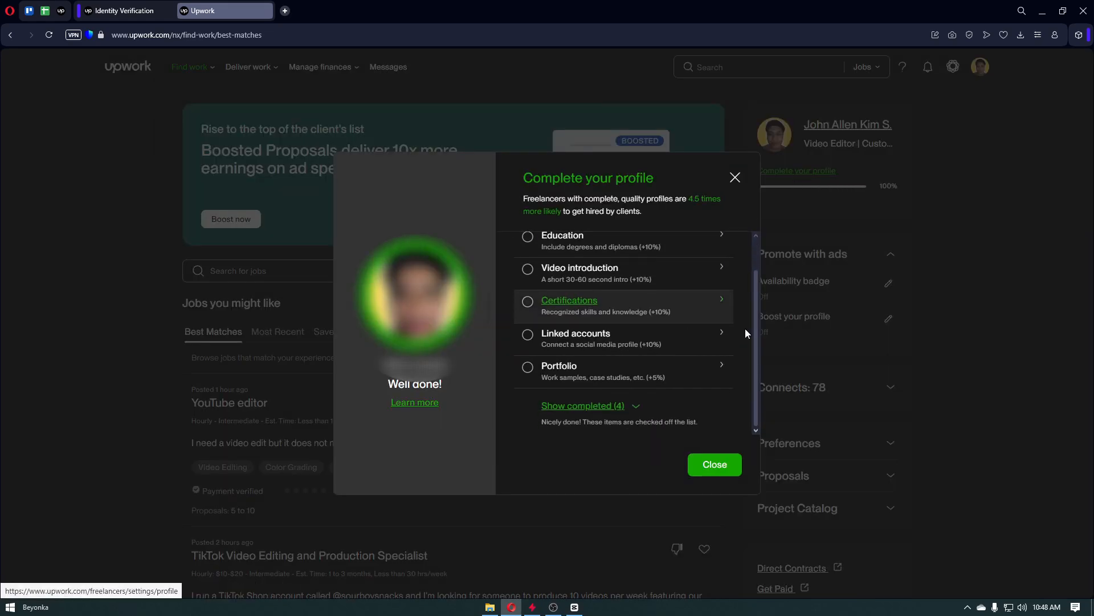
pyautogui.click(713, 464)
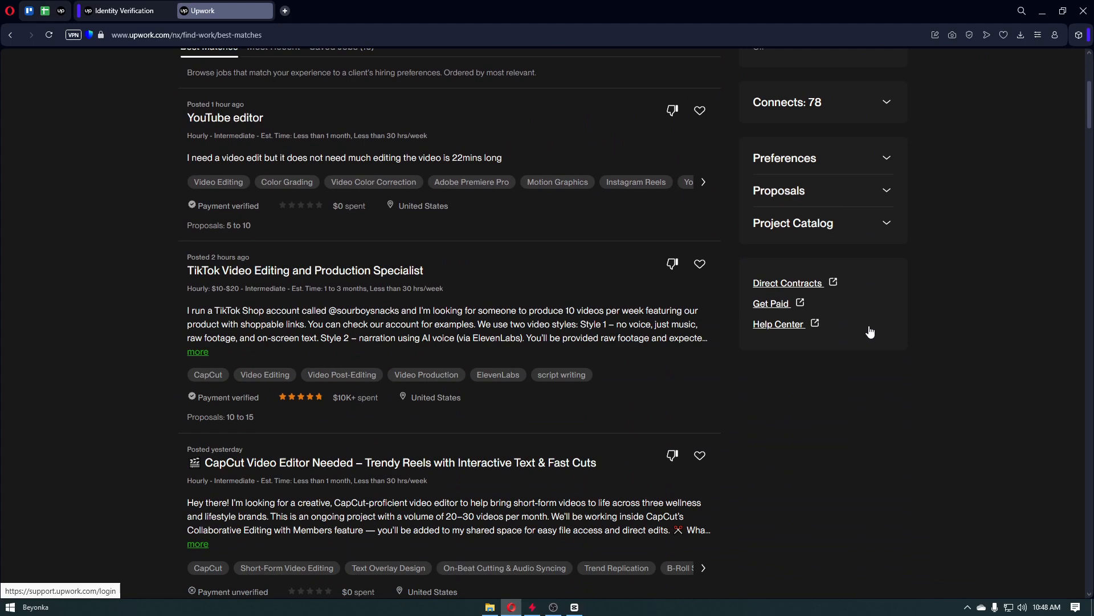
pyautogui.scroll(-3)
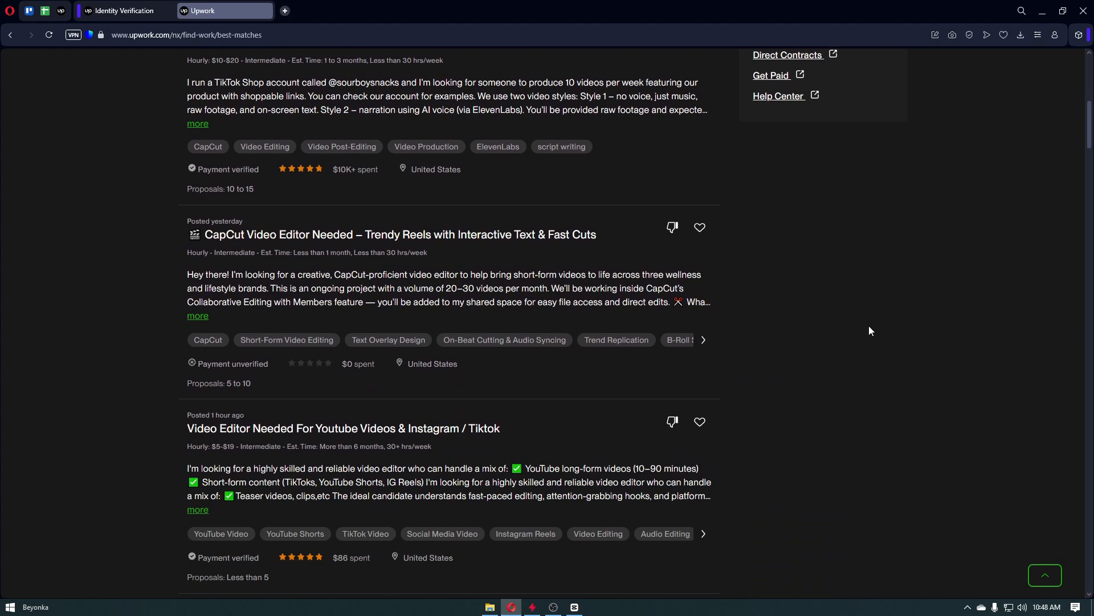
pyautogui.scroll(-3)
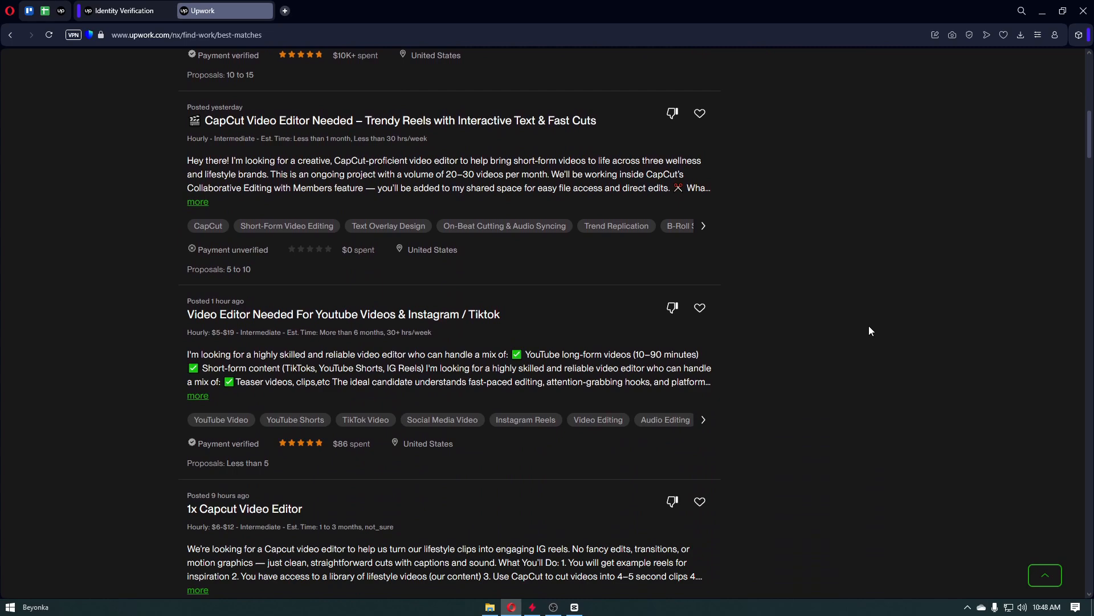
pyautogui.scroll(-3)
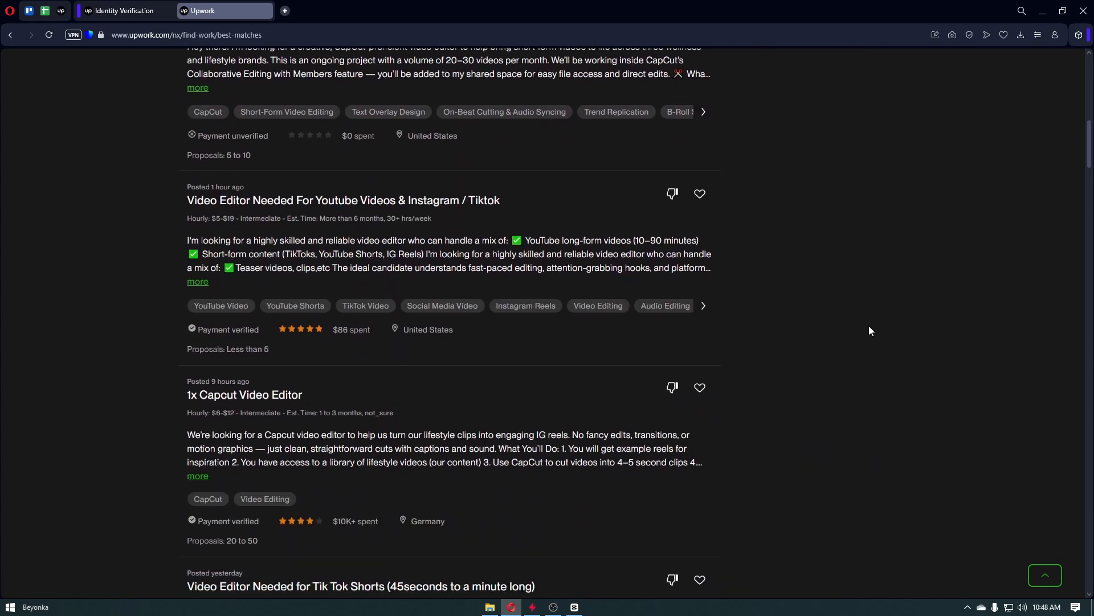
pyautogui.scroll(-3)
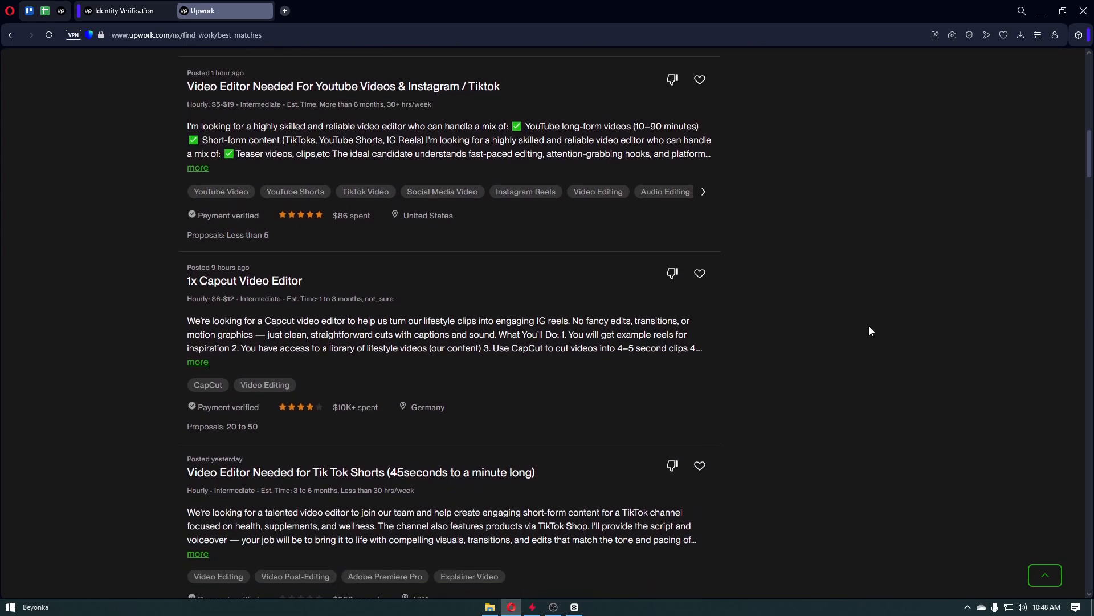
pyautogui.scroll(-3)
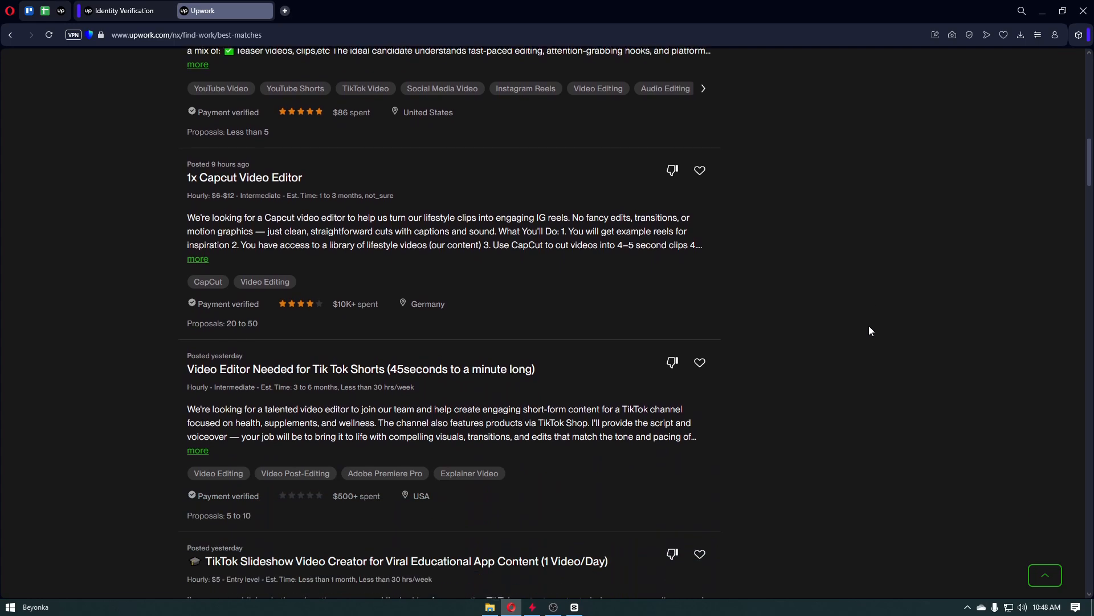
pyautogui.scroll(-3)
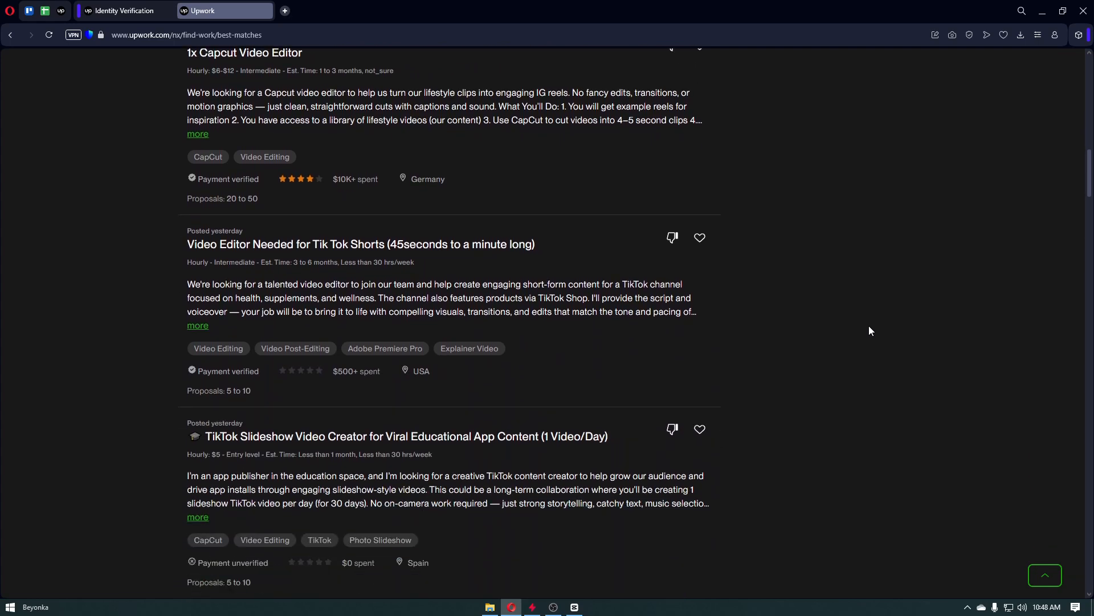
pyautogui.scroll(-3)
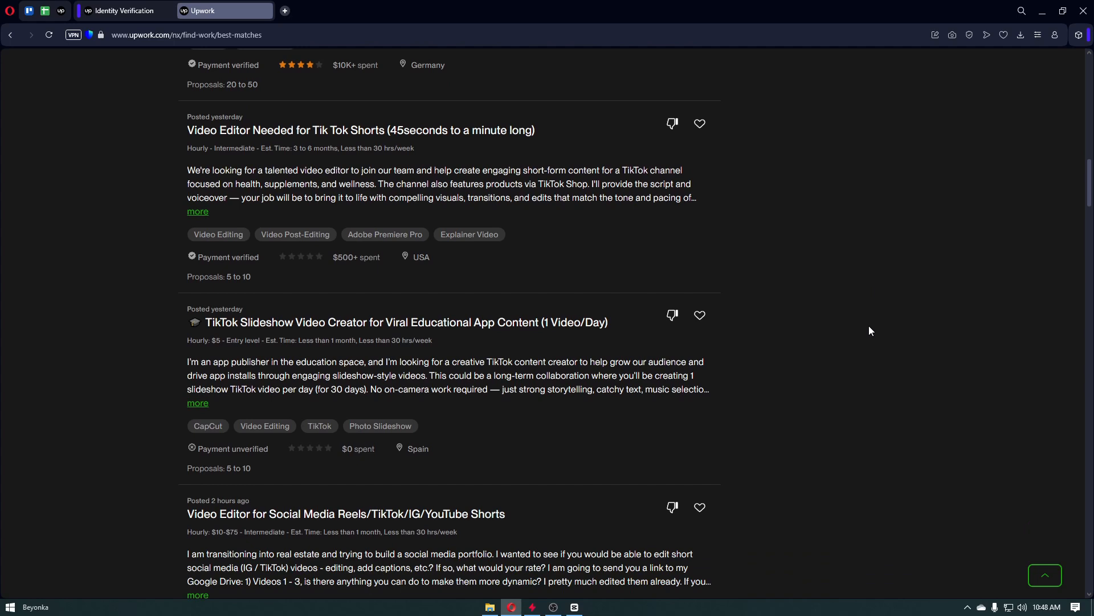
pyautogui.scroll(-3)
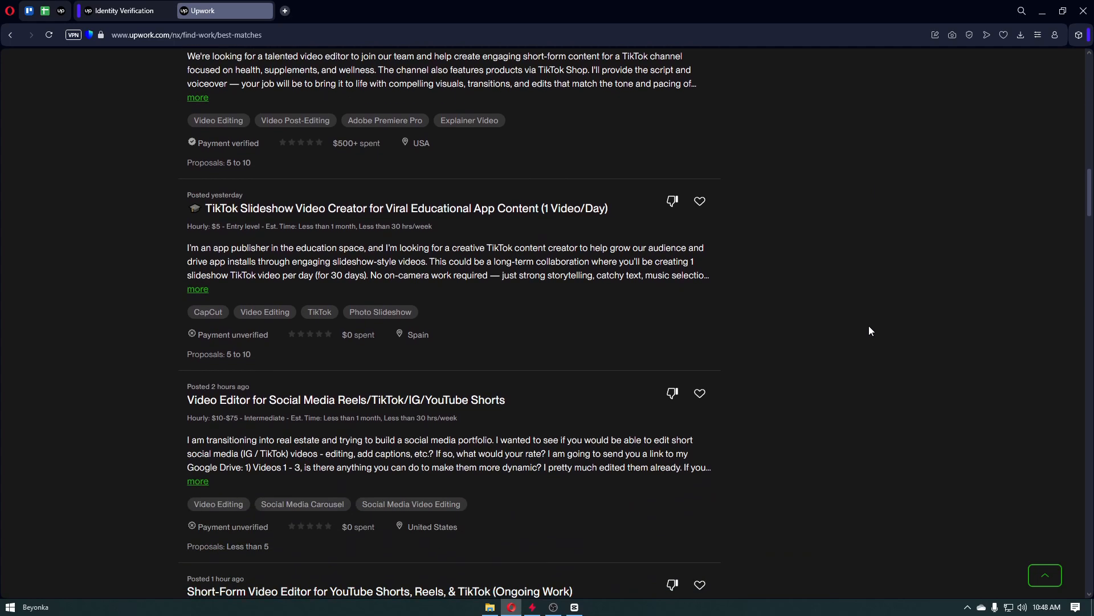
pyautogui.scroll(-3)
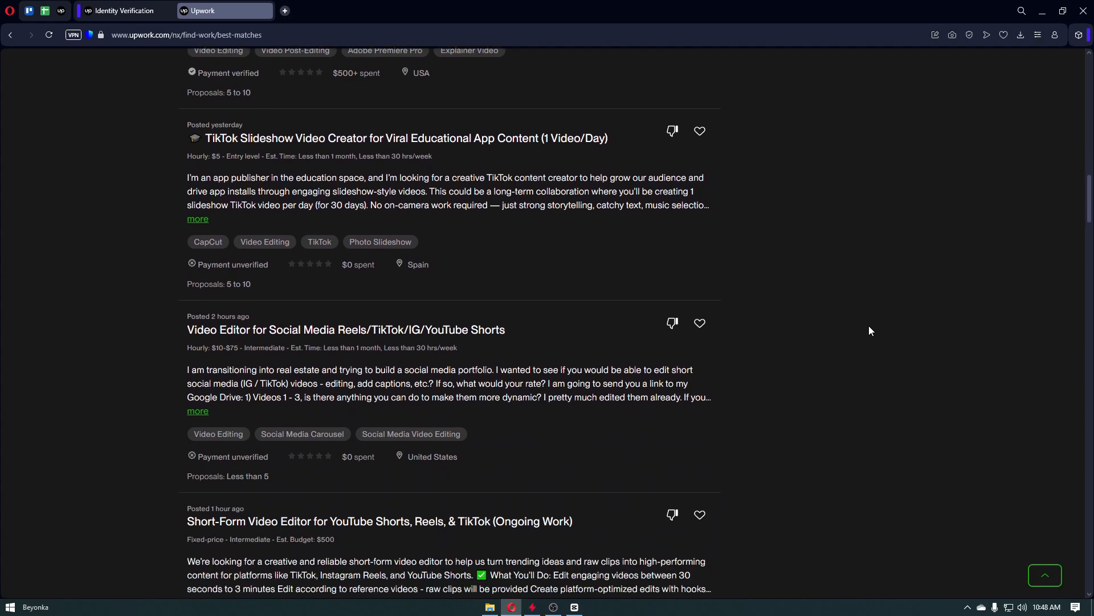
pyautogui.scroll(-3)
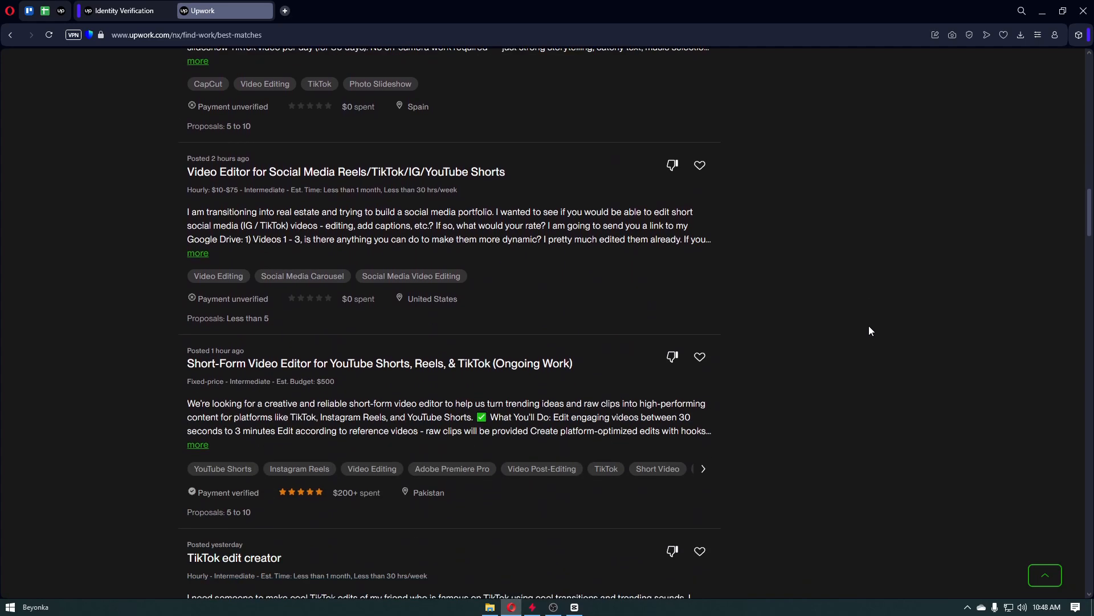
pyautogui.scroll(-3)
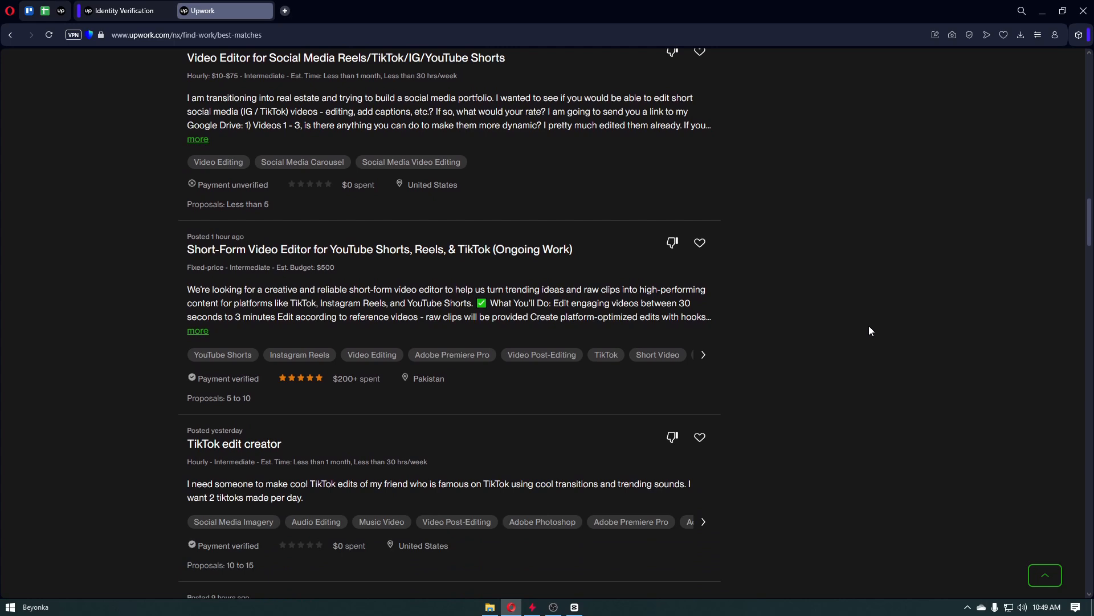
pyautogui.scroll(-3)
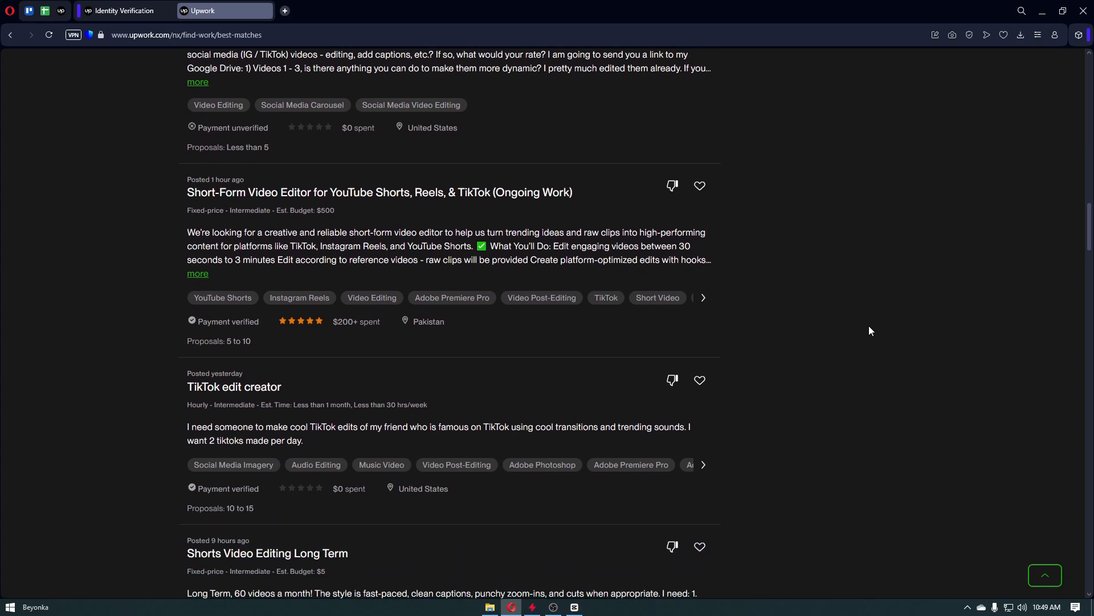
pyautogui.scroll(-3)
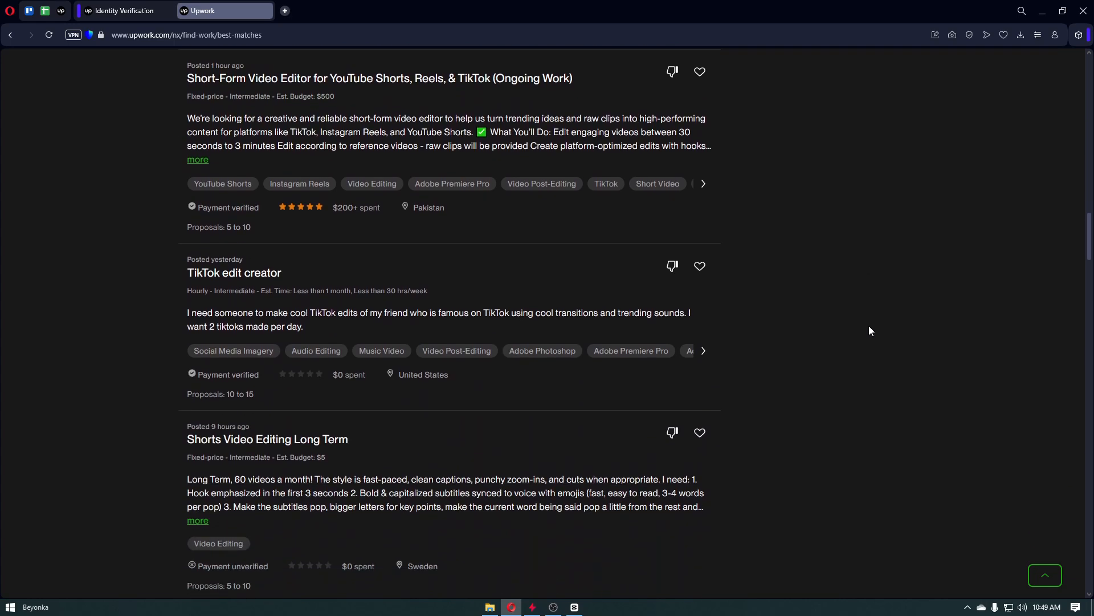
pyautogui.scroll(-3)
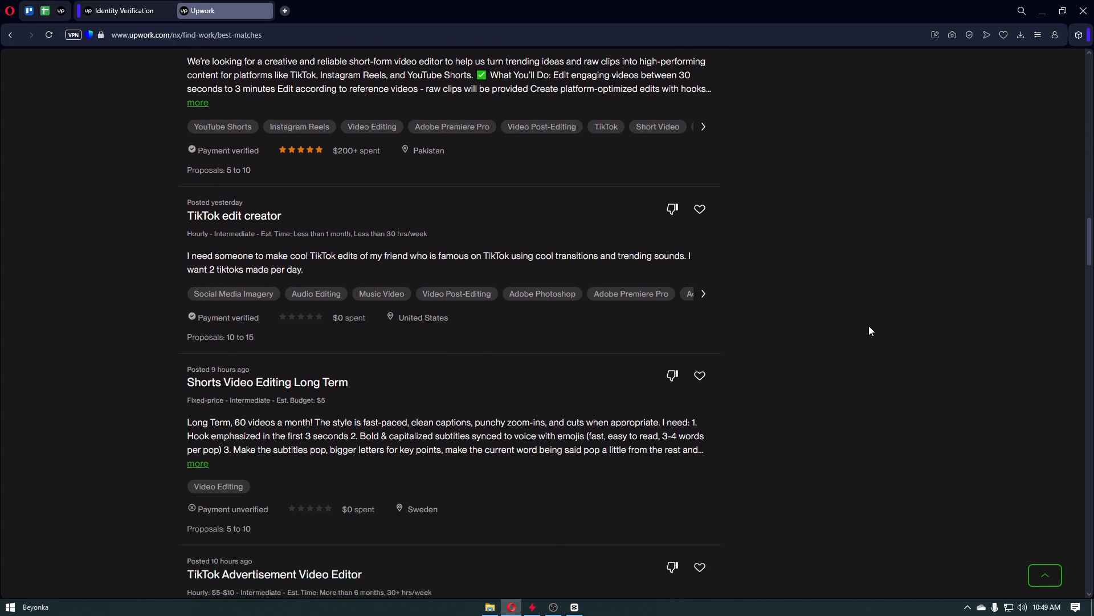
pyautogui.scroll(-3)
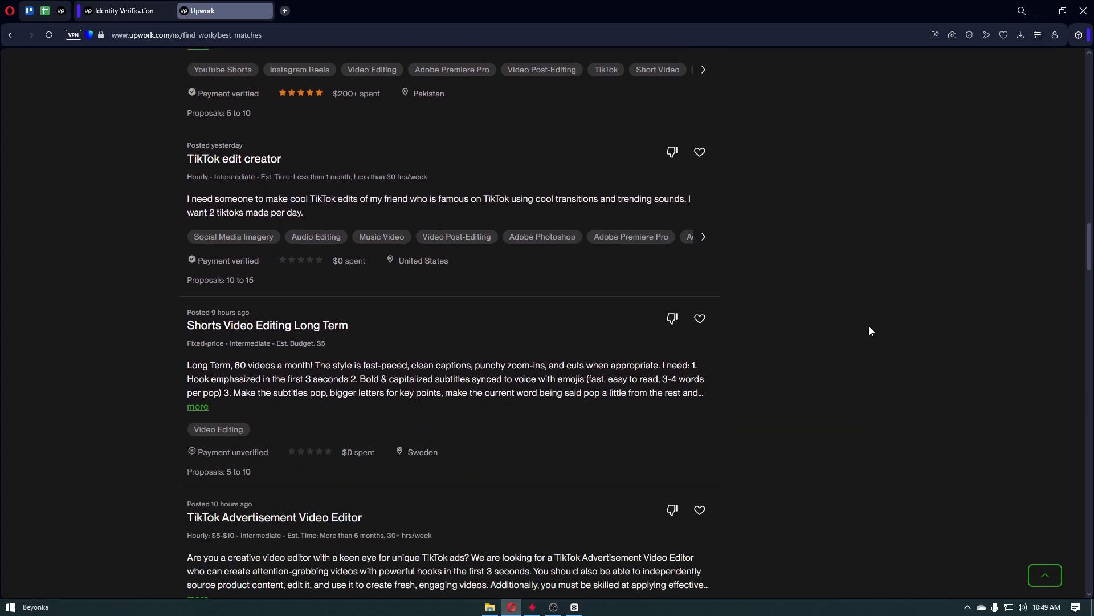
pyautogui.scroll(-3)
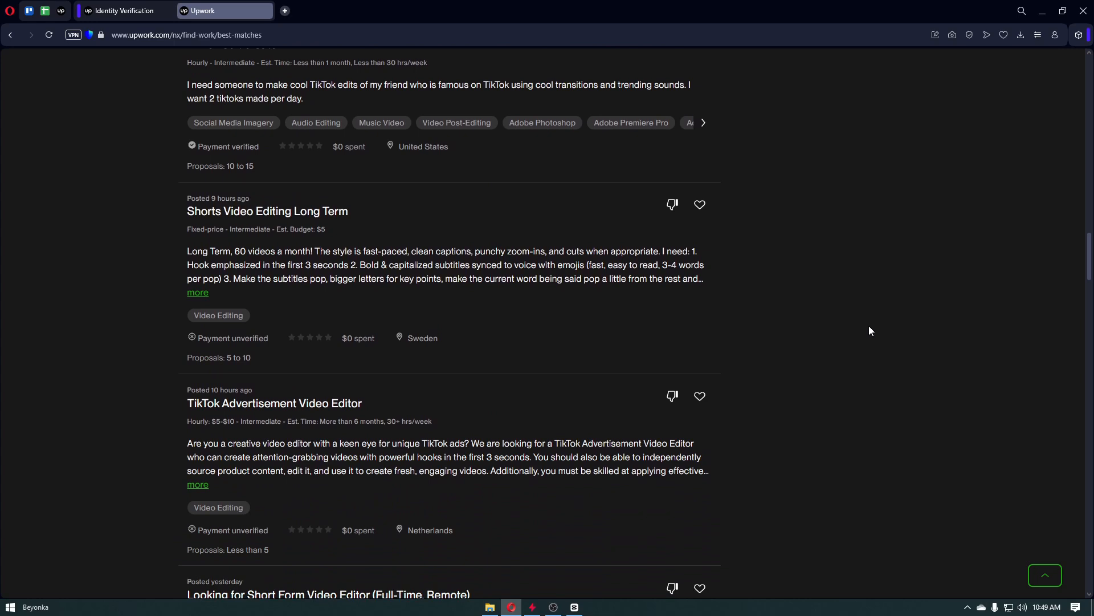
pyautogui.scroll(-3)
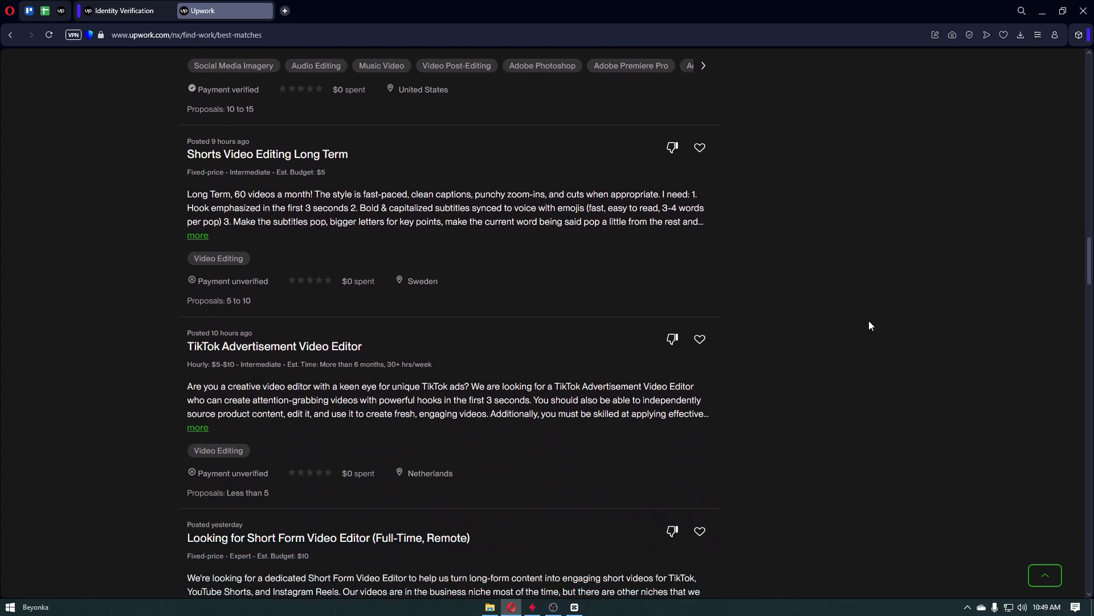
pyautogui.scroll(-3)
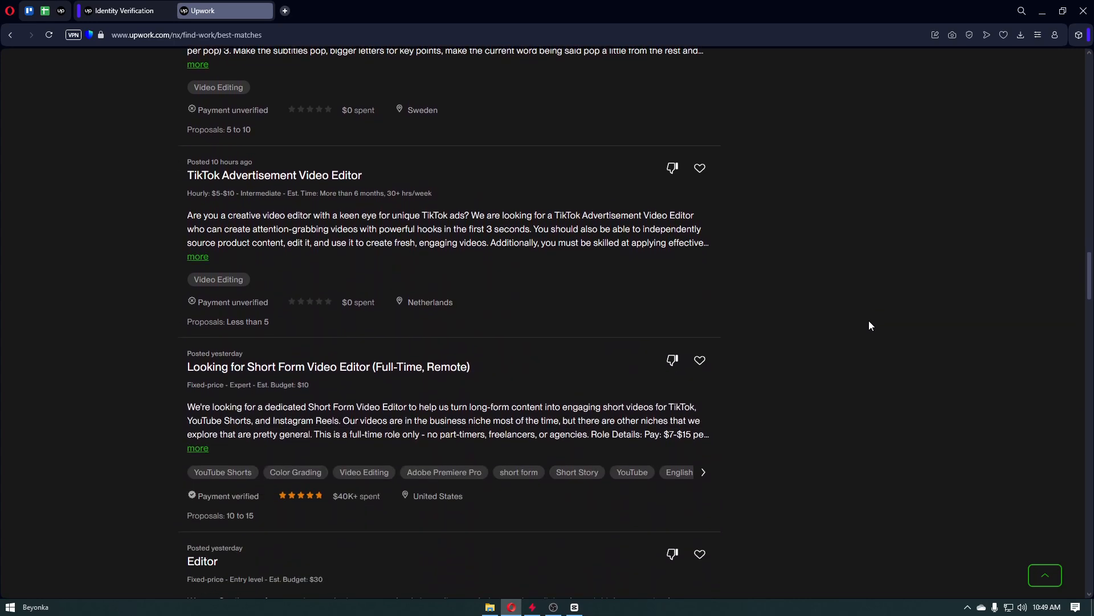
pyautogui.scroll(-3)
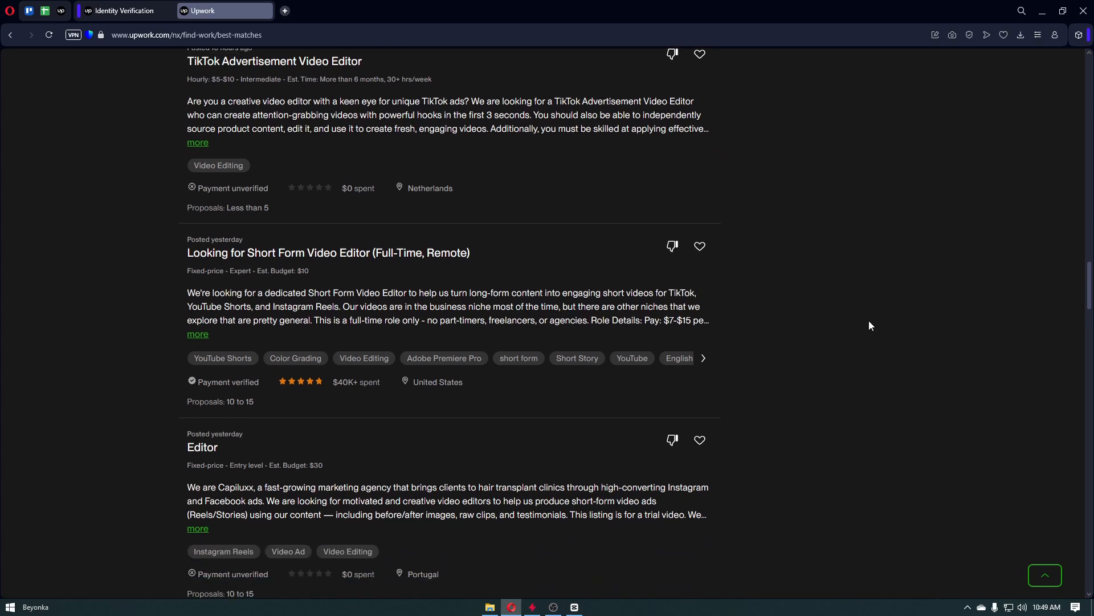
pyautogui.scroll(-3)
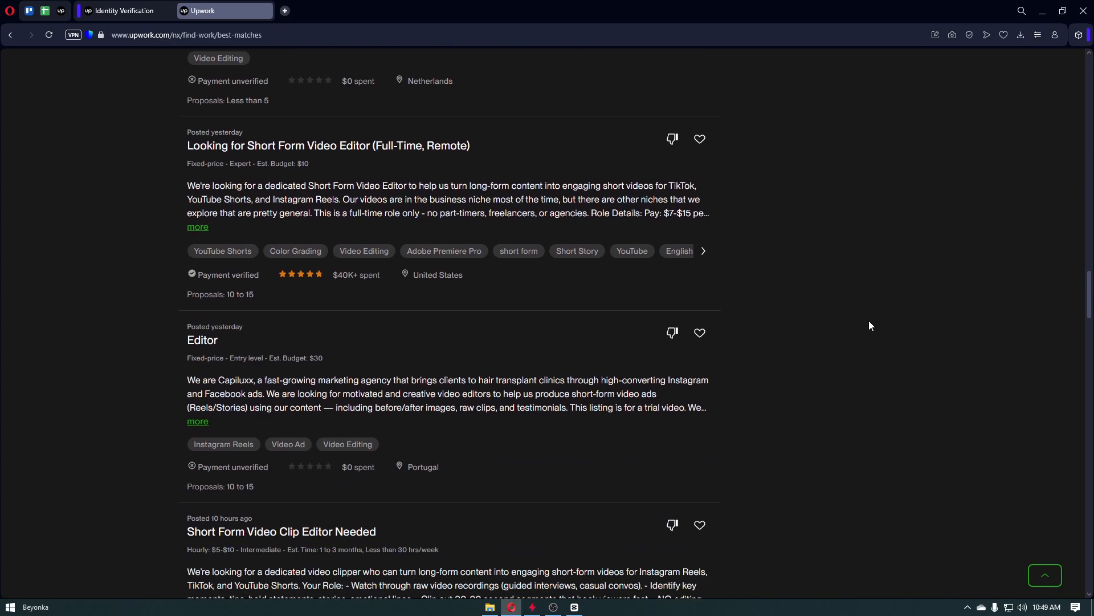
pyautogui.scroll(-3)
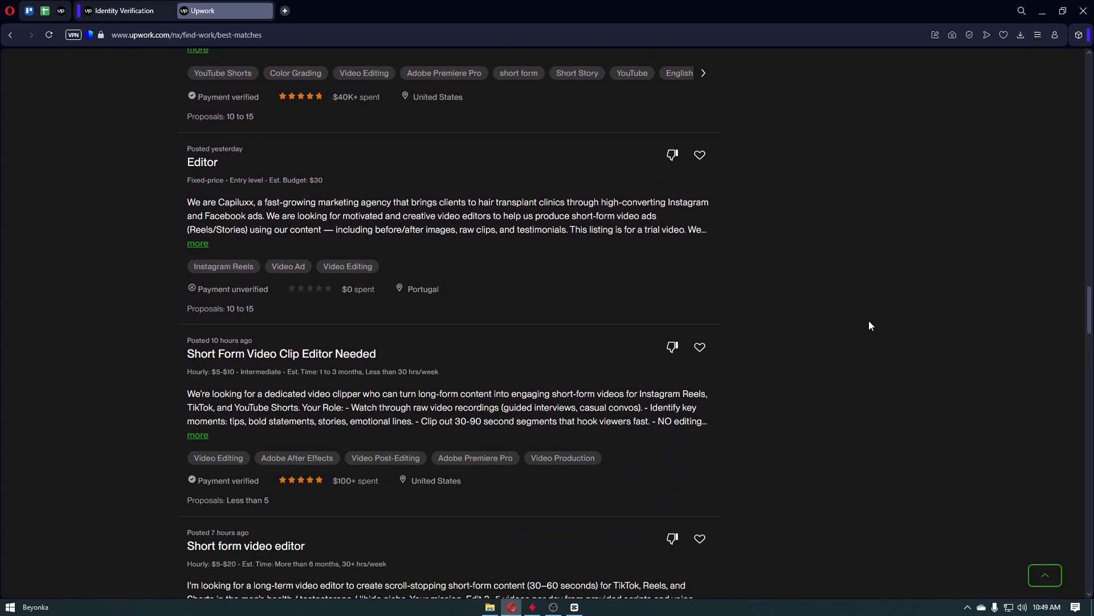
pyautogui.scroll(-3)
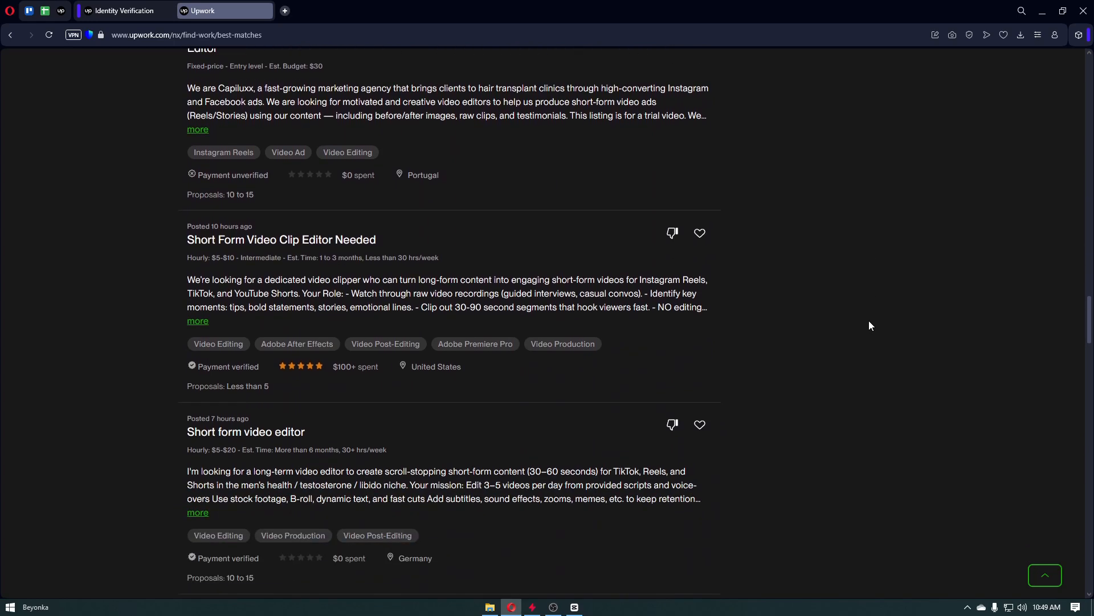
pyautogui.scroll(-3)
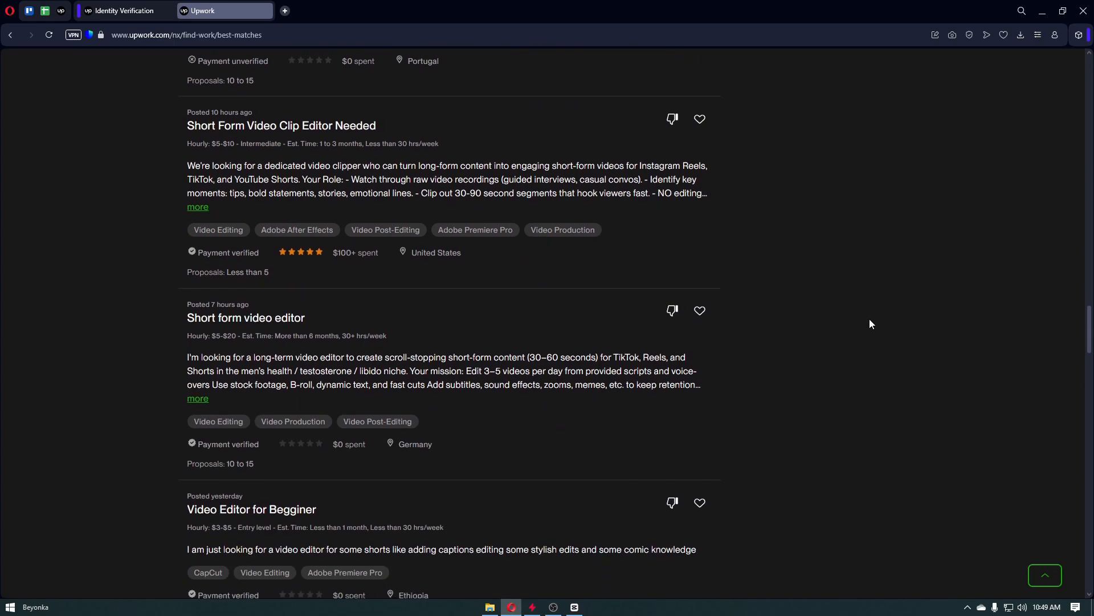
pyautogui.scroll(-3)
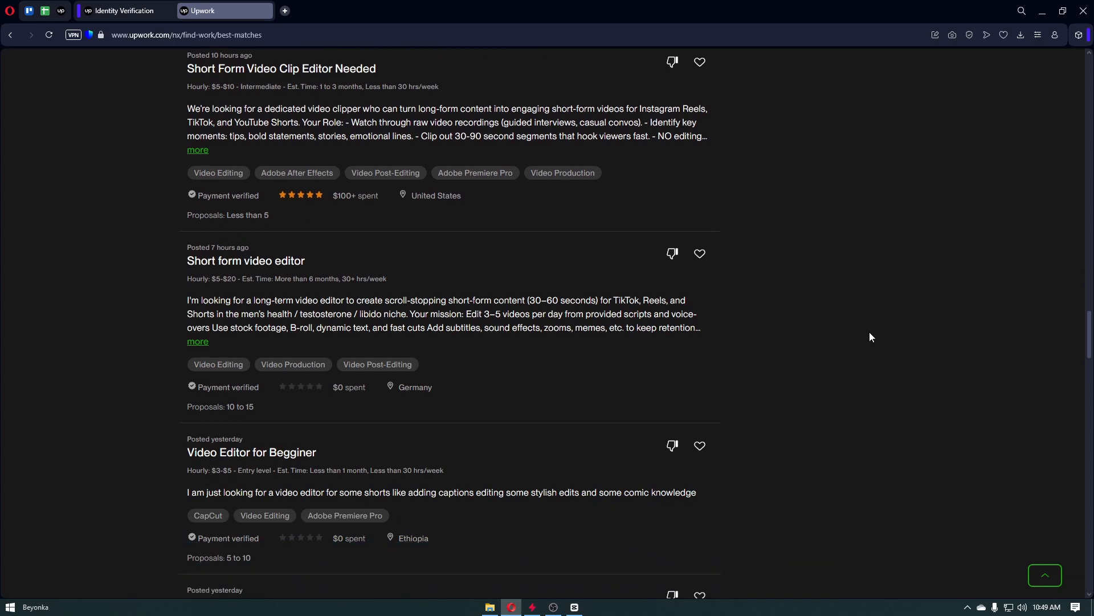
pyautogui.scroll(-3)
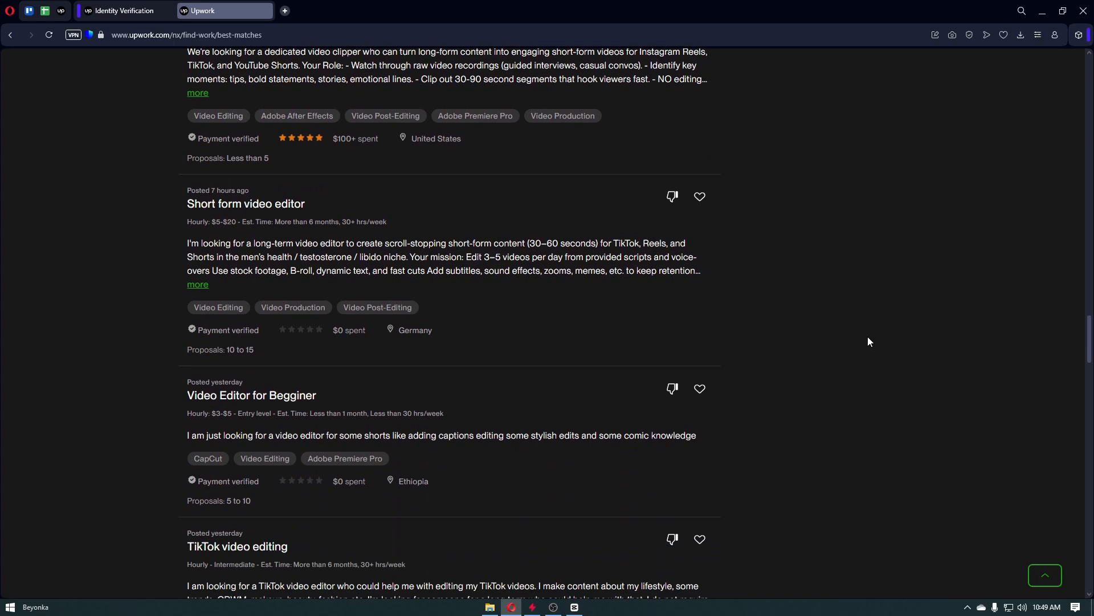
pyautogui.scroll(-3)
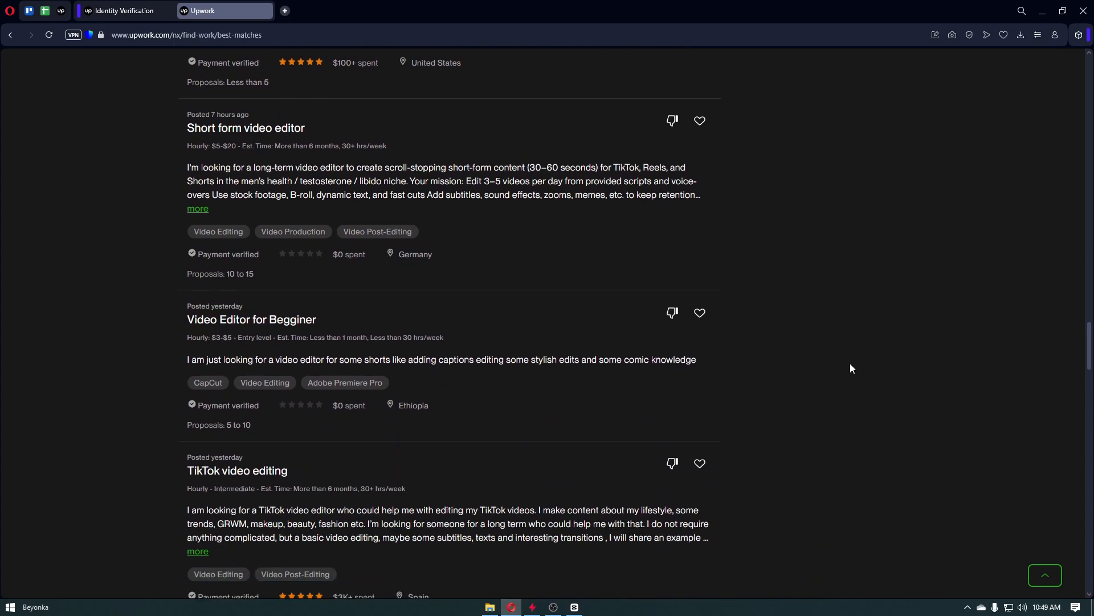